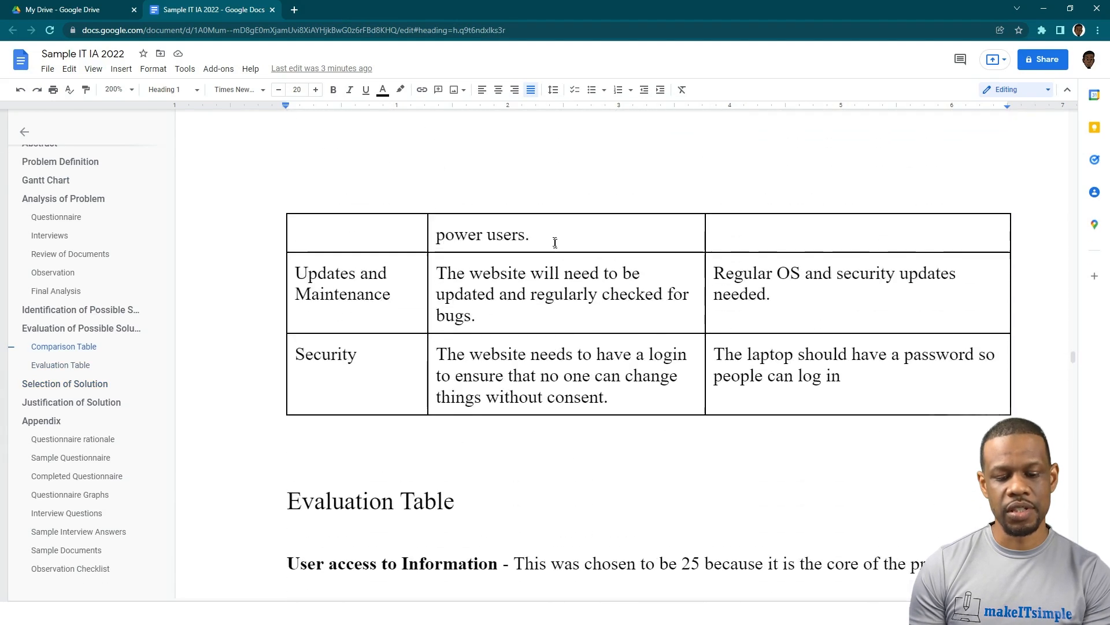
# Scroll past the Comparison Table to the Evaluation Table and its Total row
pyautogui.scroll(-3)
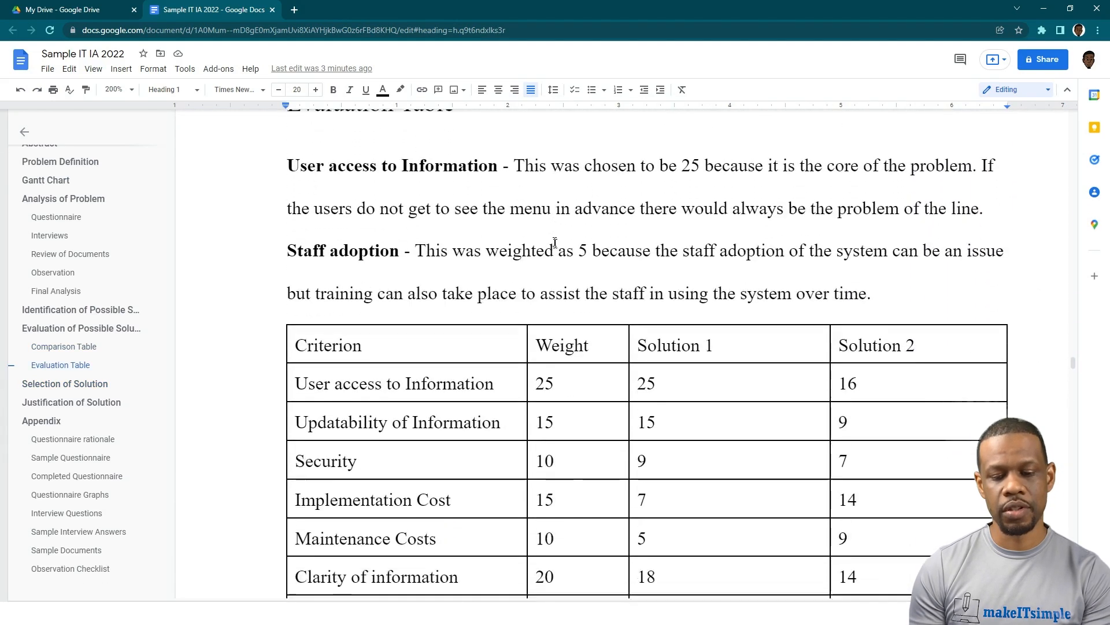
pyautogui.scroll(-3)
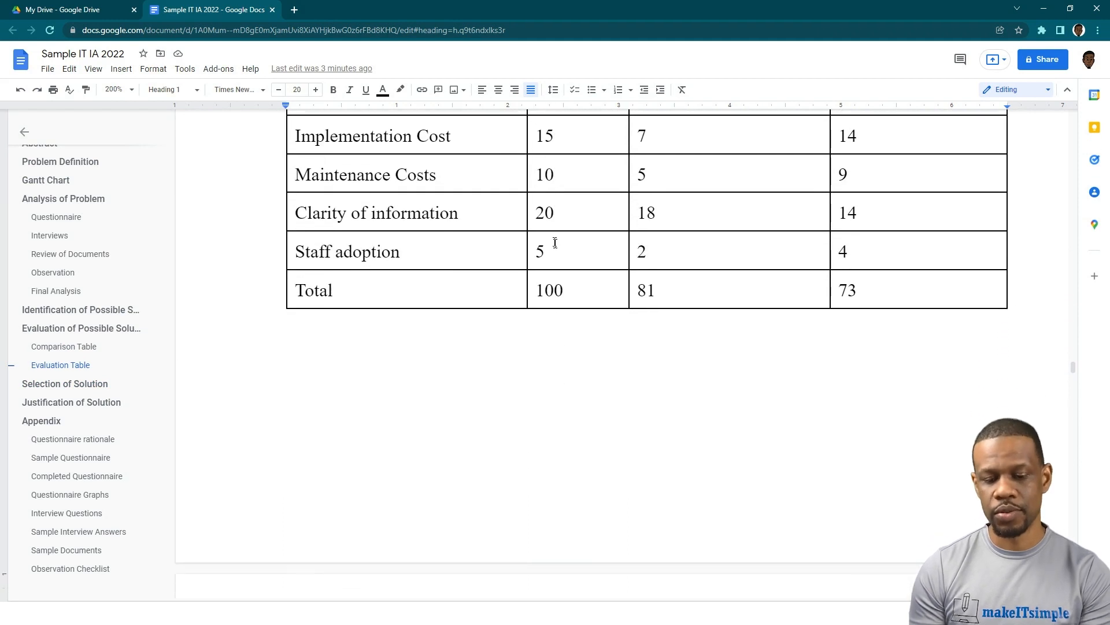
pyautogui.scroll(3)
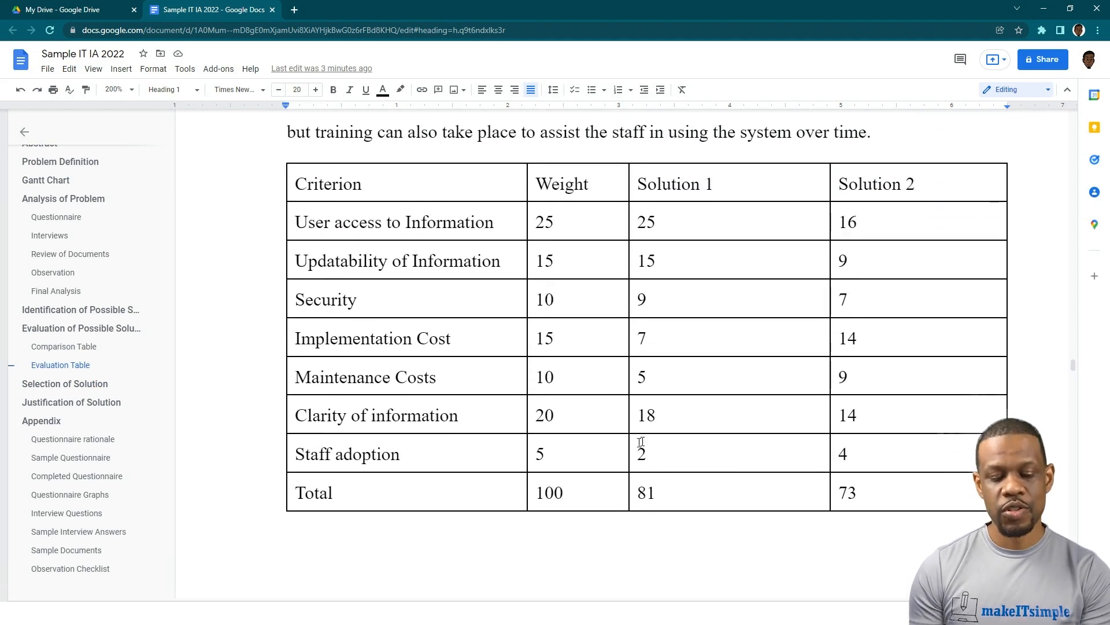
pyautogui.scroll(-3)
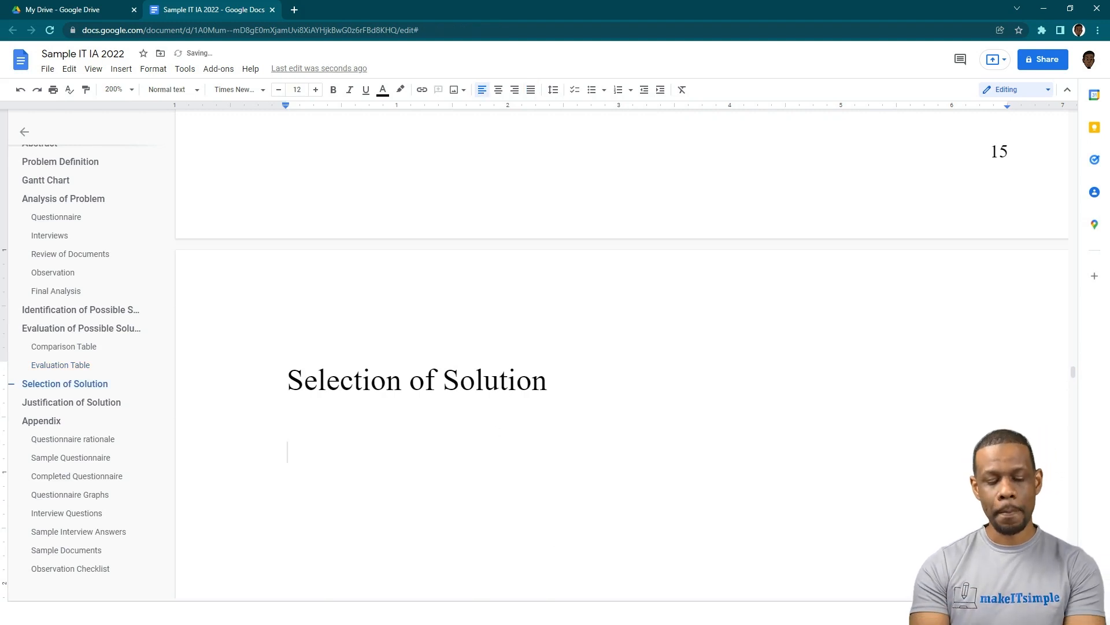
# Write the opening sentence on the evidence and the score gained by the solution
pyautogui.write('Based on the evi')
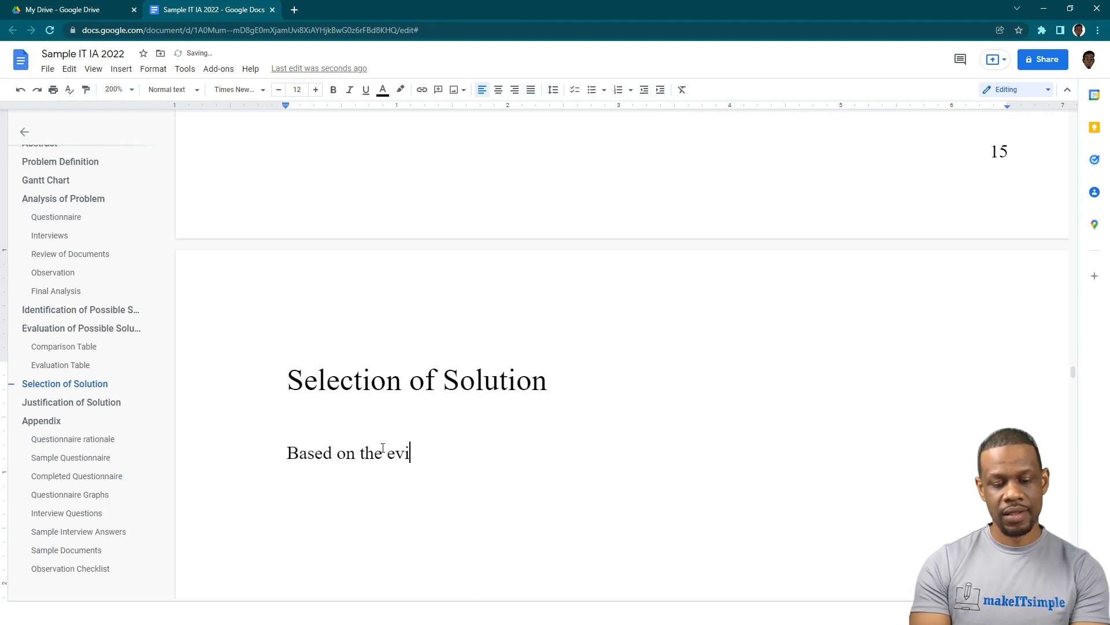
pyautogui.write('den')
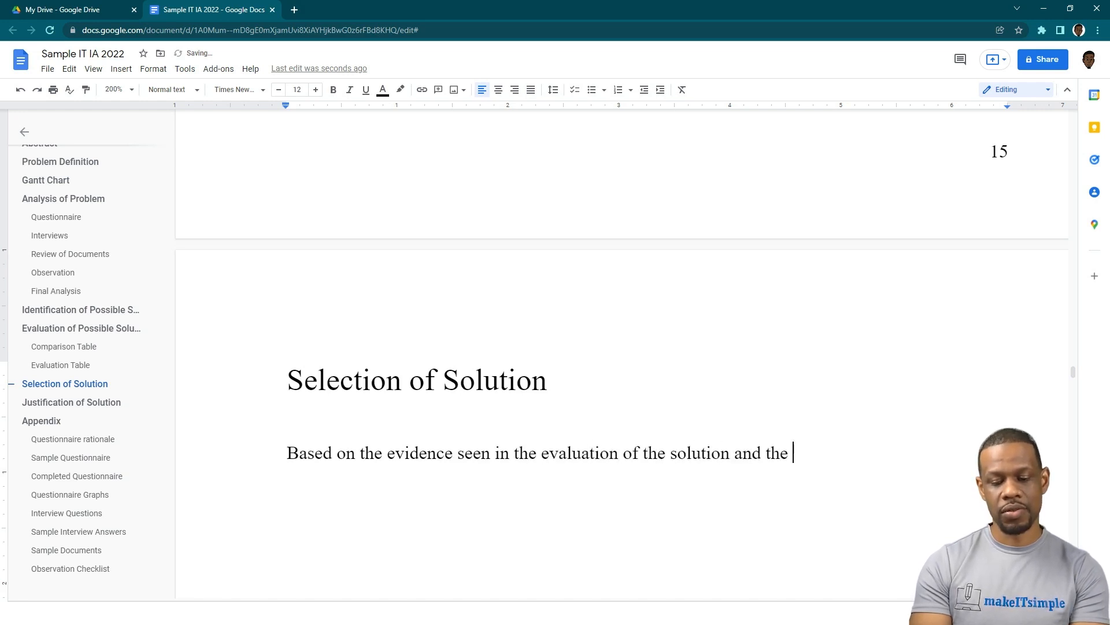
pyautogui.write('score')
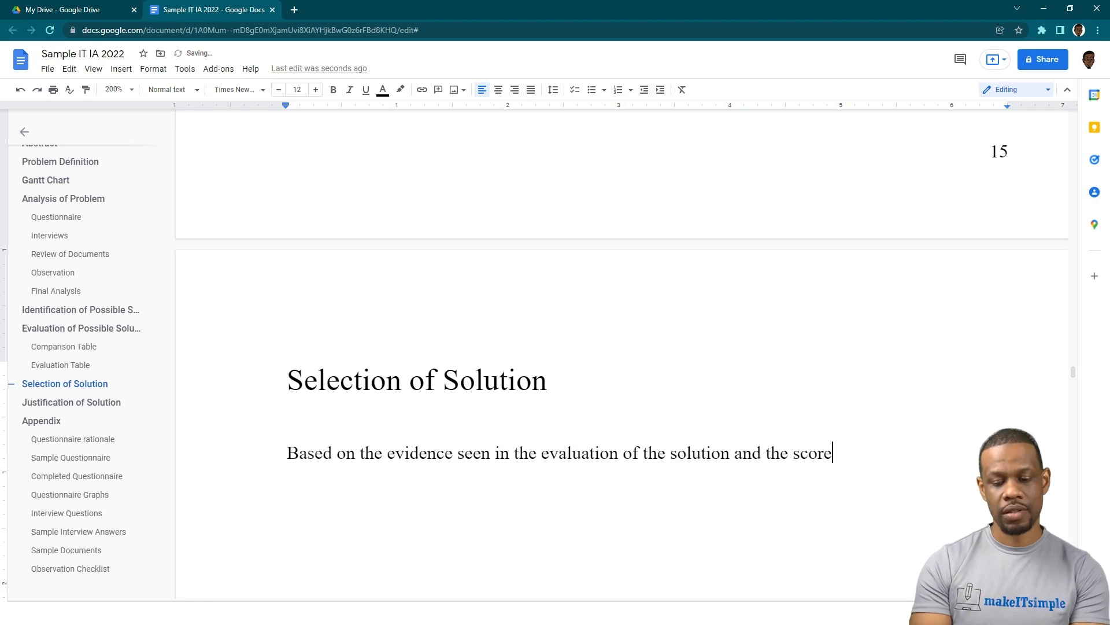
pyautogui.write('gained b')
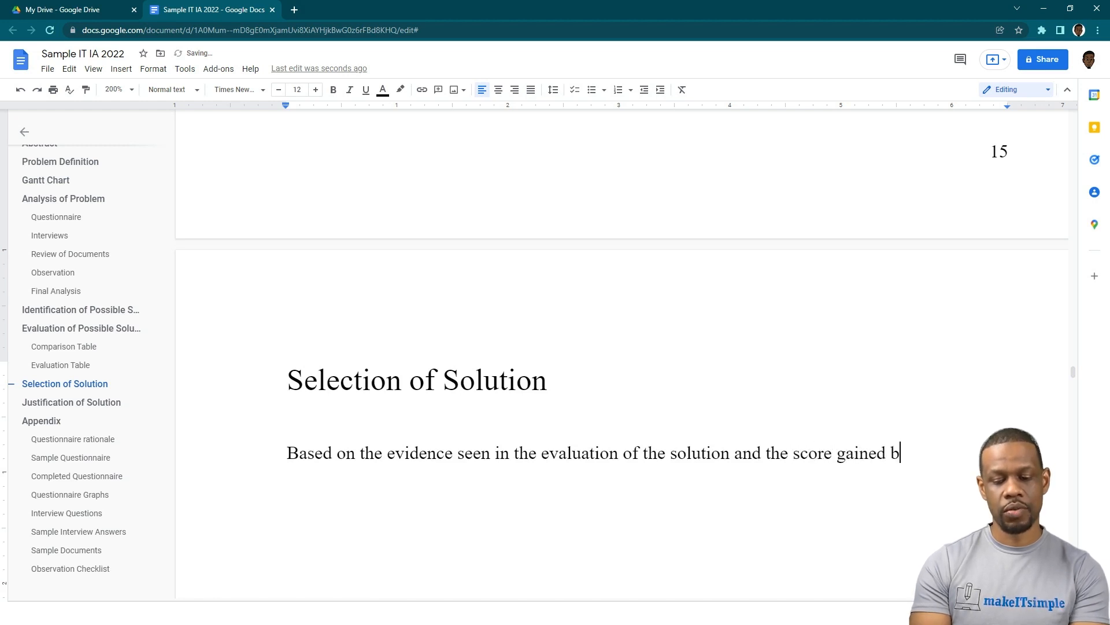
pyautogui.write('y solution')
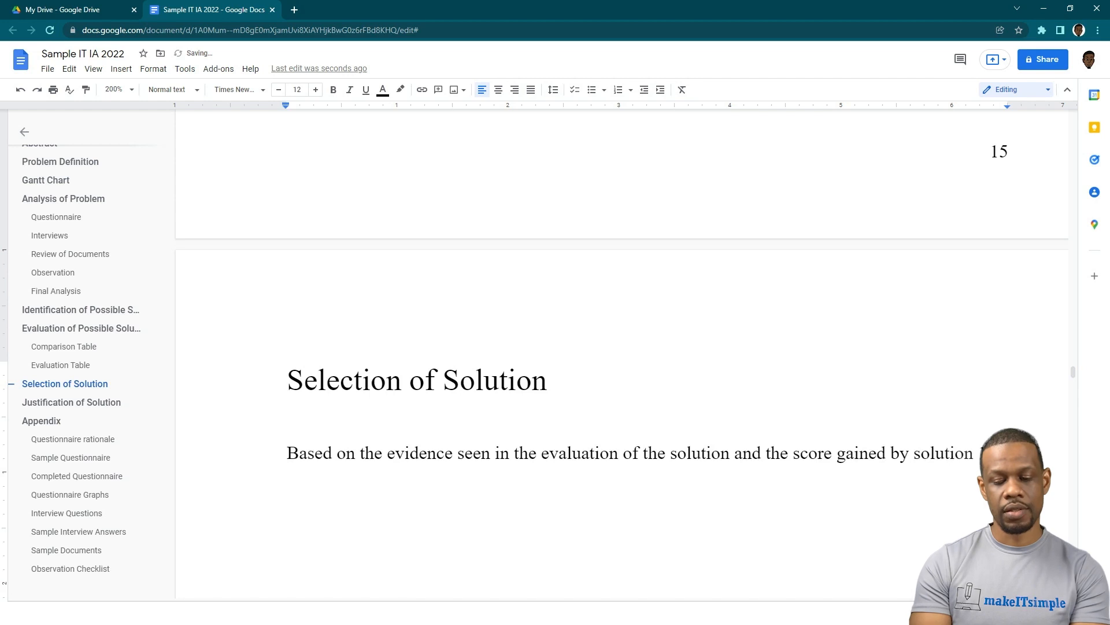
pyautogui.write('is')
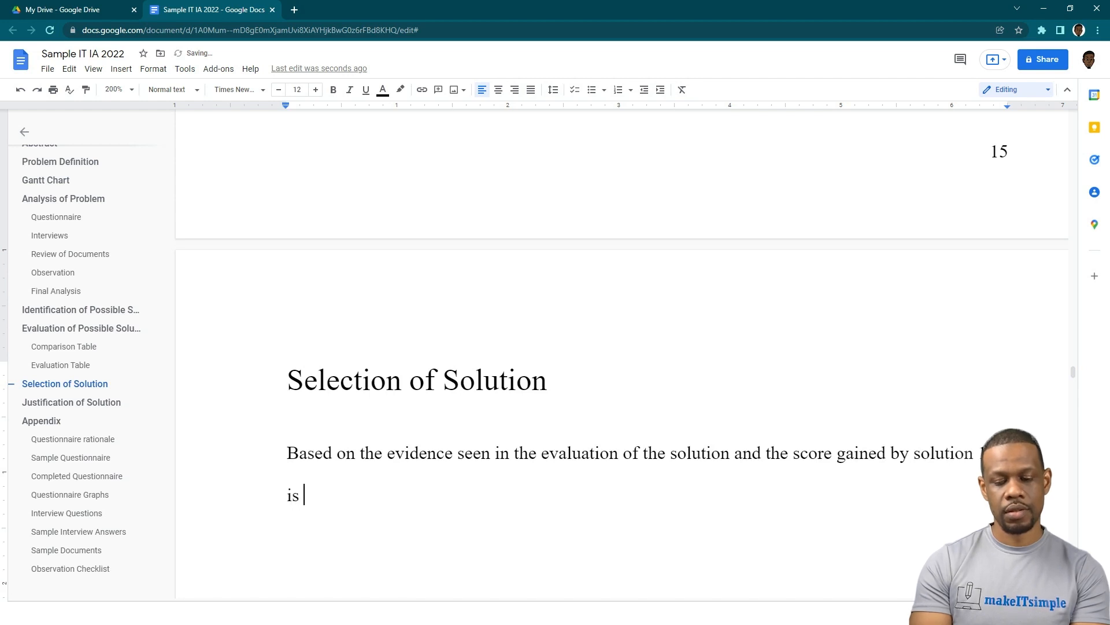
pyautogui.press('backspace')
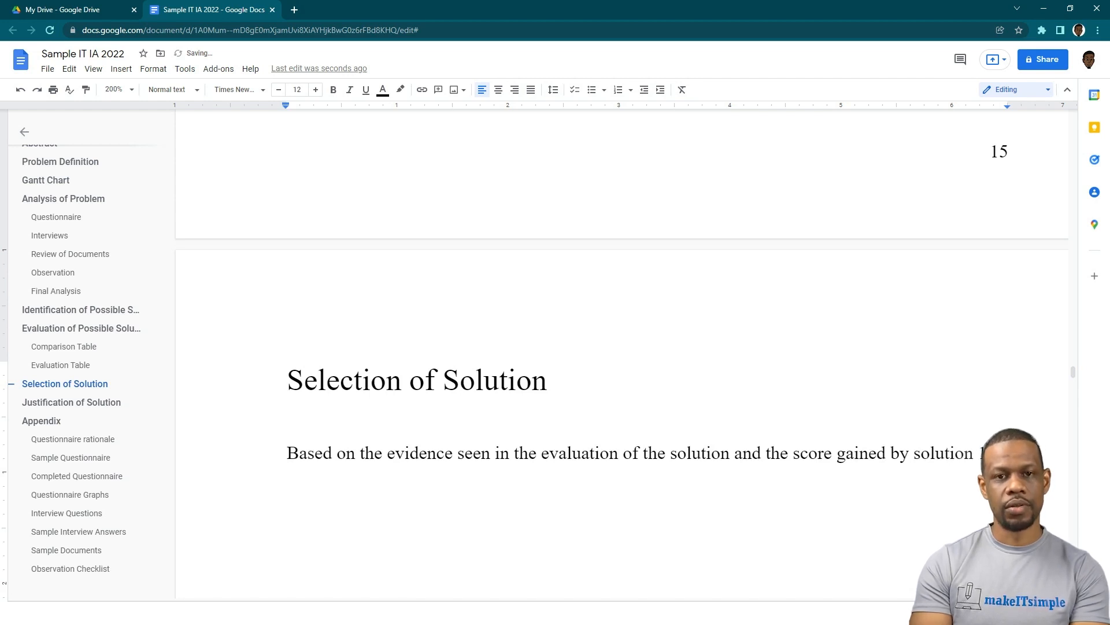
# Write the sentence naming the solution chosen to solve the cafeteria's informational problem
pyautogui.write('The solution that')
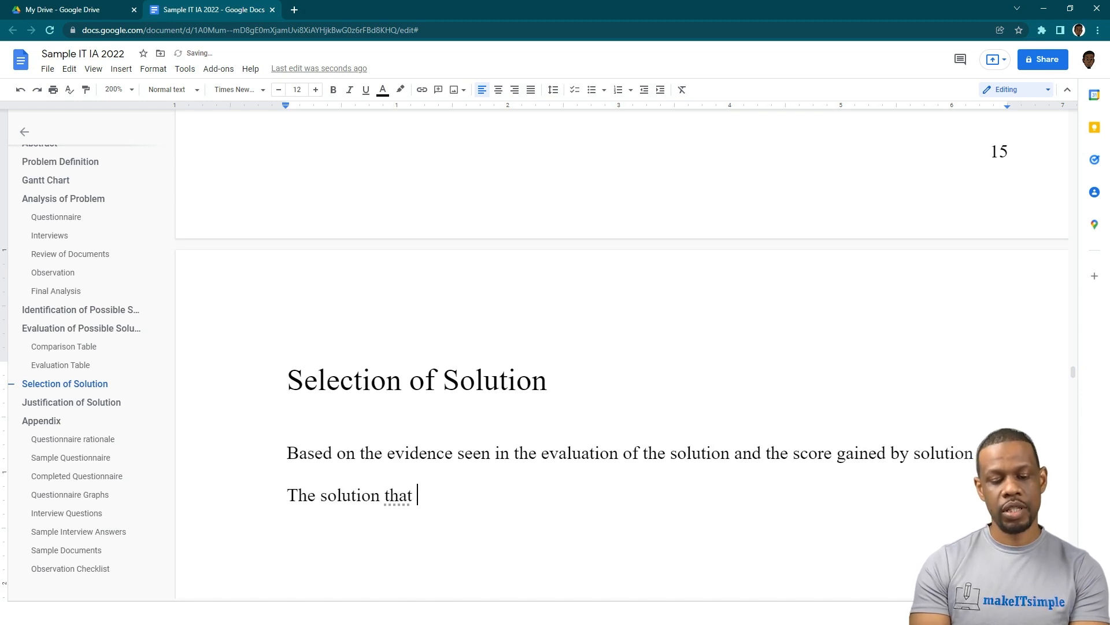
pyautogui.write('will be j')
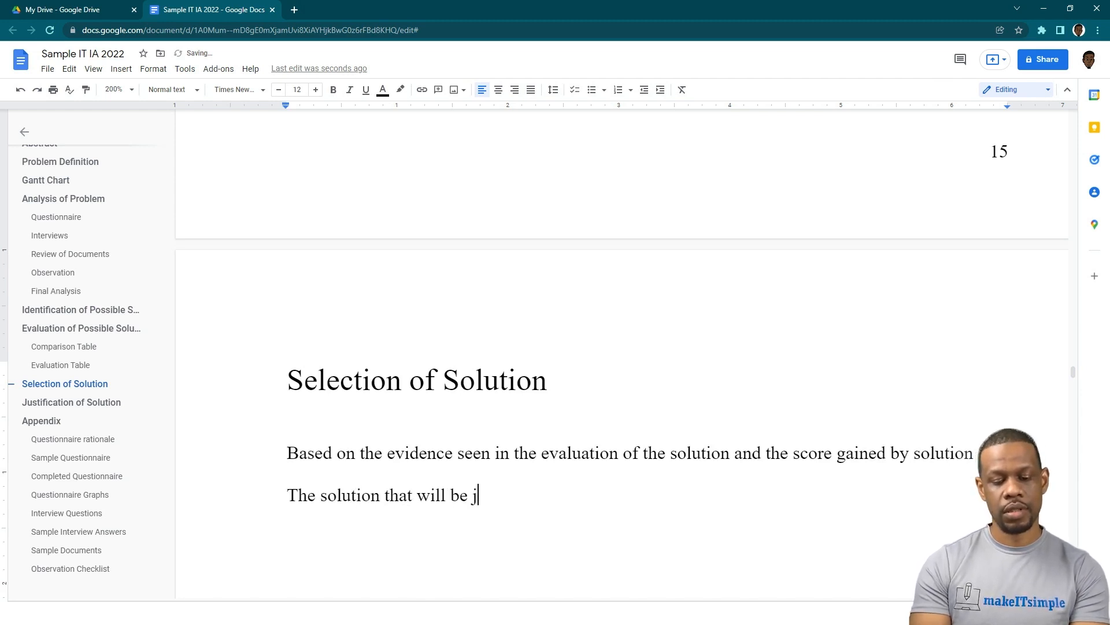
pyautogui.write('chosen to')
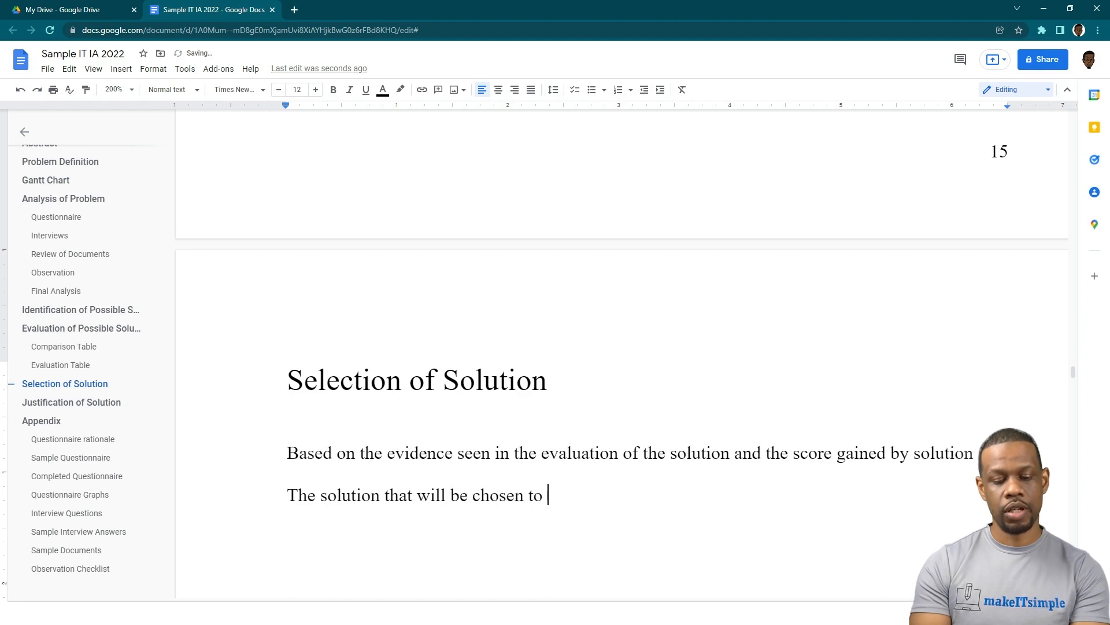
pyautogui.write('solve the prob')
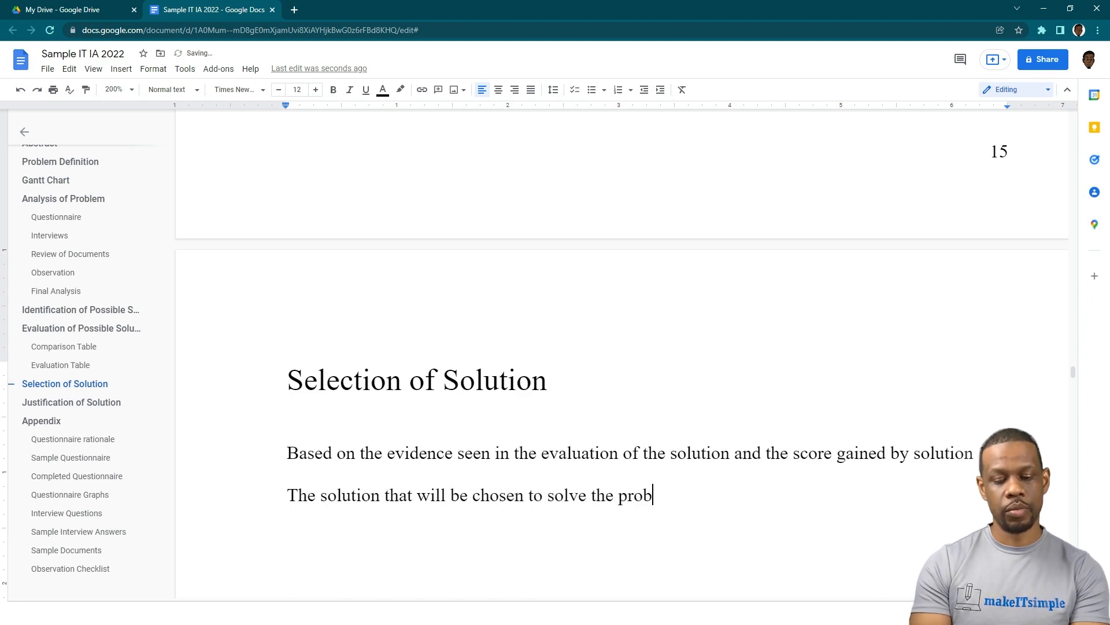
pyautogui.write('lem of information')
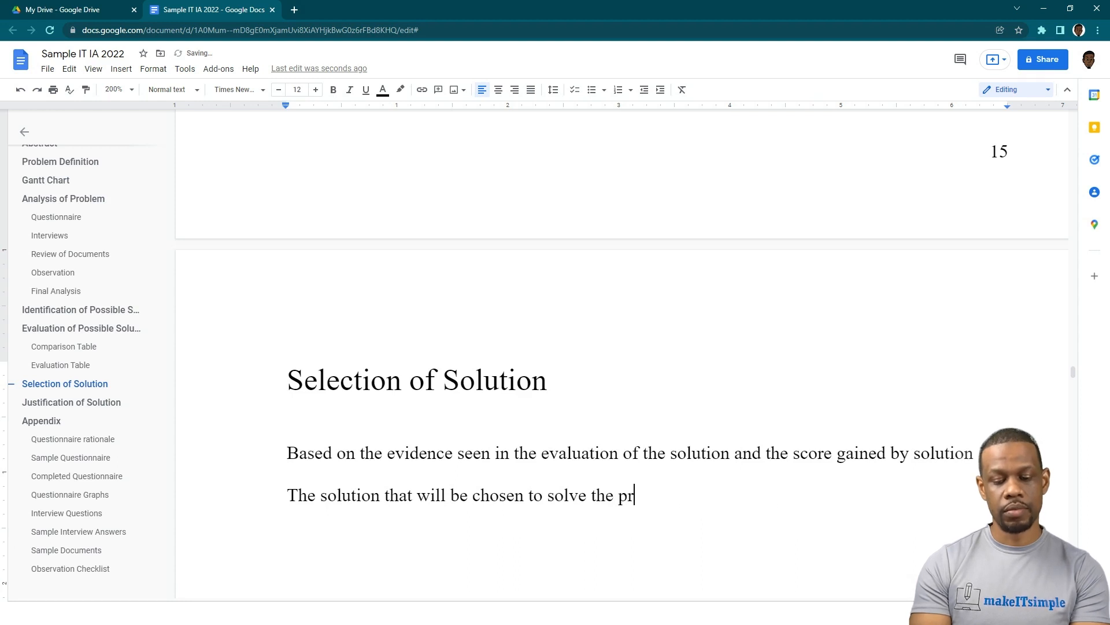
pyautogui.write('informatio')
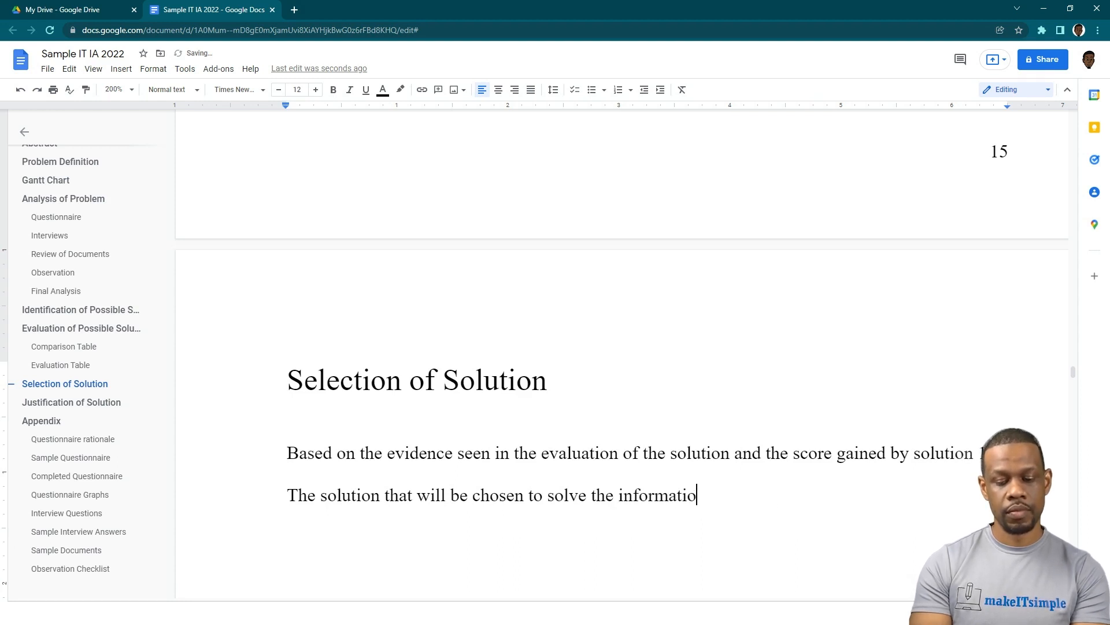
pyautogui.write('nal prove')
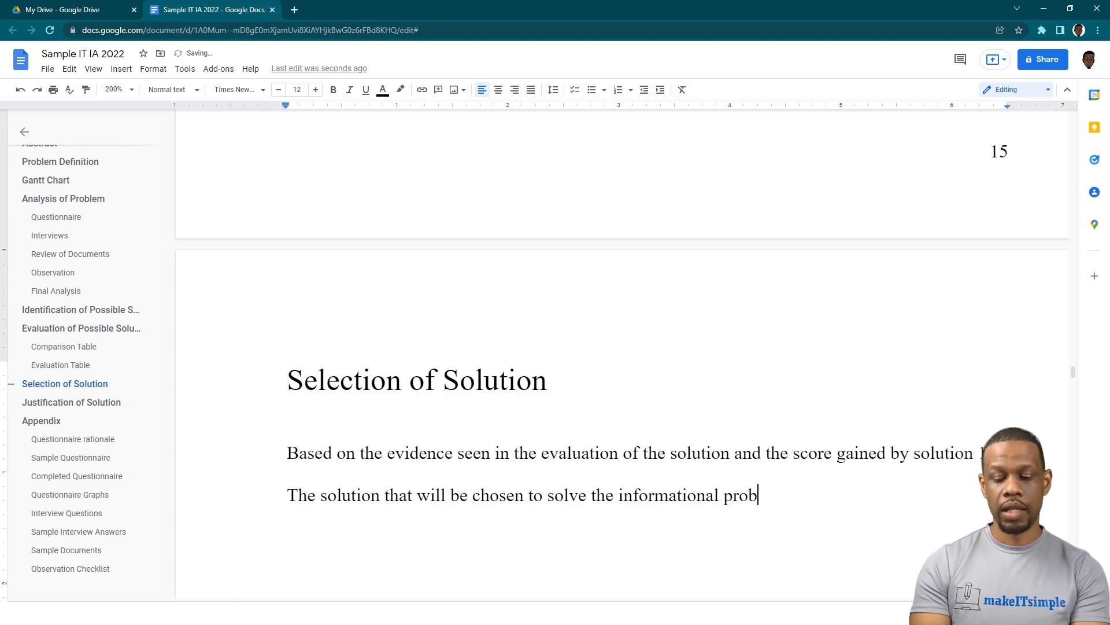
pyautogui.write('lem in the ca')
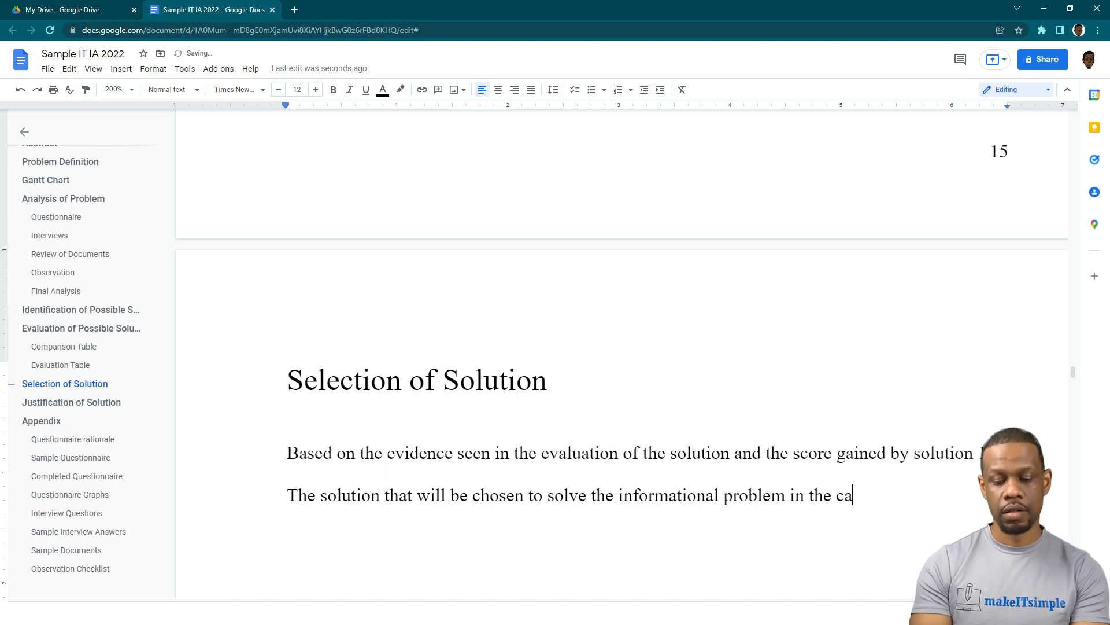
pyautogui.write('f')
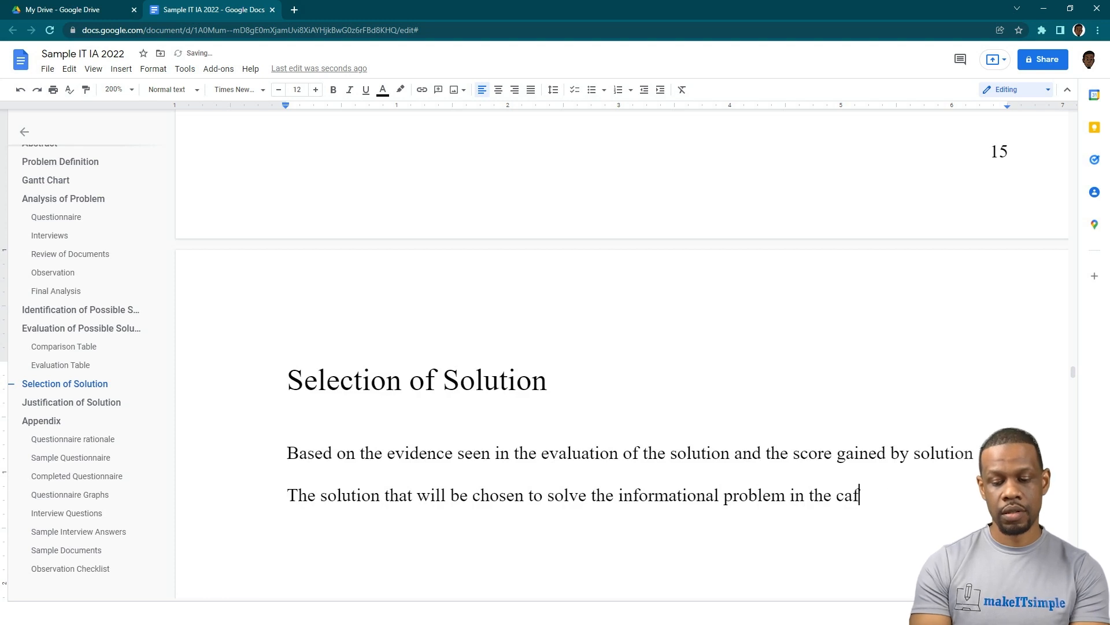
pyautogui.write('eteria is')
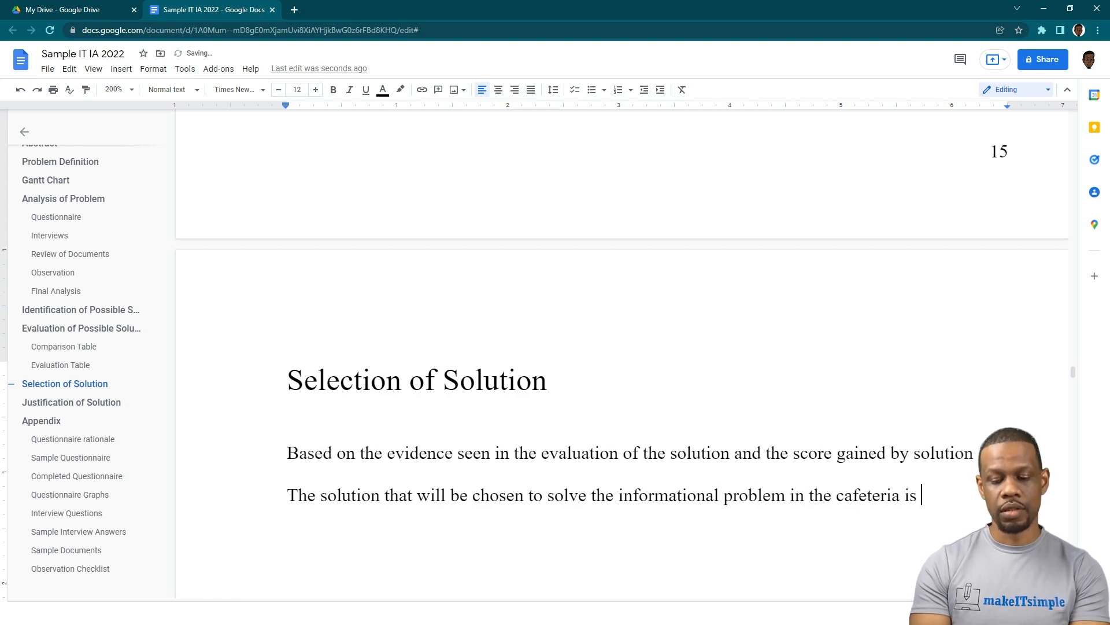
pyautogui.write('solution')
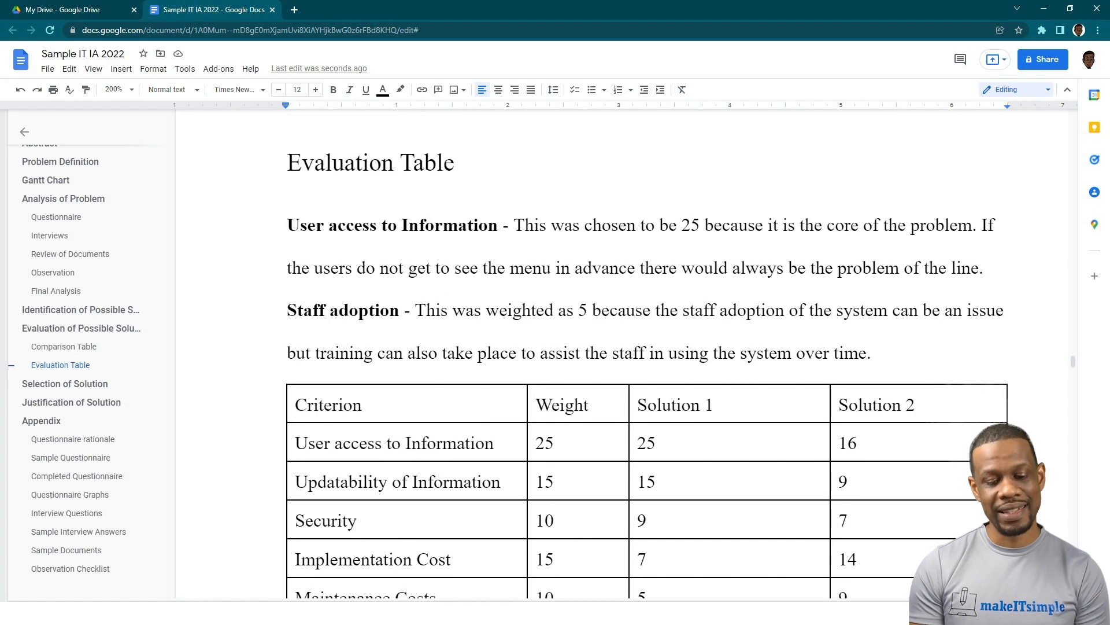
pyautogui.scroll(-3)
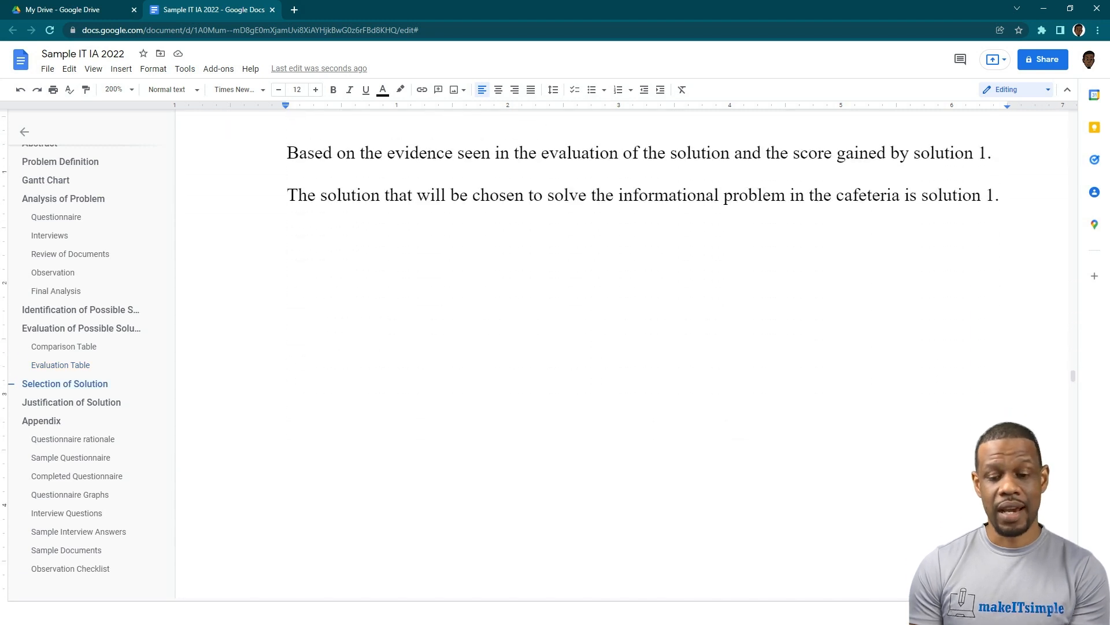
pyautogui.scroll(-3)
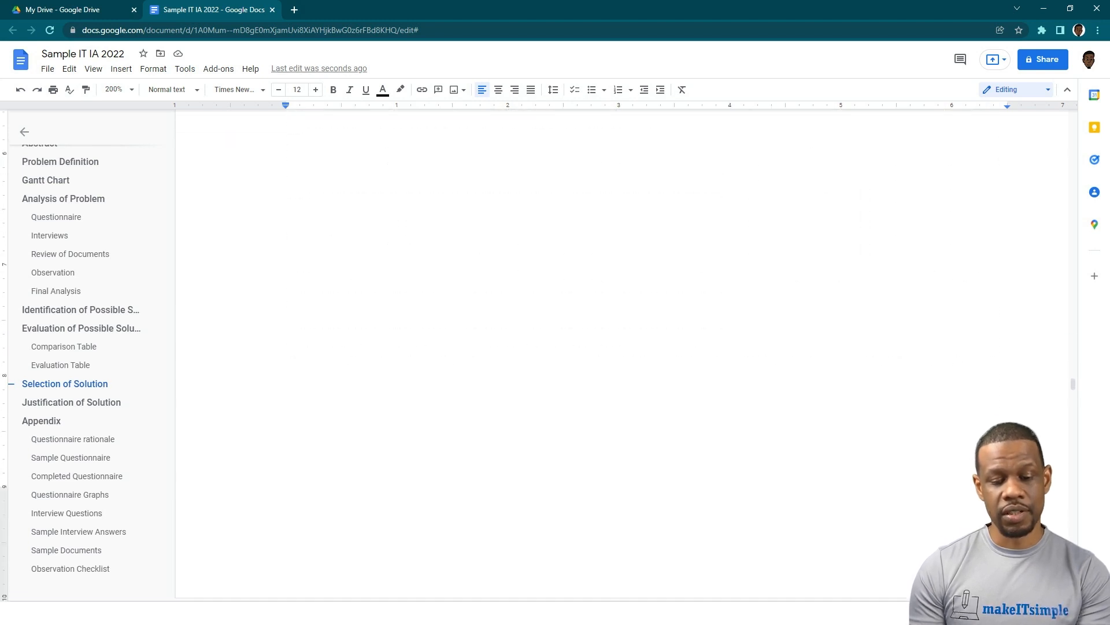
# Start a new '//' body line under Justification of Solution and colour its text red
pyautogui.click(71, 402)
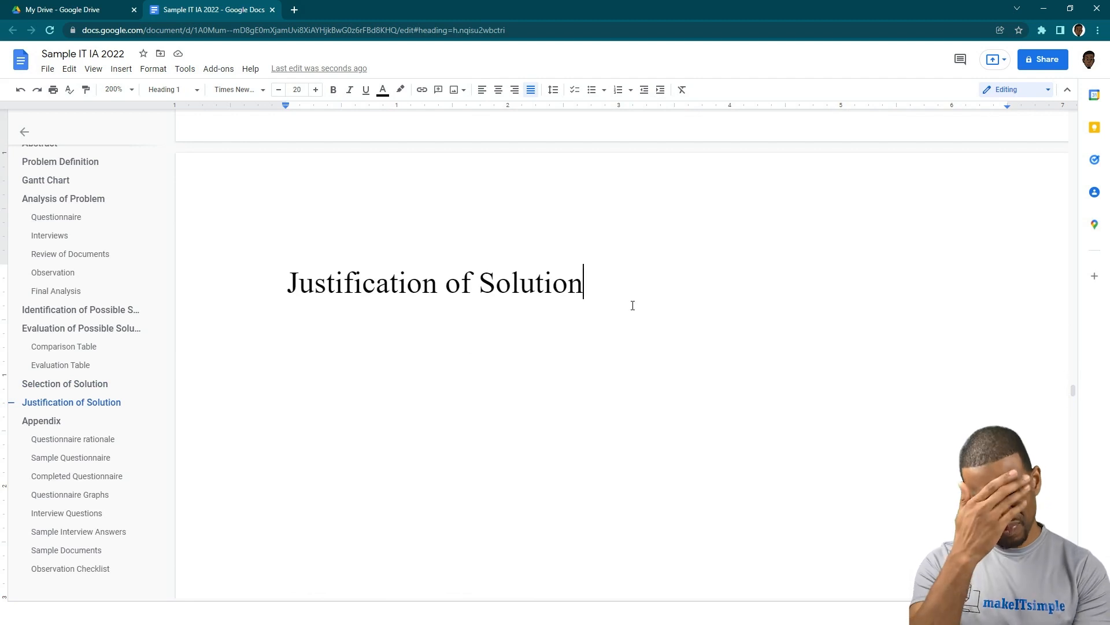
pyautogui.press('enter')
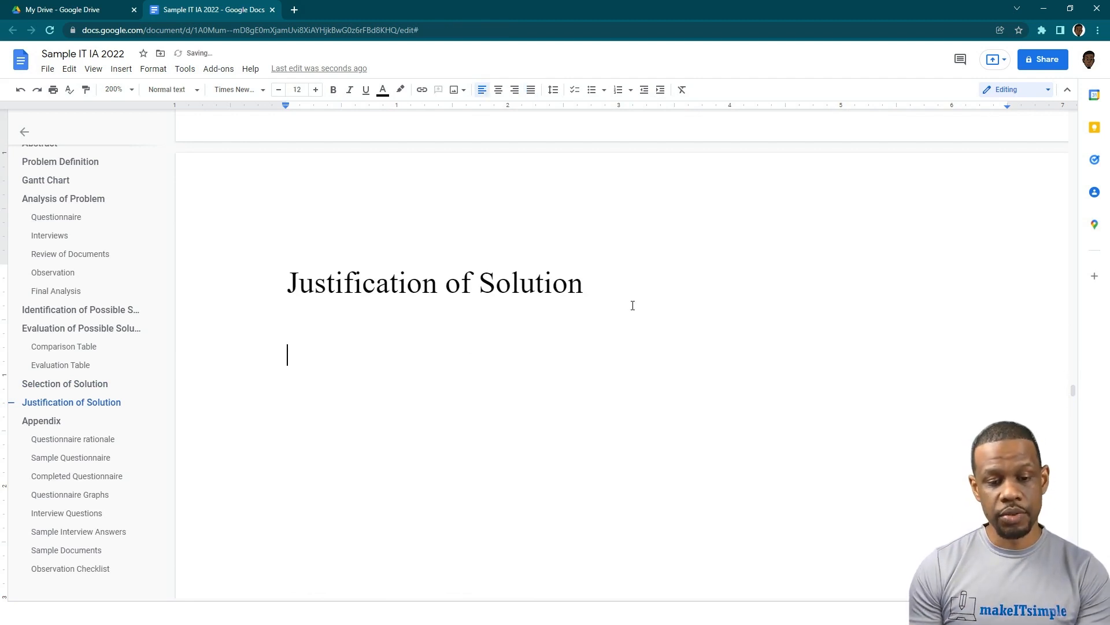
pyautogui.write('//')
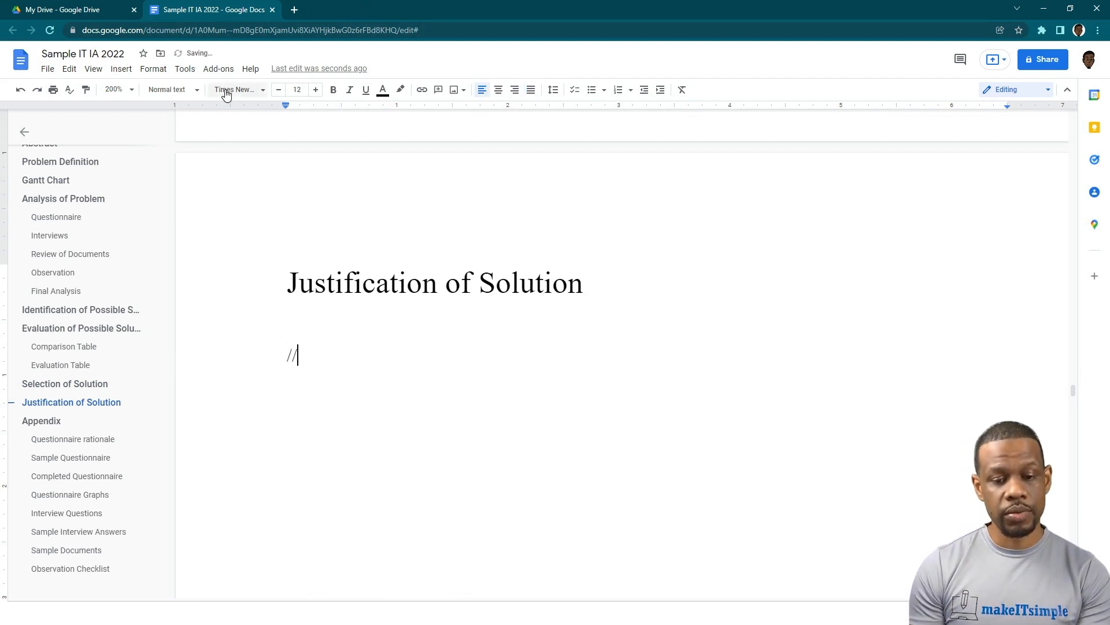
pyautogui.click(383, 91)
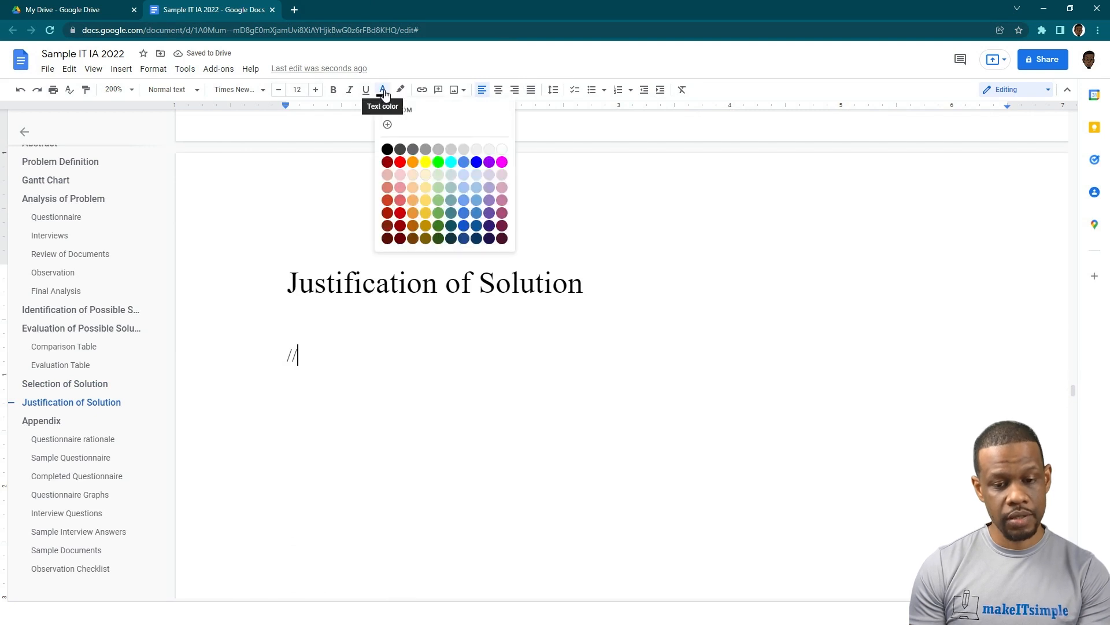
pyautogui.click(388, 162)
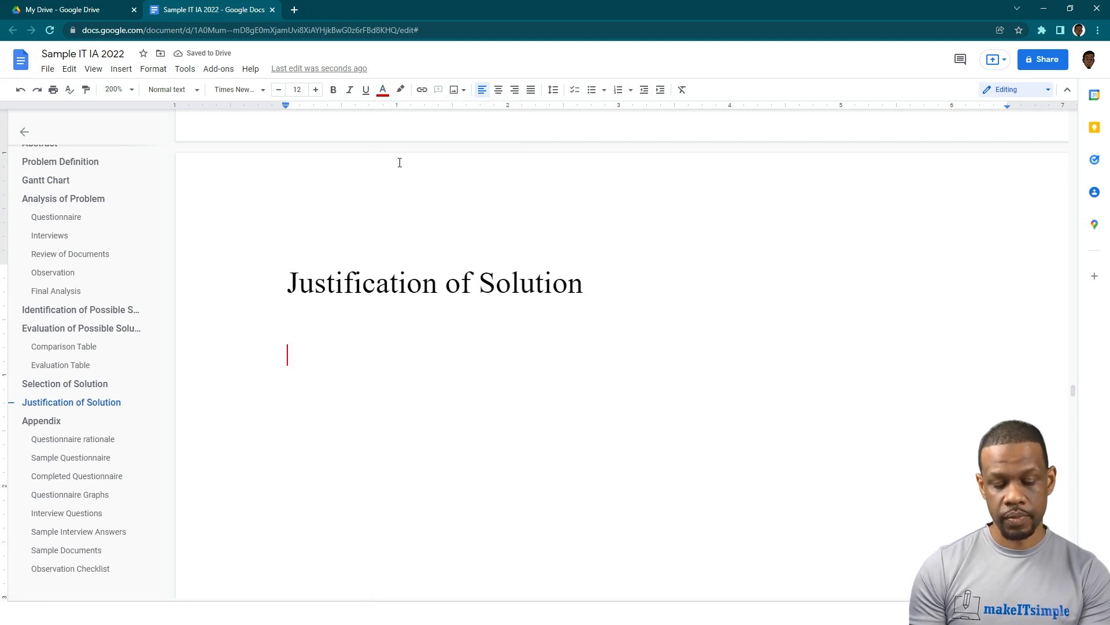
# Type the red note '// This is where you argue the reasoning of your choice.'
pyautogui.write('//')
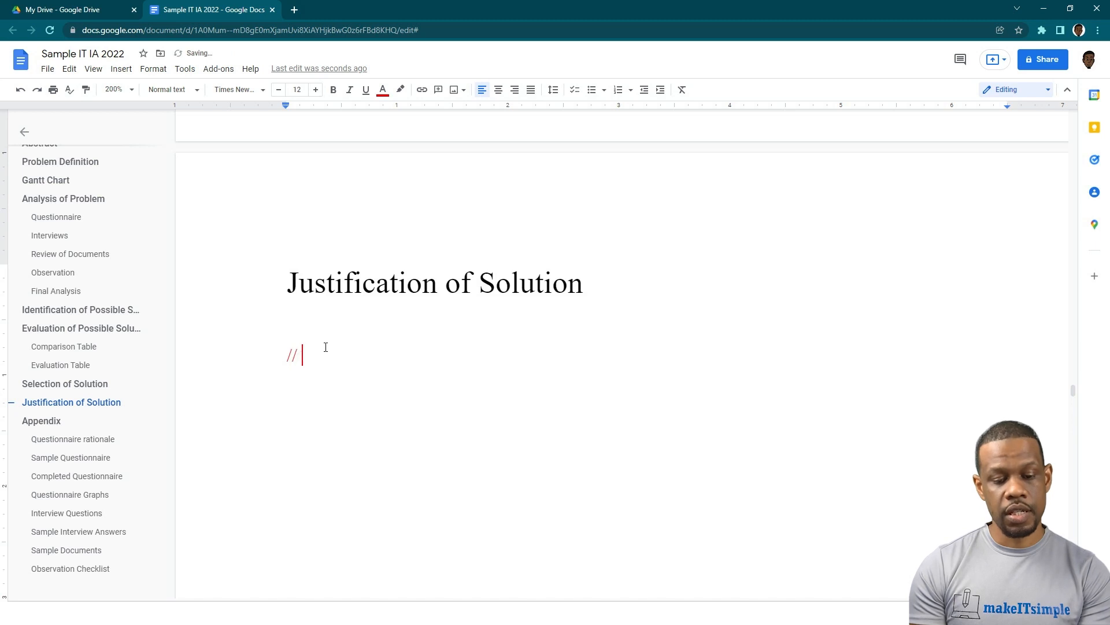
pyautogui.write('This is where you')
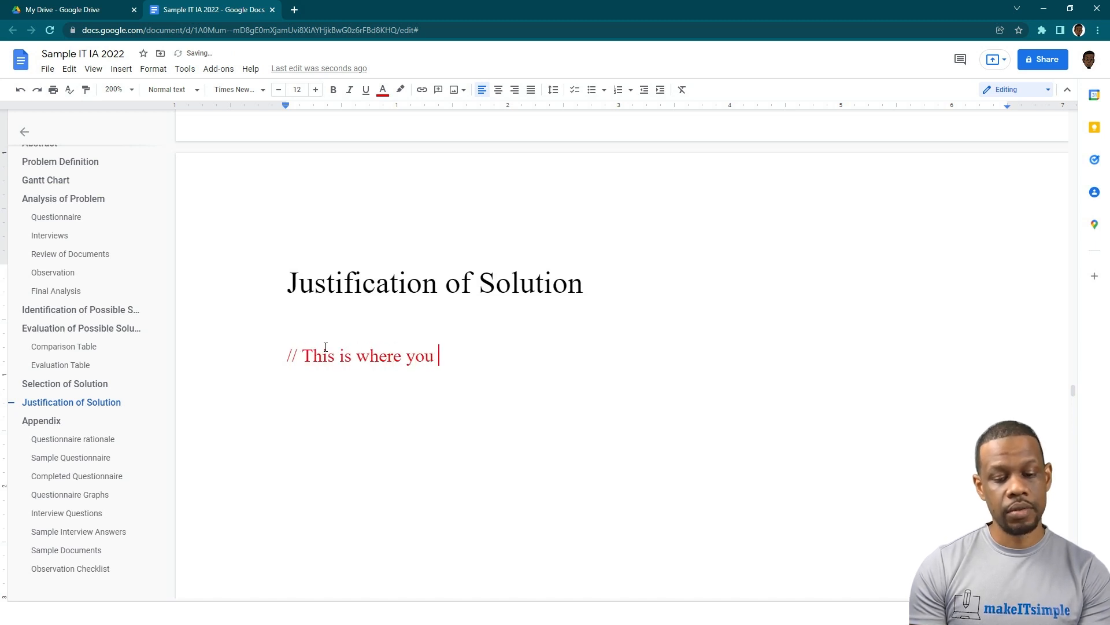
pyautogui.write('argue for the')
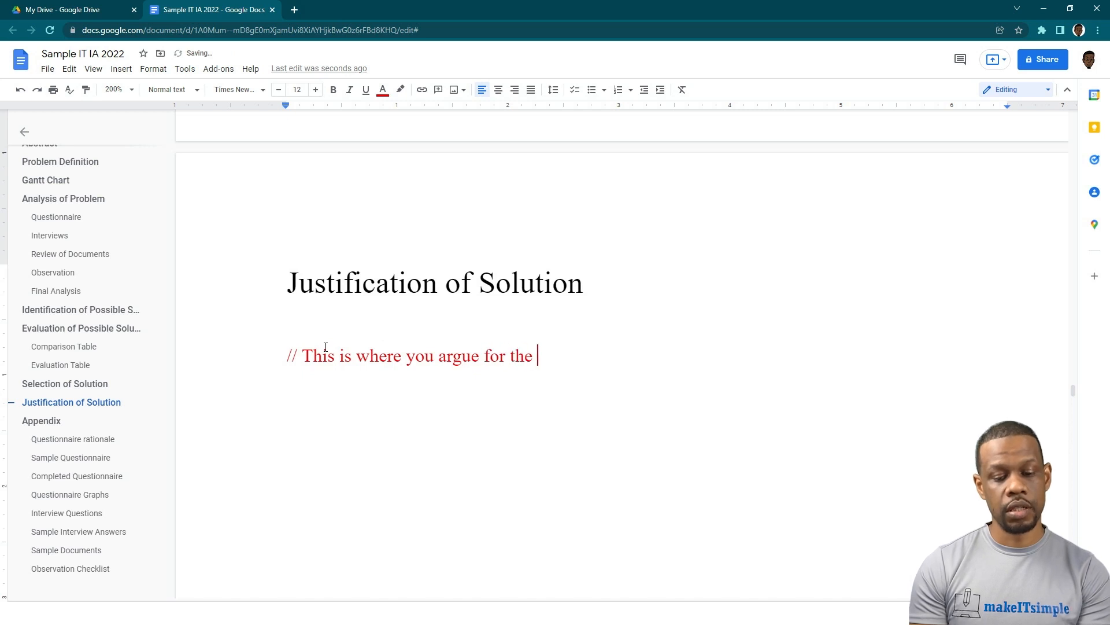
pyautogui.write('reas')
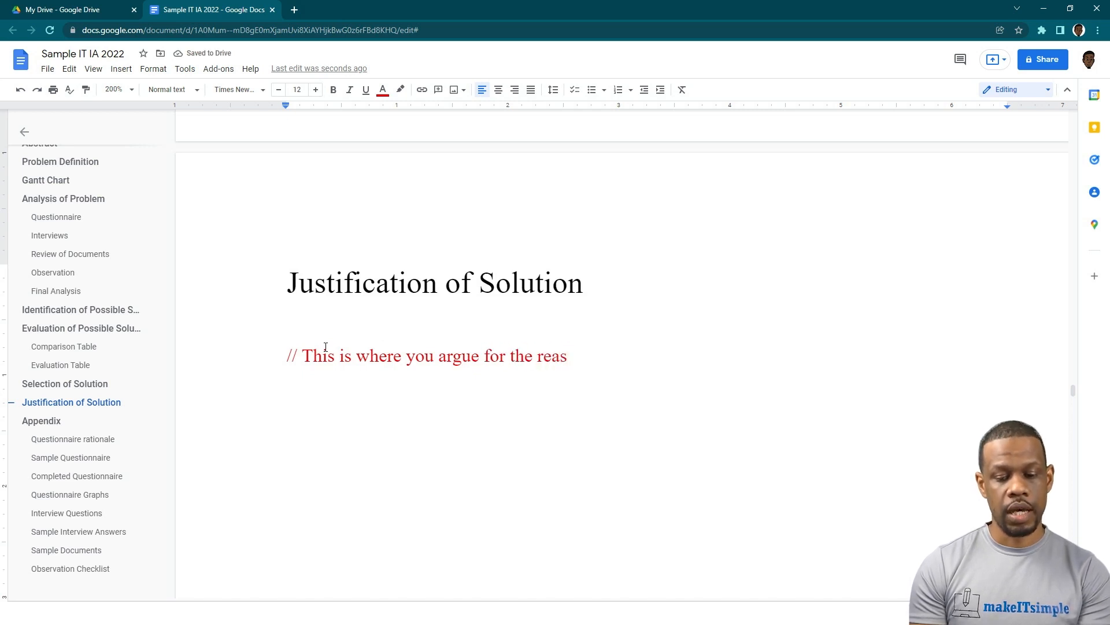
pyautogui.write('oning')
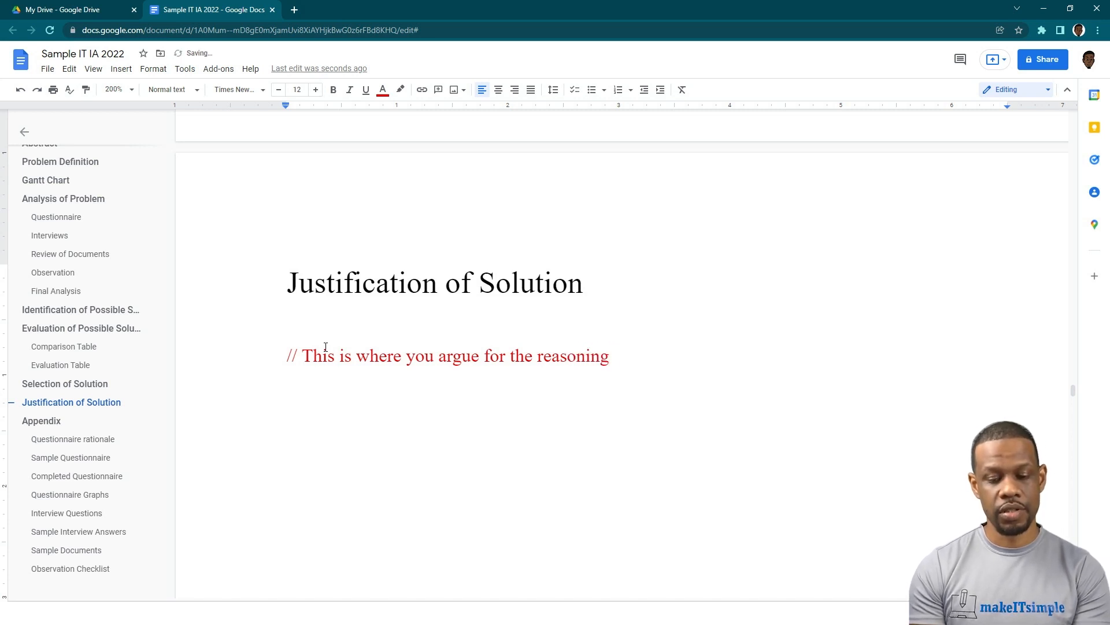
pyautogui.write('of you choice')
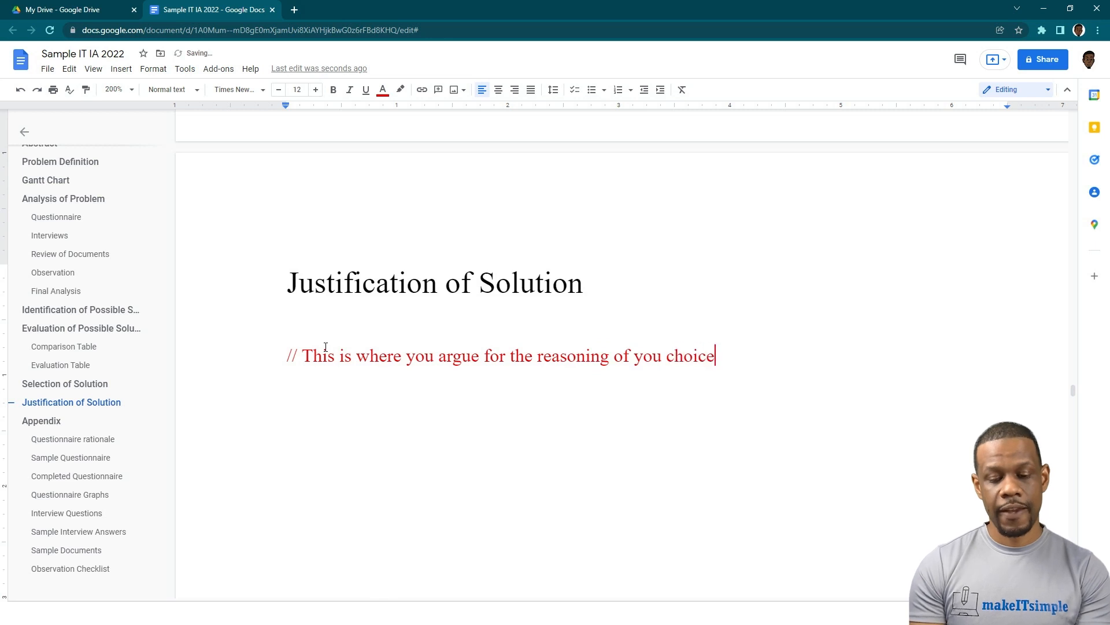
pyautogui.write('.')
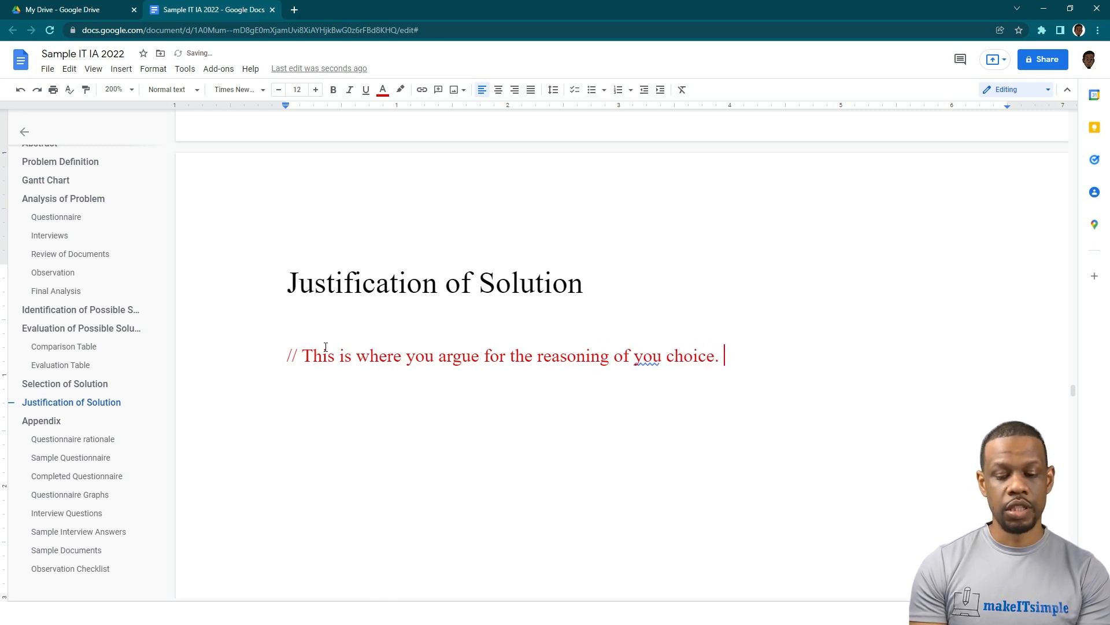
# Continue: look at the evaluation table and find what argues against choosing this solution
pyautogui.write('You should look at')
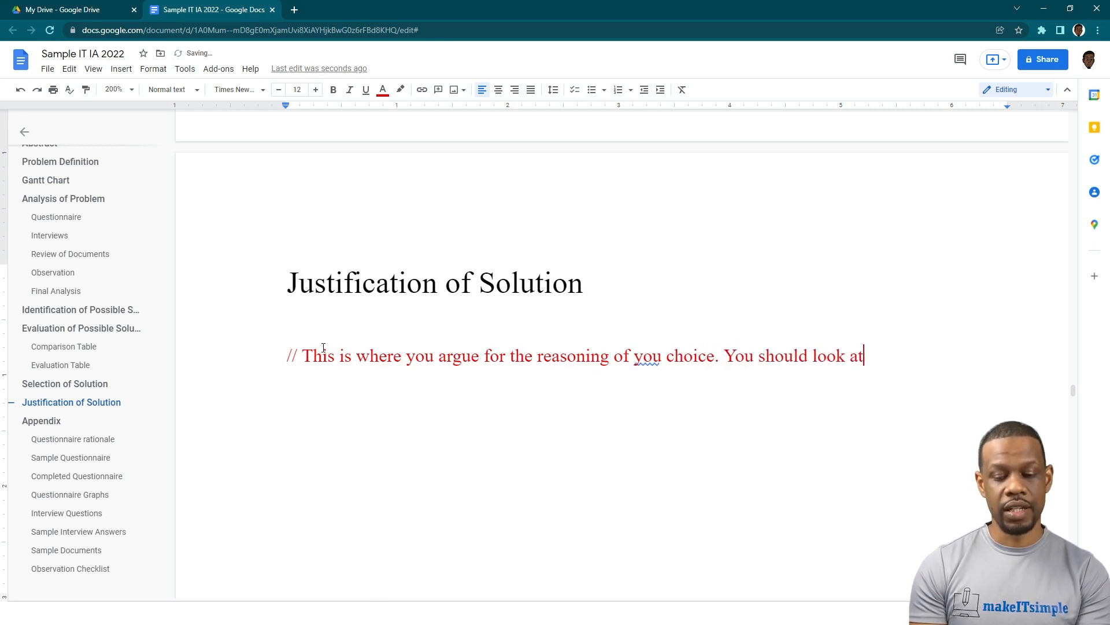
pyautogui.write('the evala')
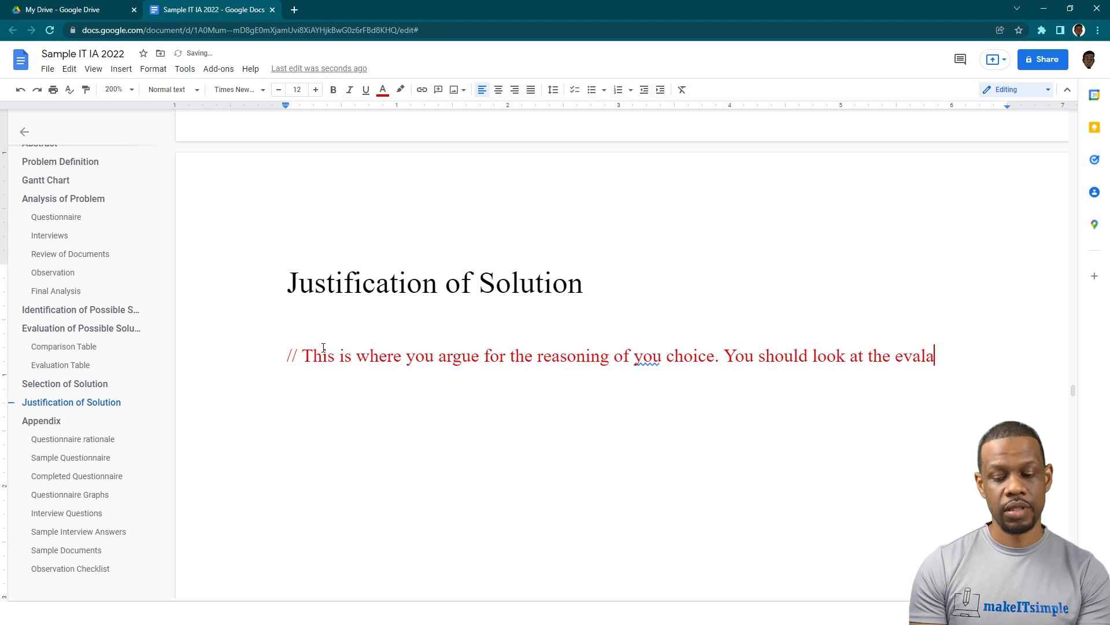
pyautogui.write('tion table and fina')
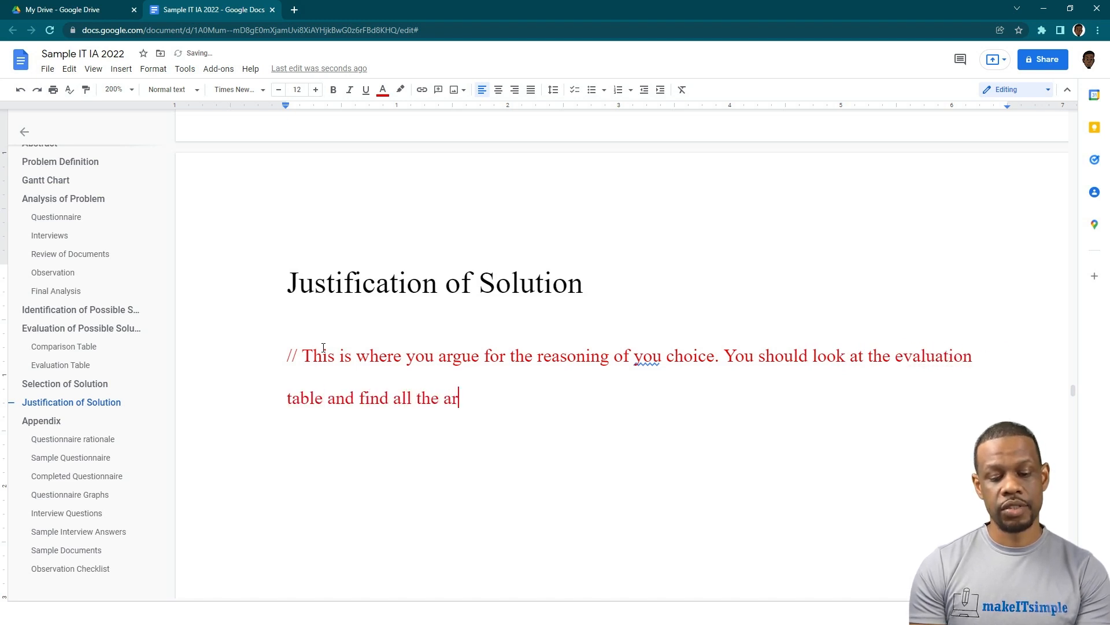
pyautogui.write('gue')
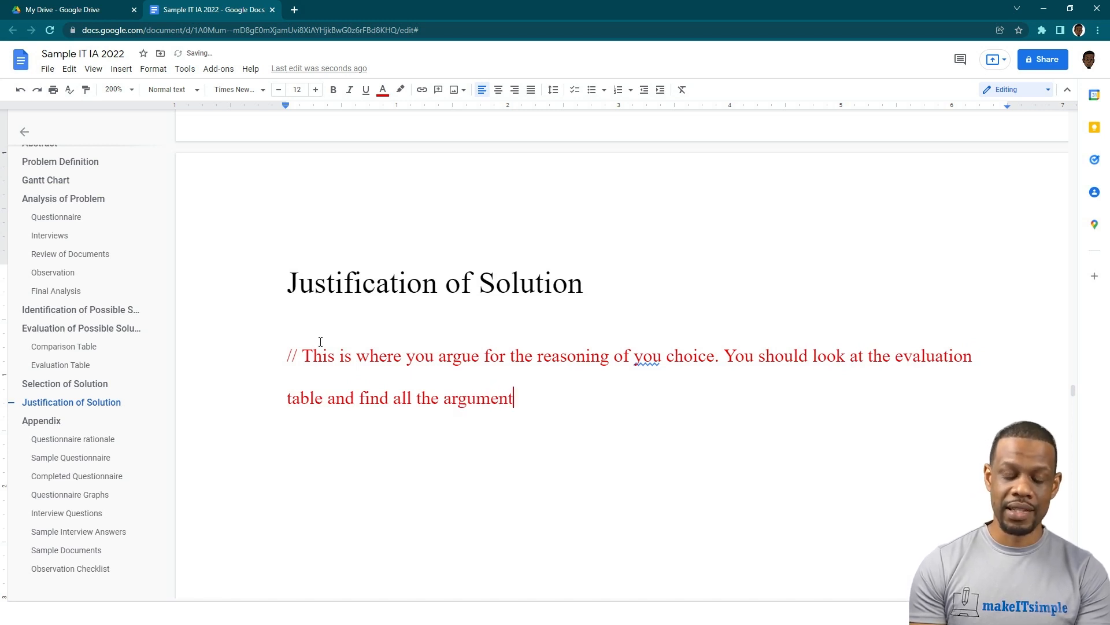
pyautogui.write('s against')
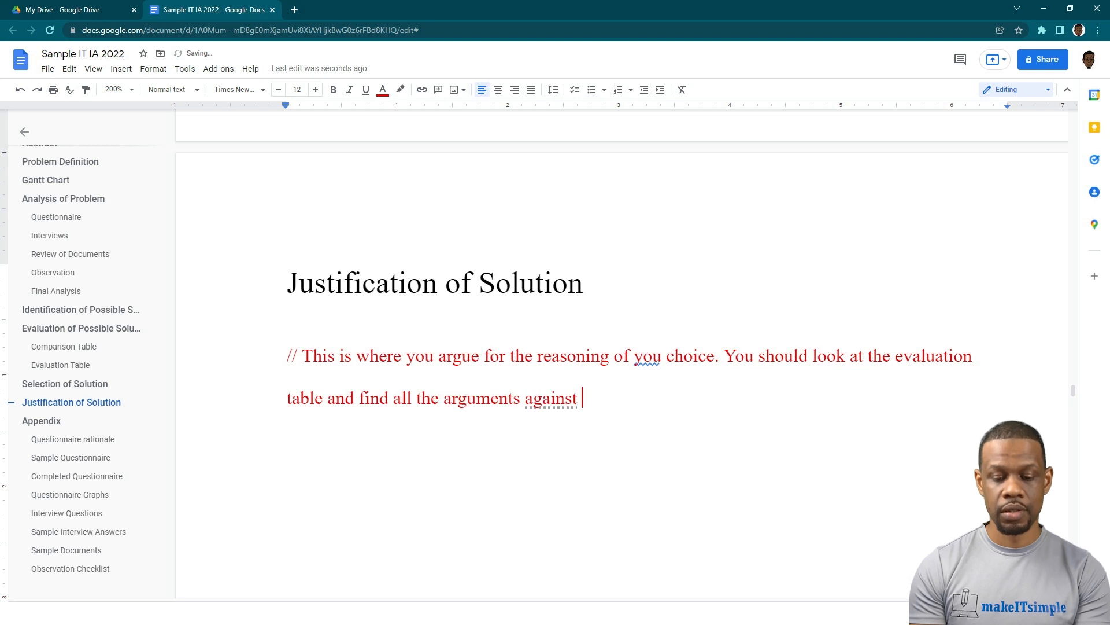
pyautogui.write('choosing this')
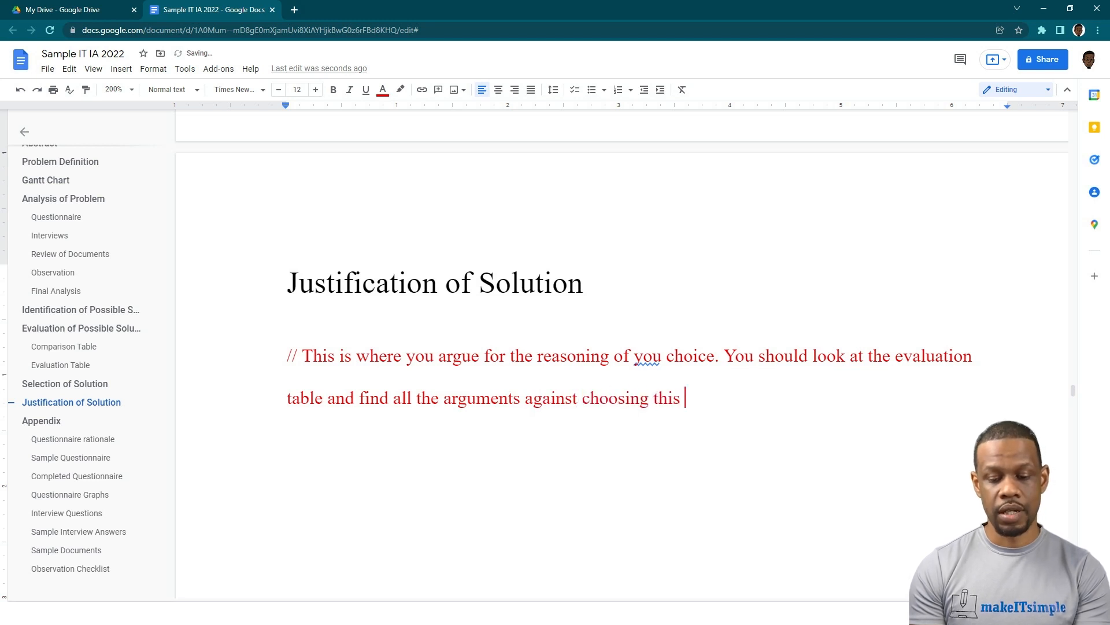
pyautogui.write('solution and come up')
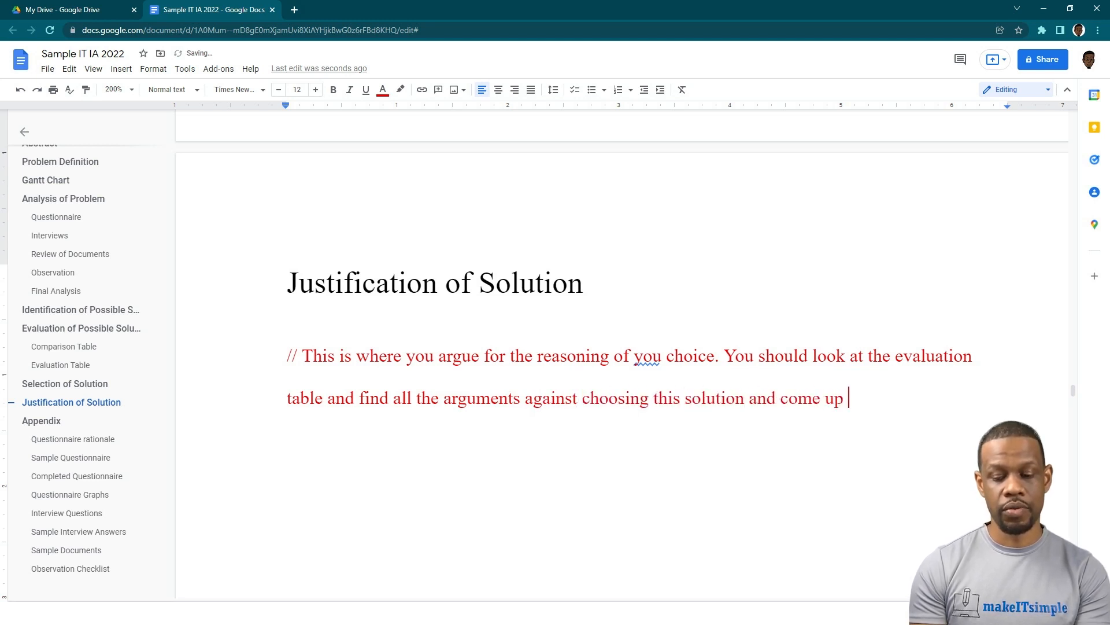
# Continue: come up with a reason or strategy to mitage the issue that may come
pyautogui.write('with a reason')
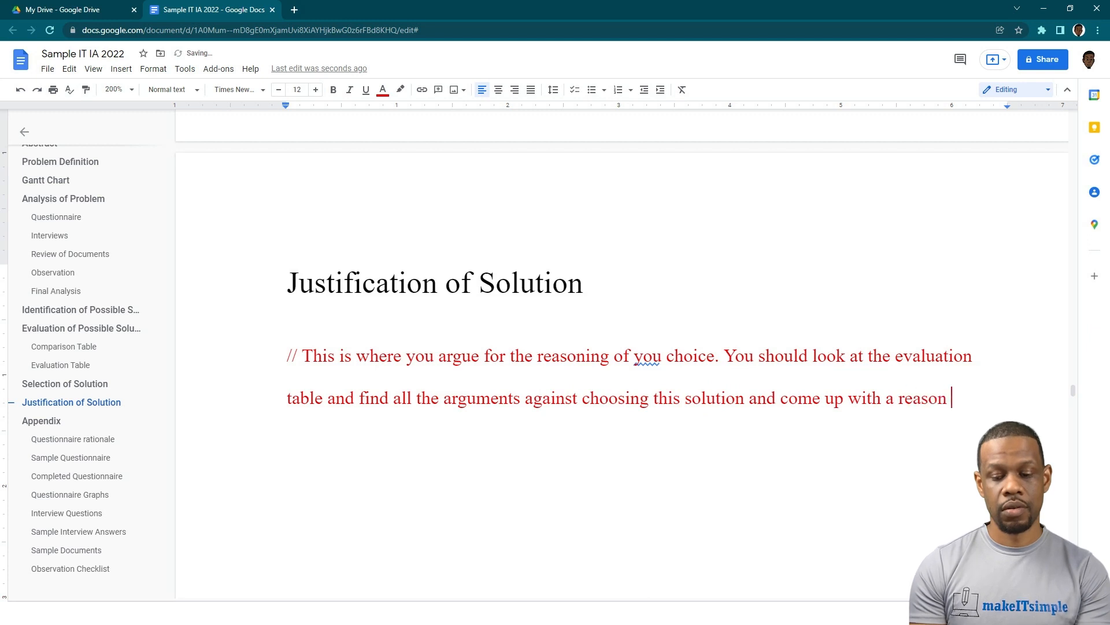
pyautogui.write('or')
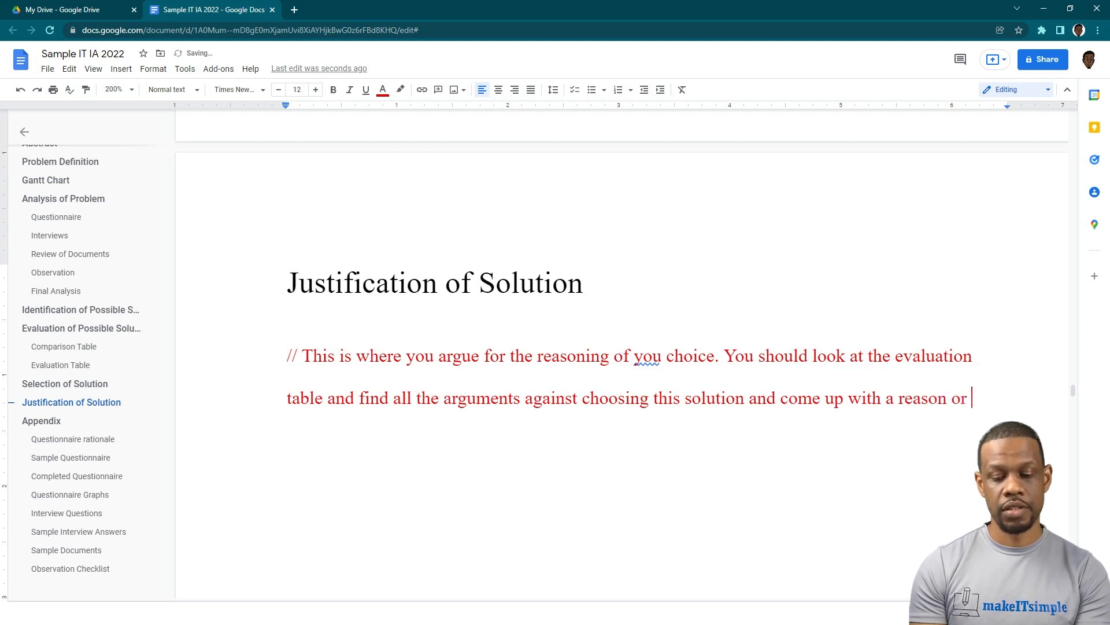
pyautogui.write('strage')
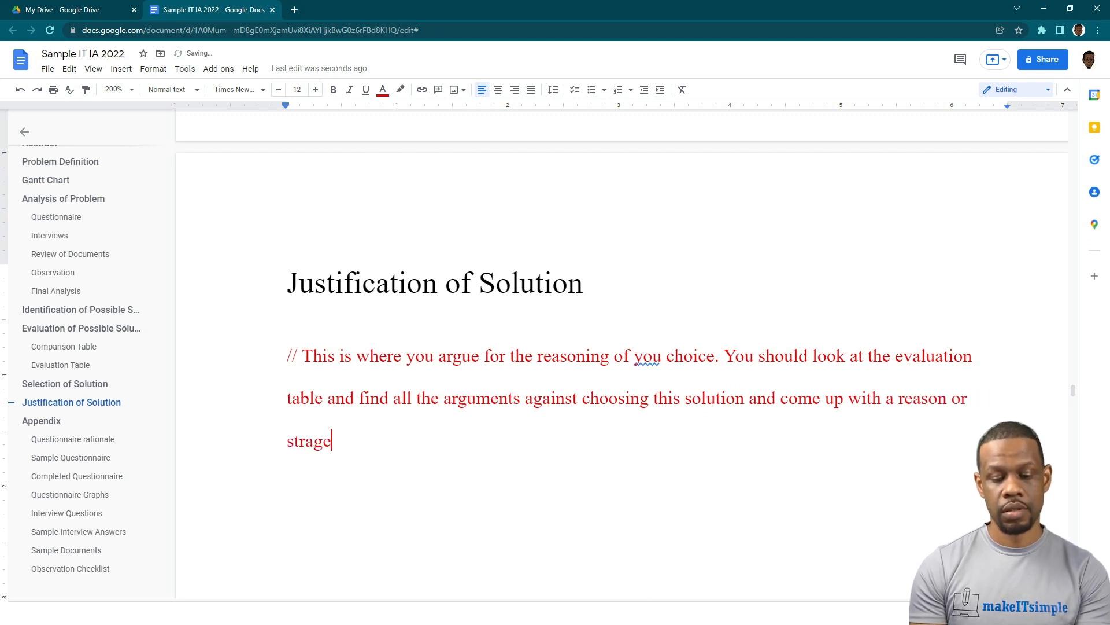
pyautogui.write('egy')
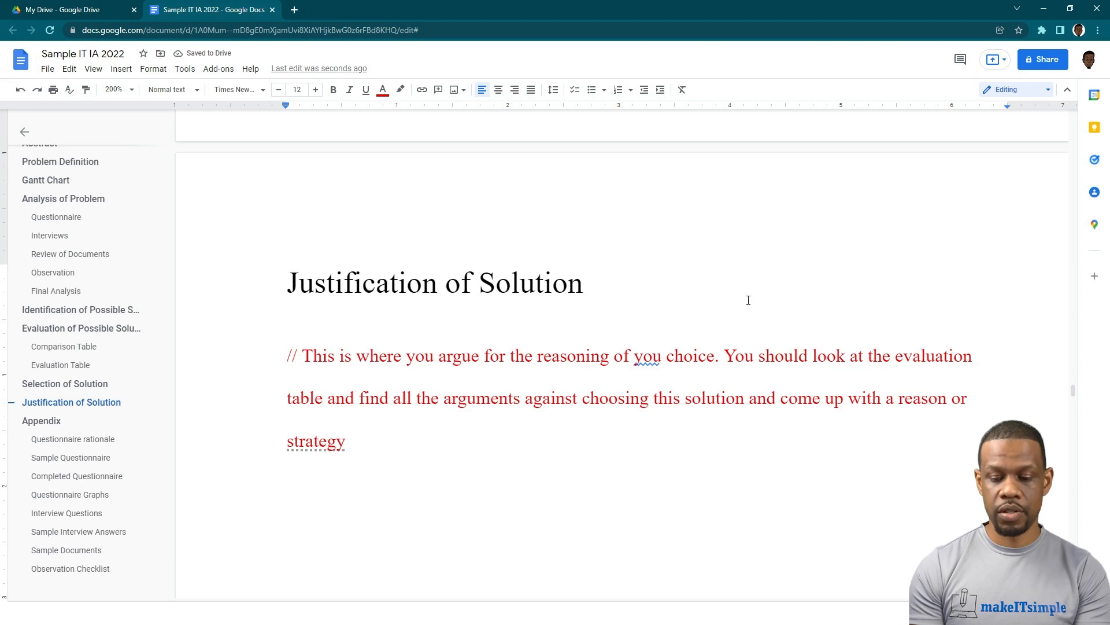
pyautogui.write('why')
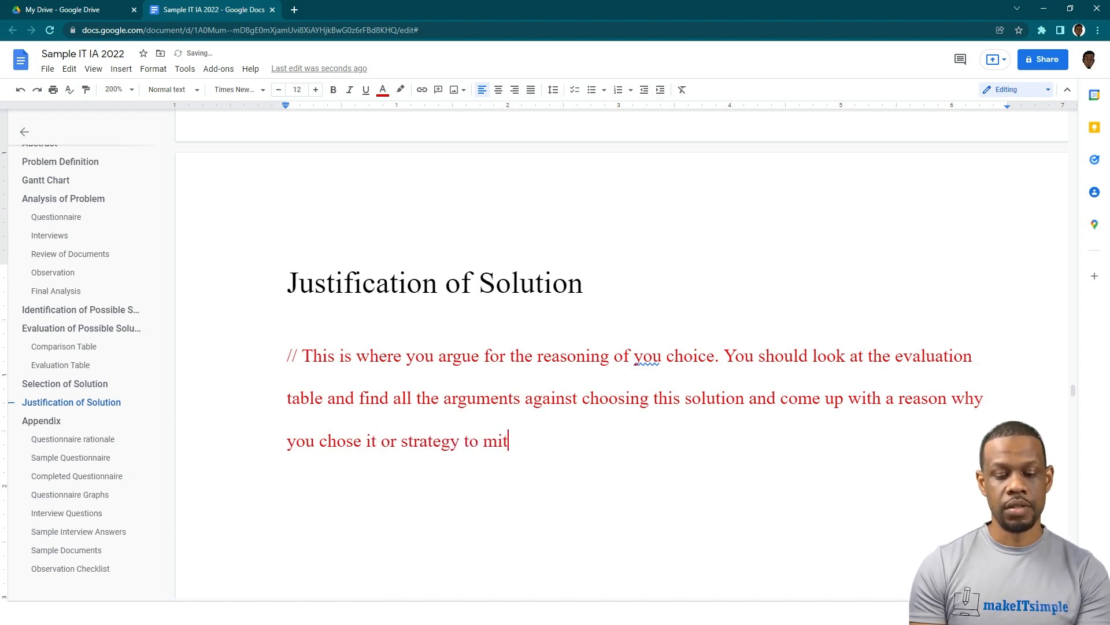
pyautogui.write('age the issue that')
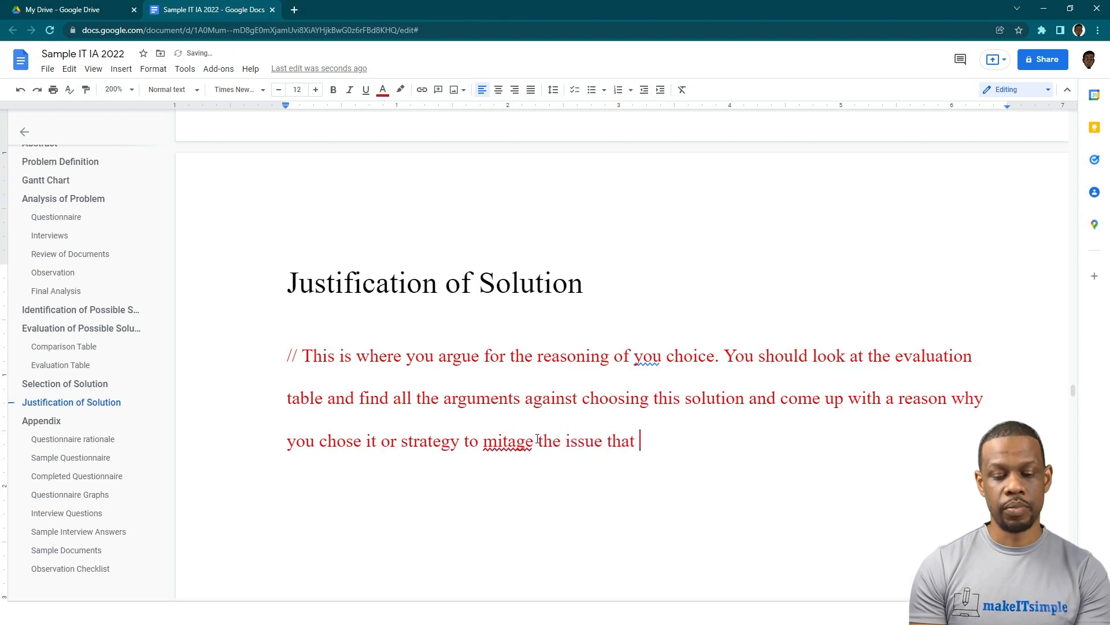
pyautogui.write('may come')
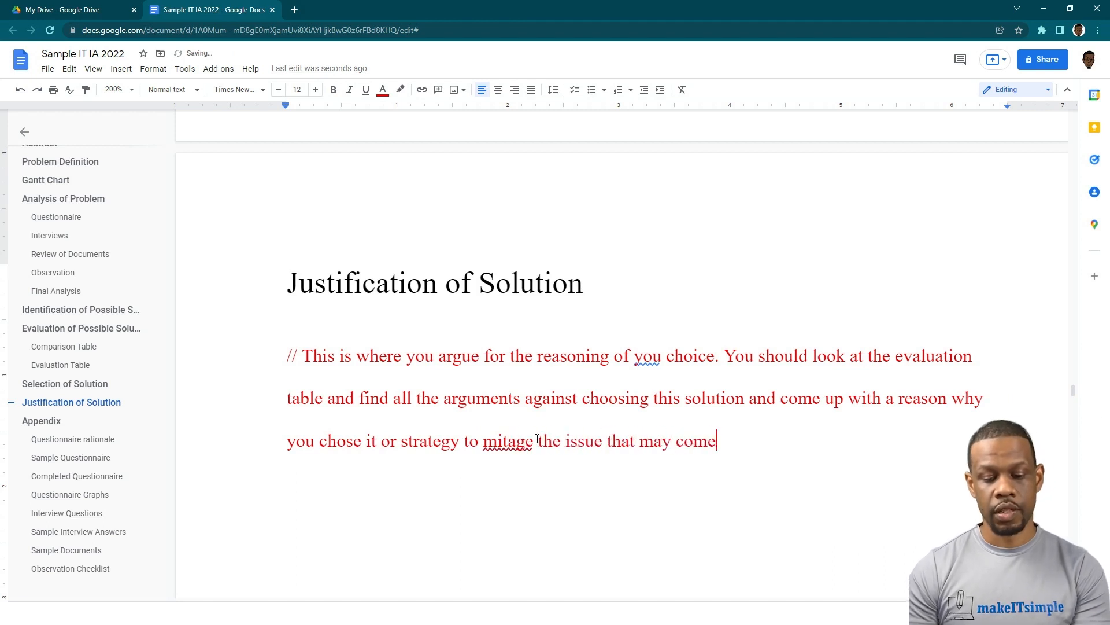
# Replace the misspelled 'mitage' with the suggestion 'mitigate' in the guide note
pyautogui.rightClick(507, 441)
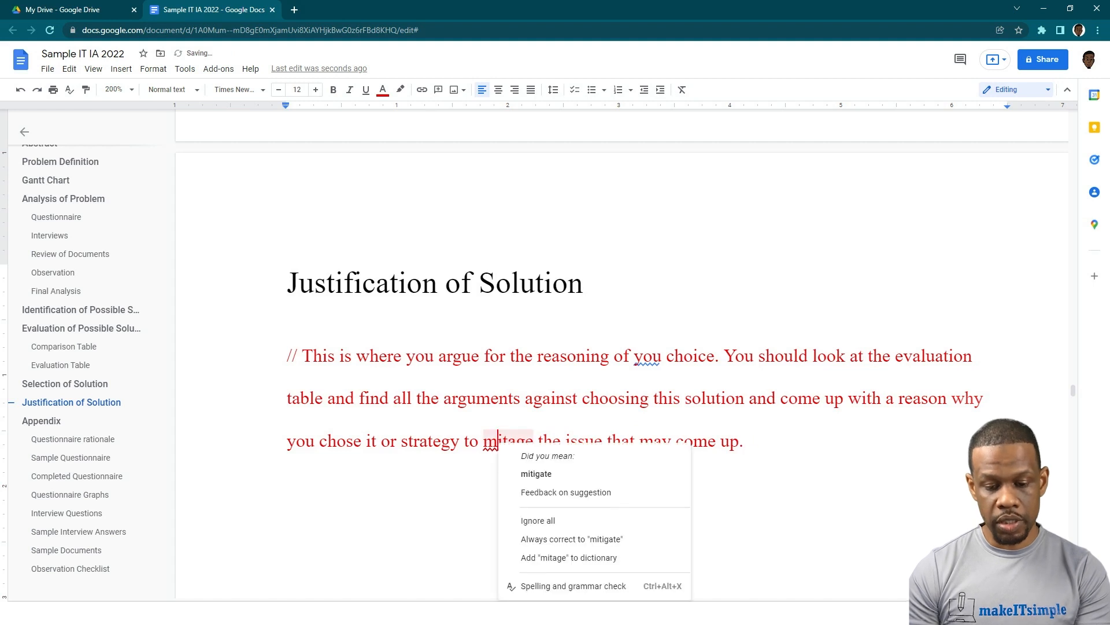
pyautogui.click(535, 473)
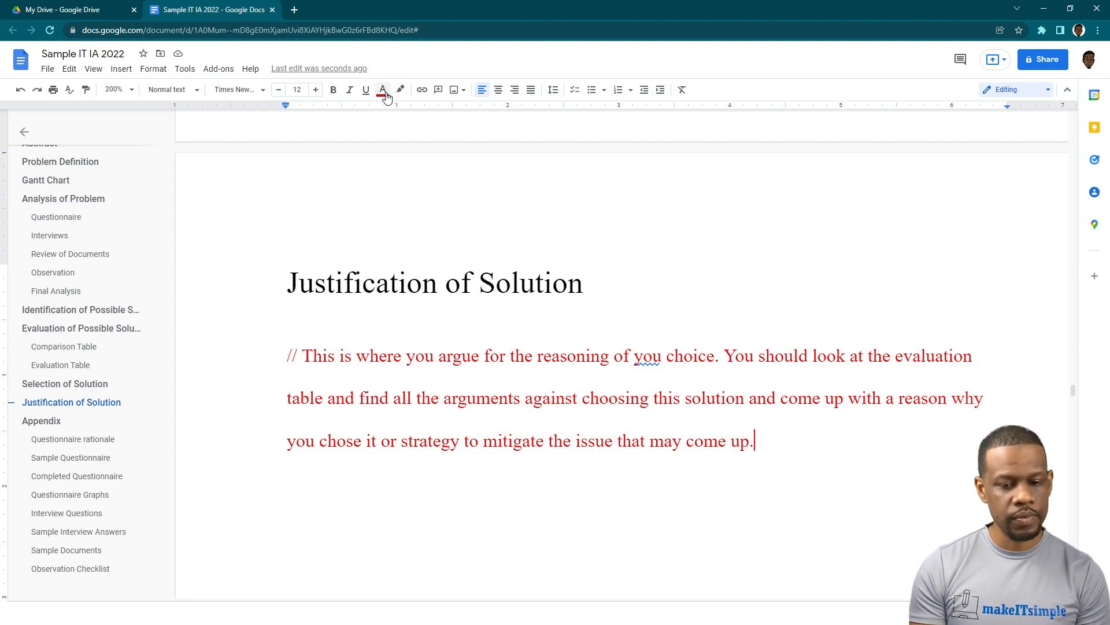
pyautogui.click(383, 89)
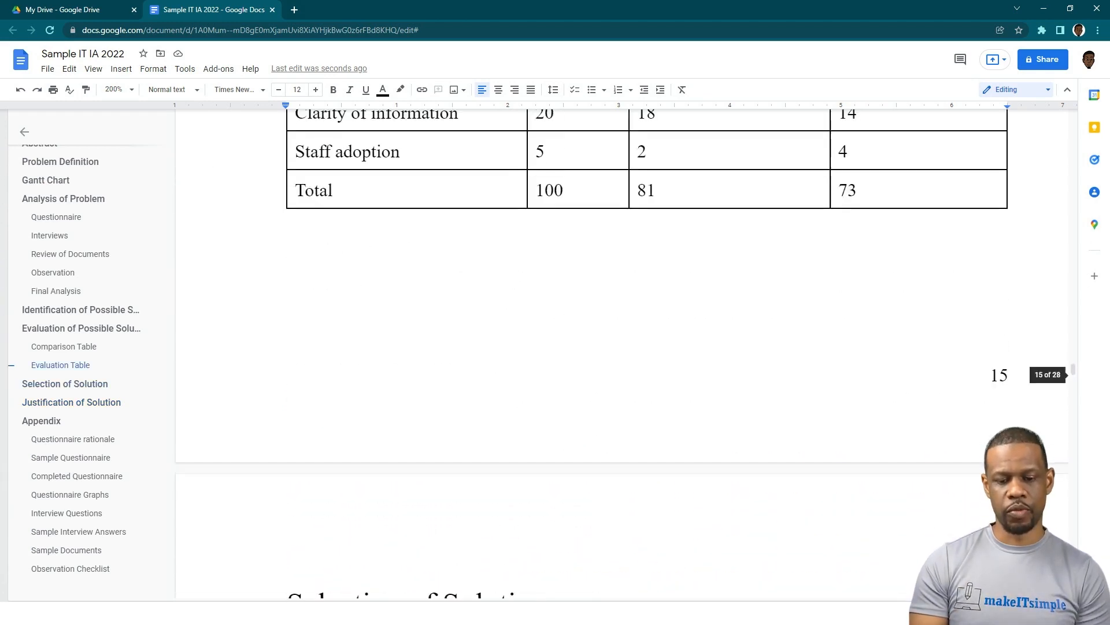
# Scroll up to the Evaluation Table and review the scores for both solutions
pyautogui.scroll(3)
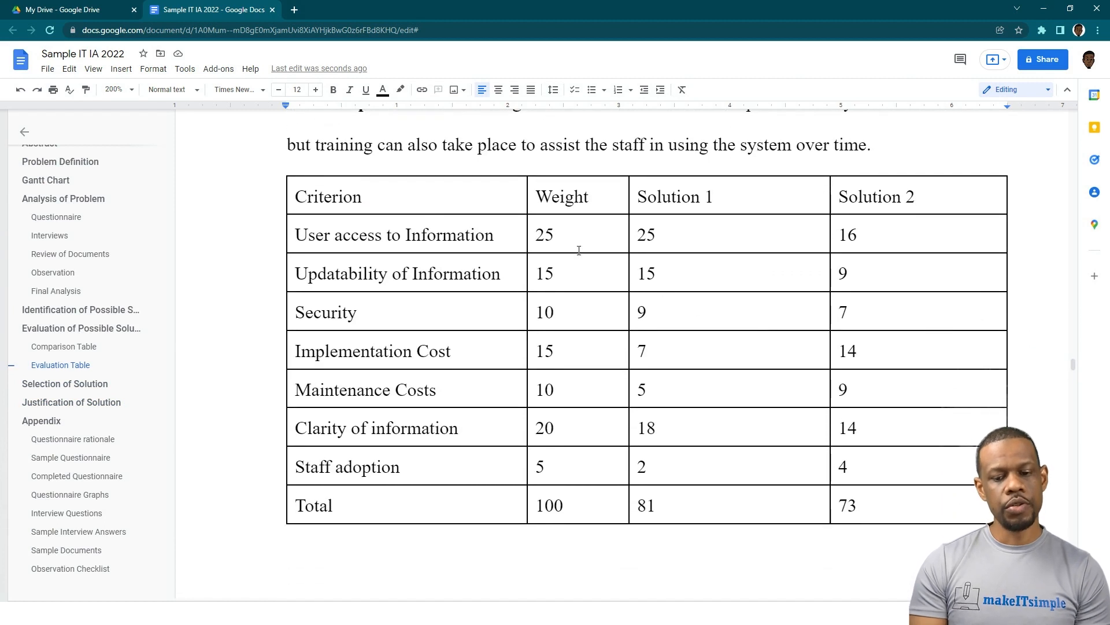
pyautogui.moveTo(636, 227)
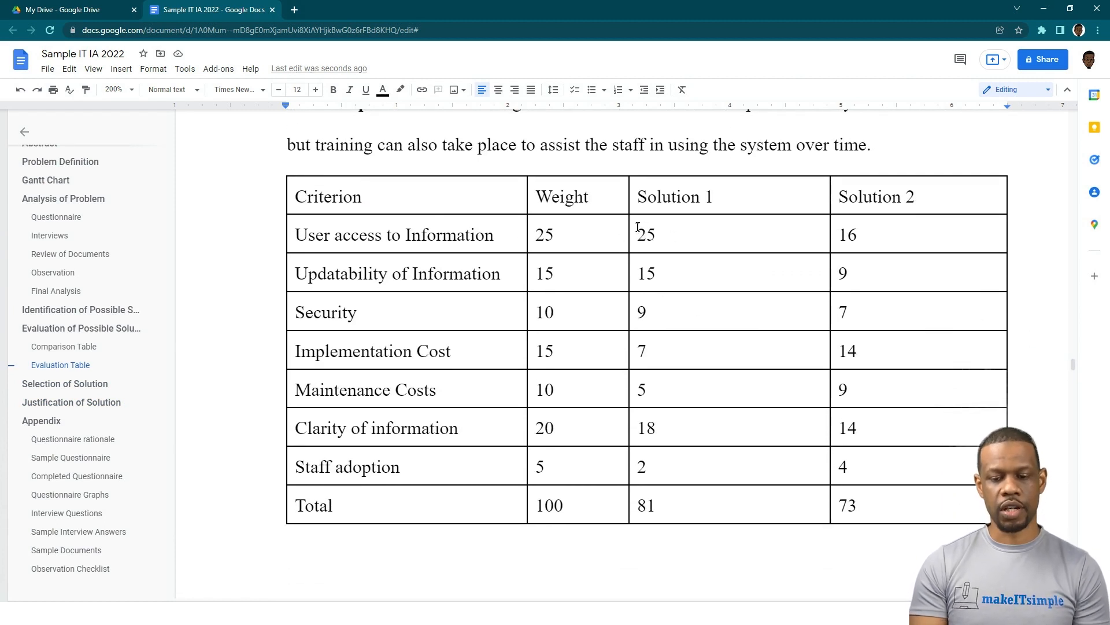
pyautogui.moveTo(813, 238)
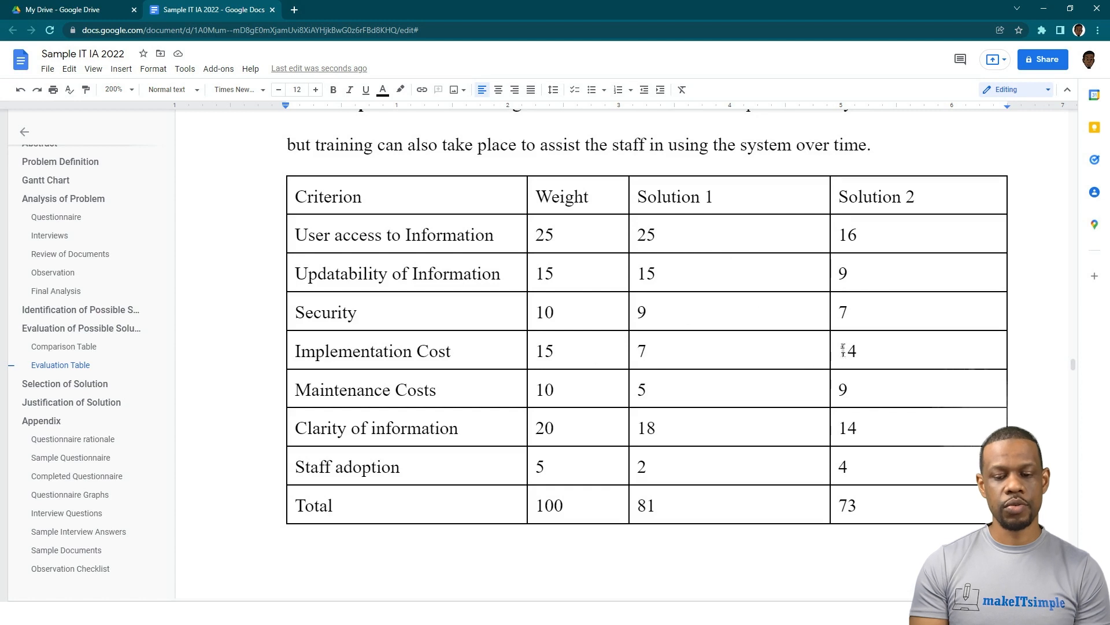
pyautogui.write('1')
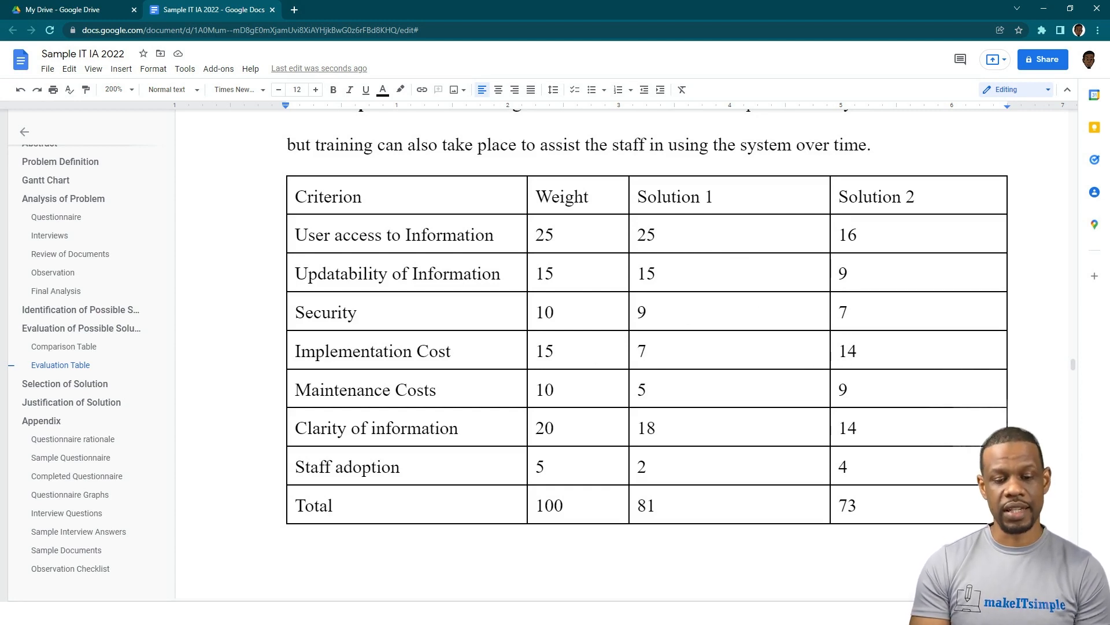
pyautogui.click(651, 350)
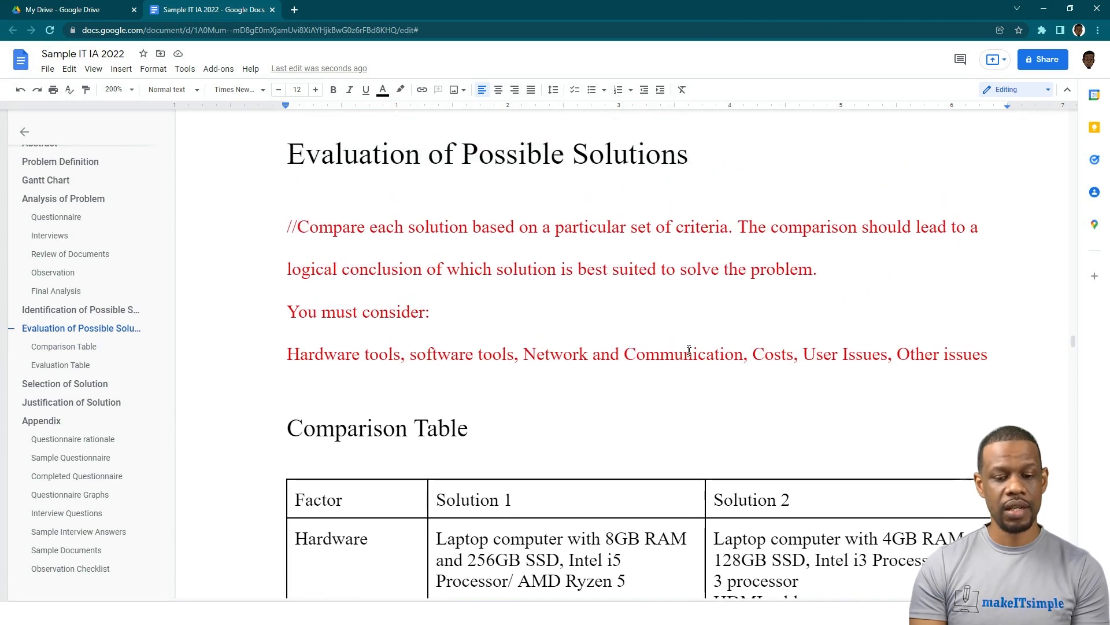
# Scroll back down to the empty line below the Justification of Solution guide note
pyautogui.scroll(-3)
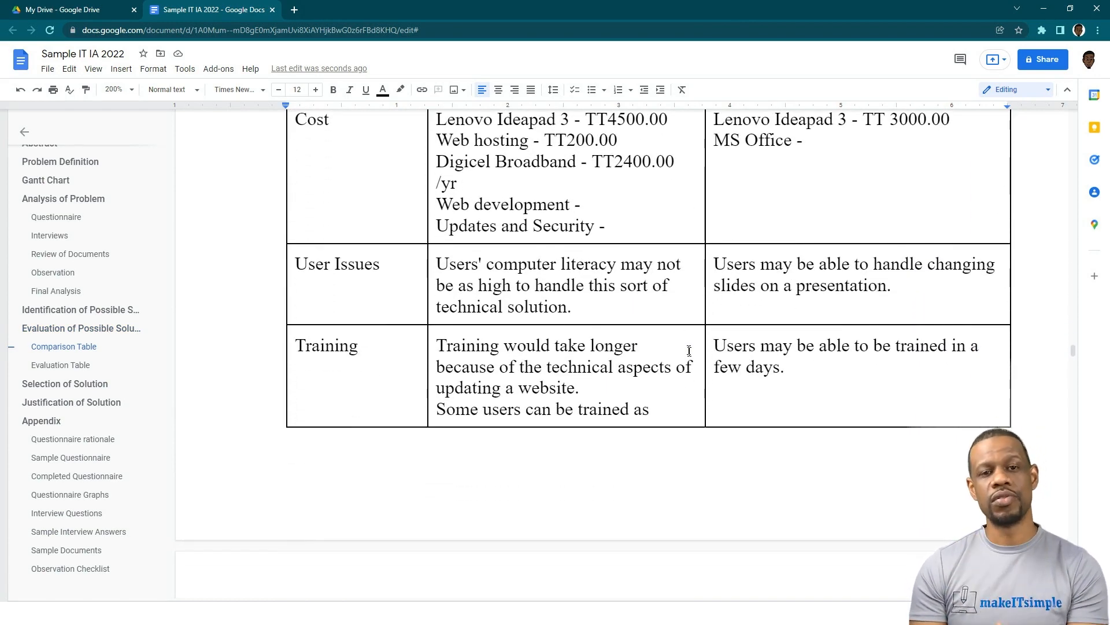
pyautogui.scroll(-3)
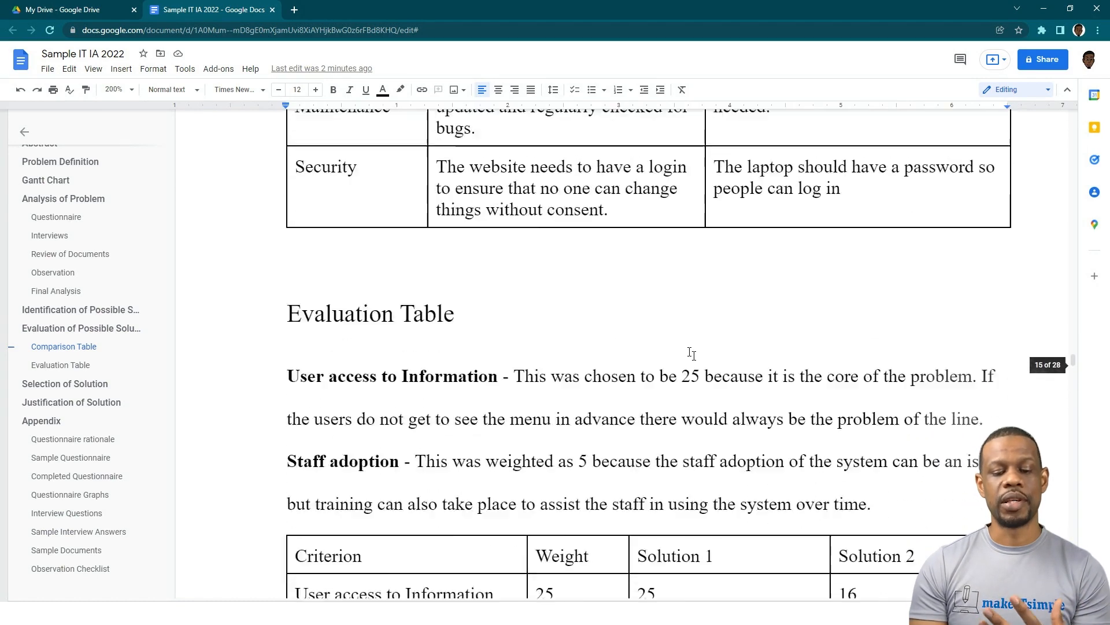
pyautogui.scroll(-3)
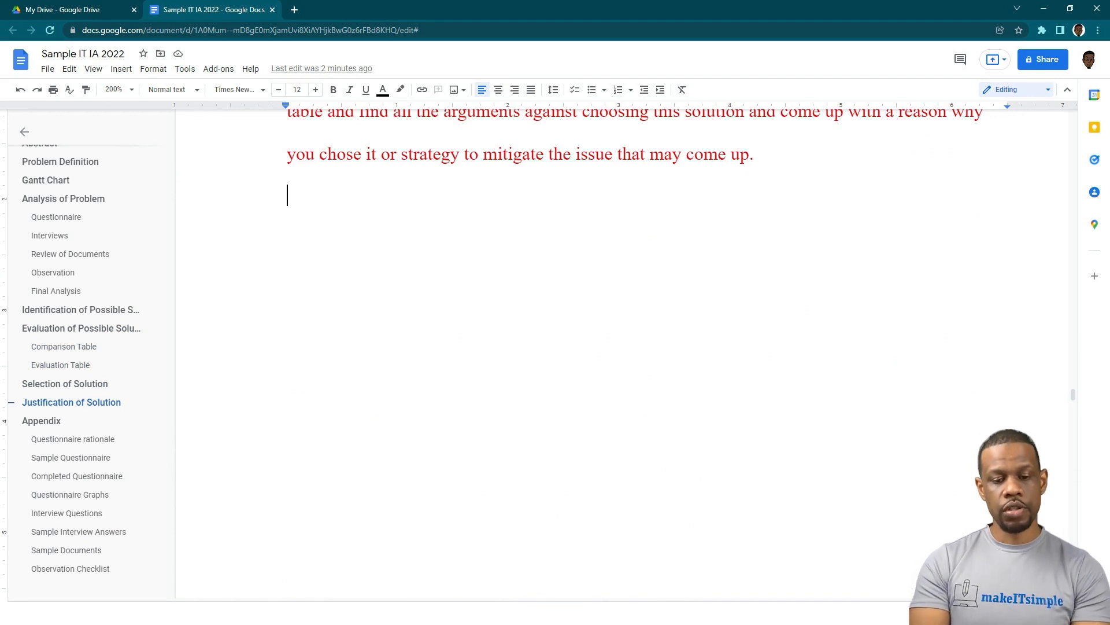
# Type that the cost of implementing solution 1 is a lot higher than solution 2
pyautogui.write('Even though tt')
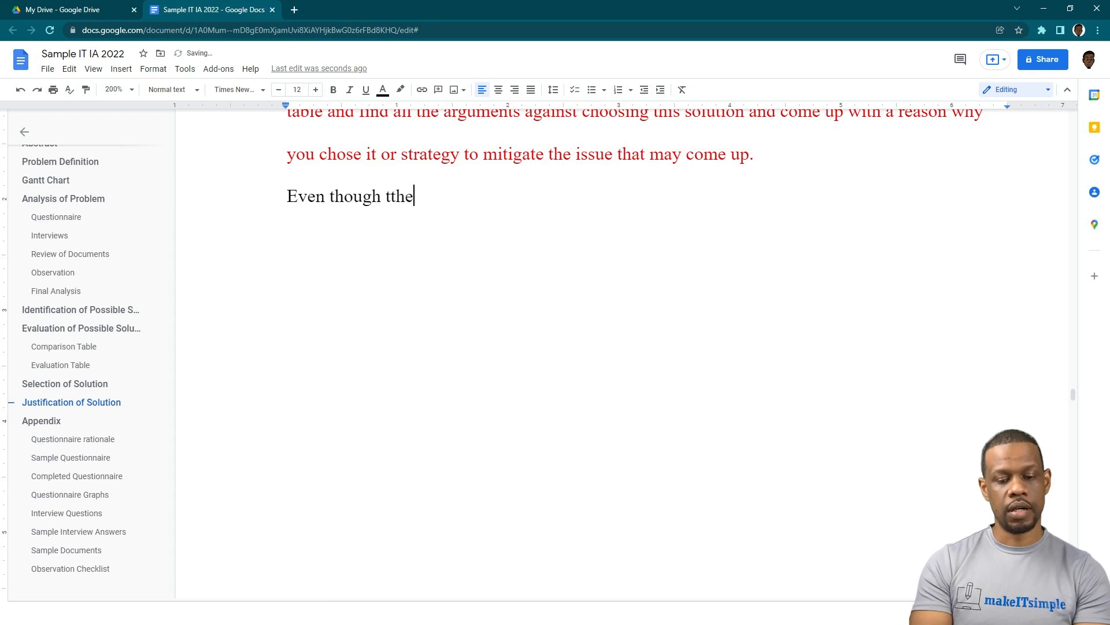
pyautogui.write('he cost of')
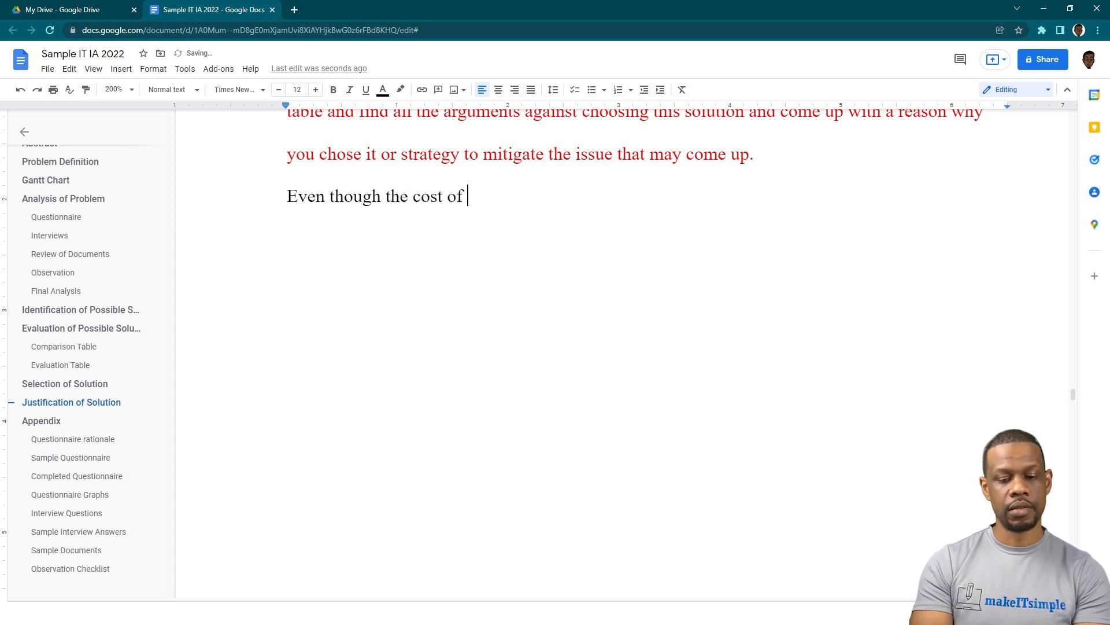
pyautogui.write('implementing solution')
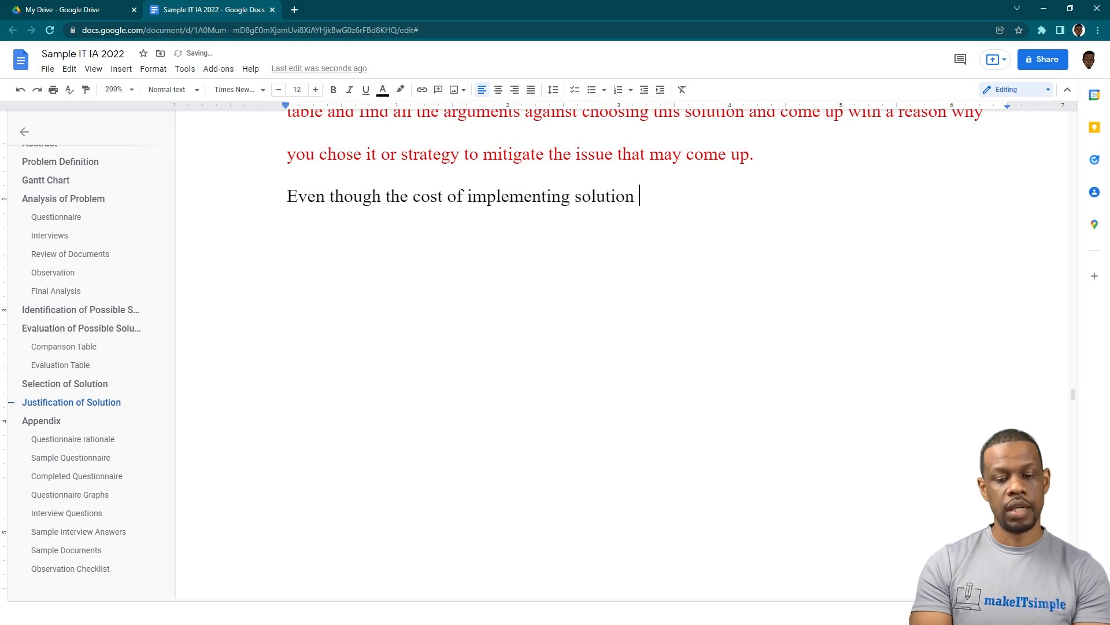
pyautogui.write('1 is way')
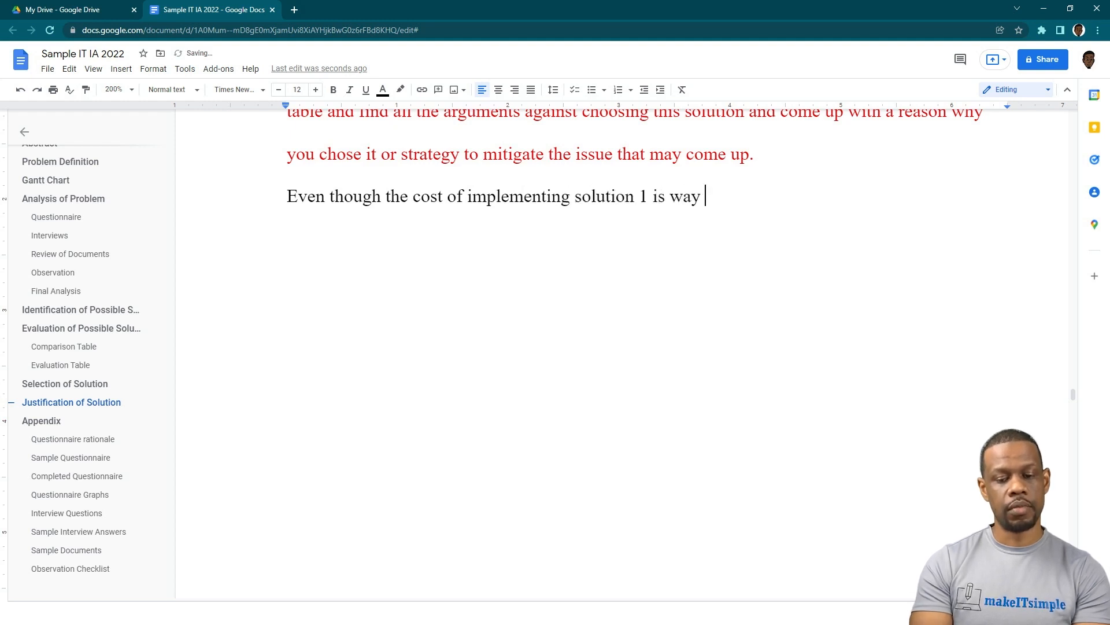
pyautogui.write('a lot')
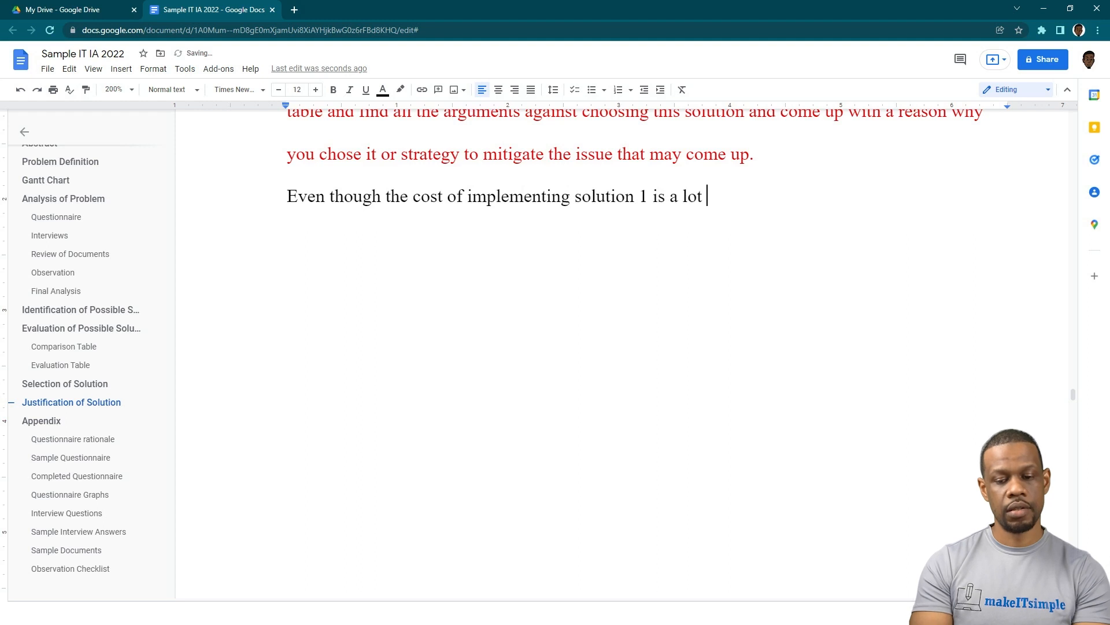
pyautogui.write('higher tha')
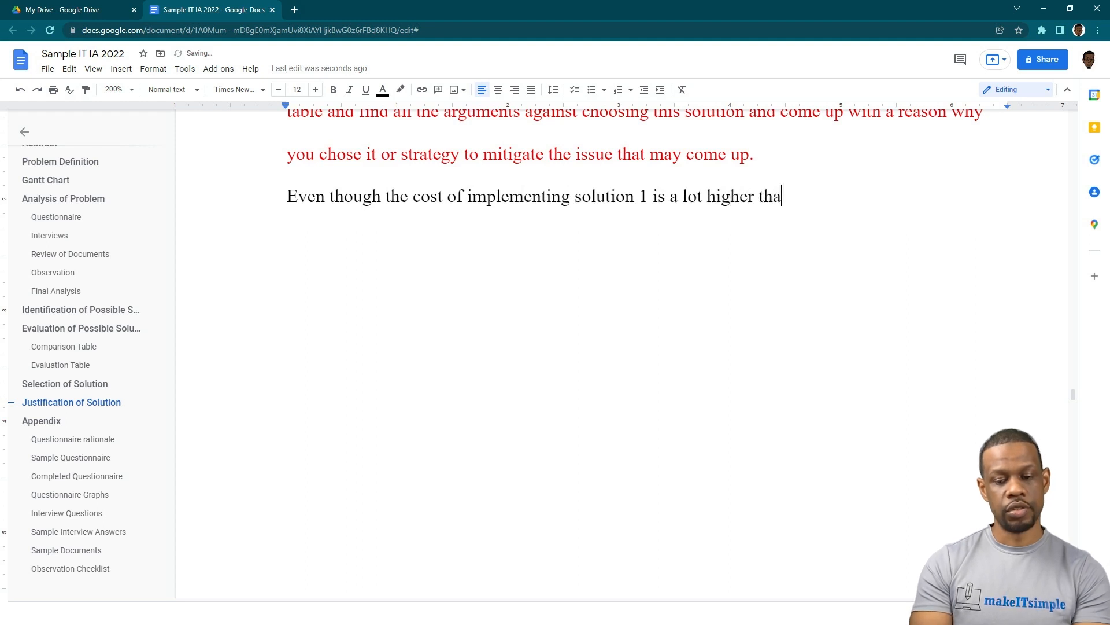
pyautogui.write('n solution 2')
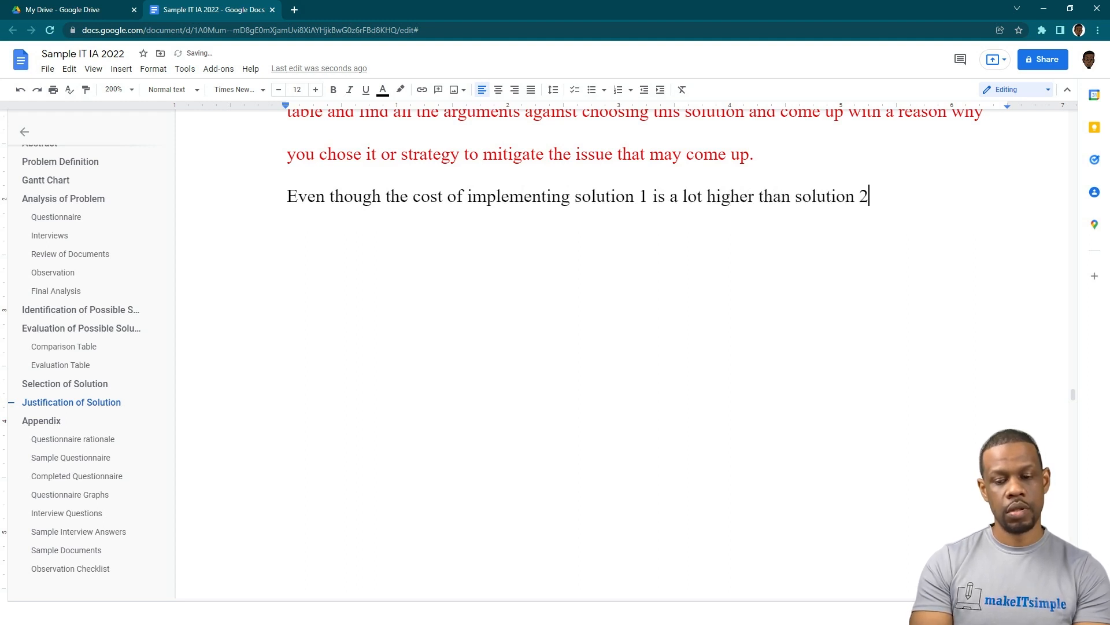
# Add that there are gains that must be considered and begin the long-term gain sentence
pyautogui.write('there')
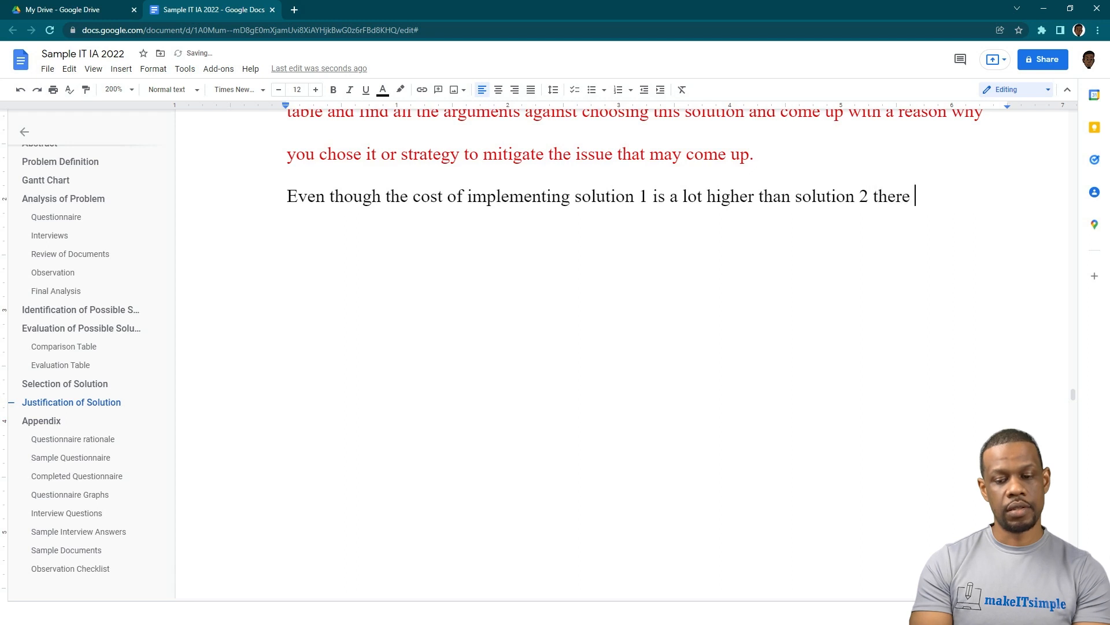
pyautogui.write('are dee')
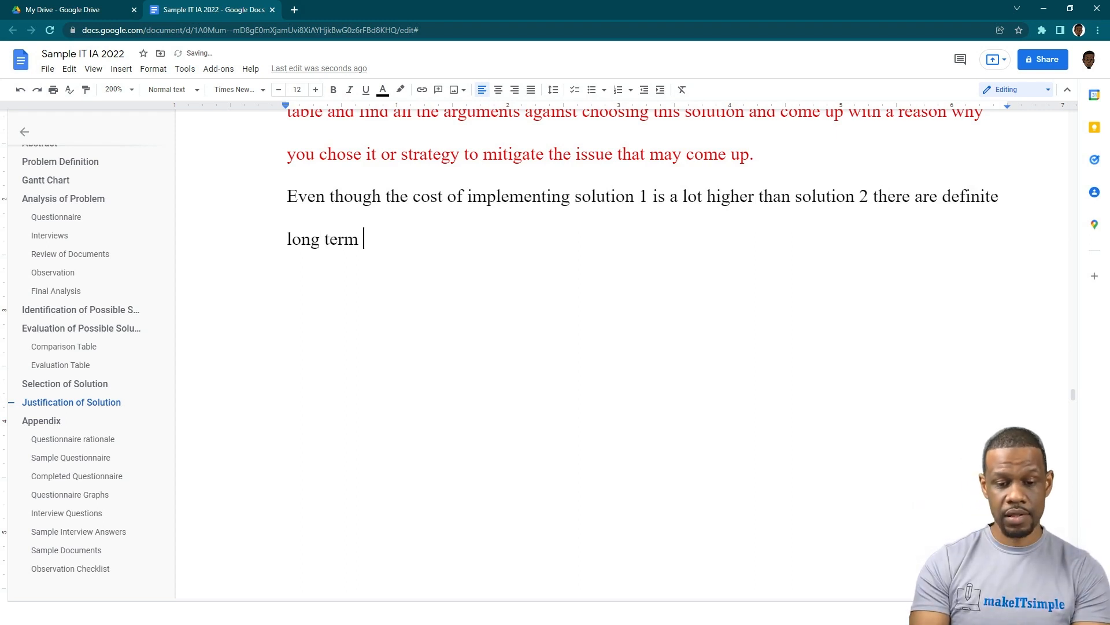
pyautogui.write('gains')
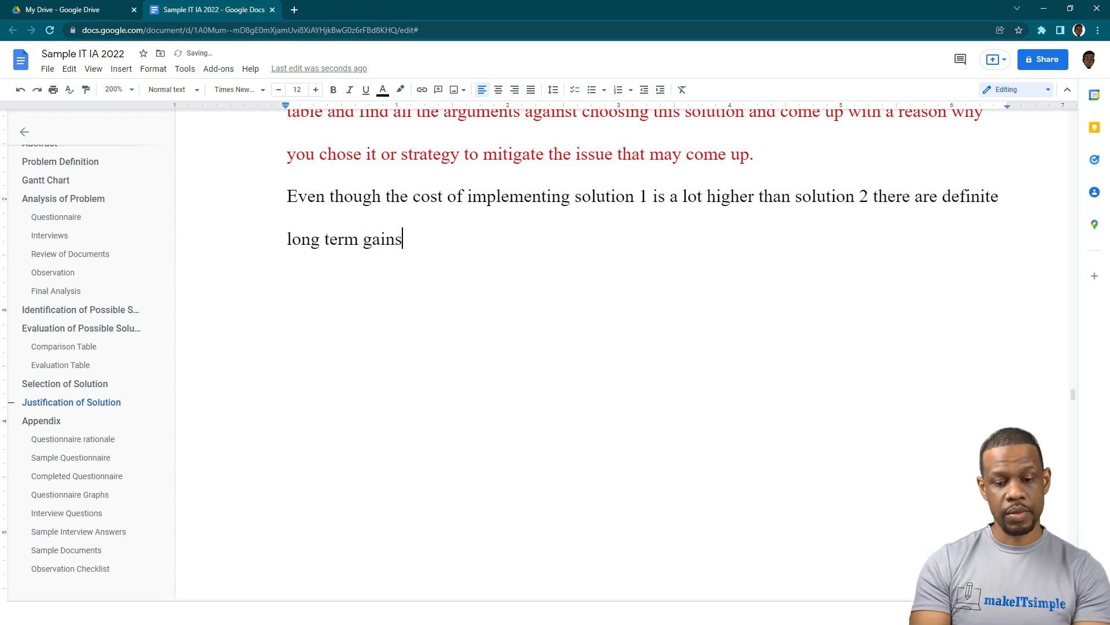
pyautogui.write('that must be cons')
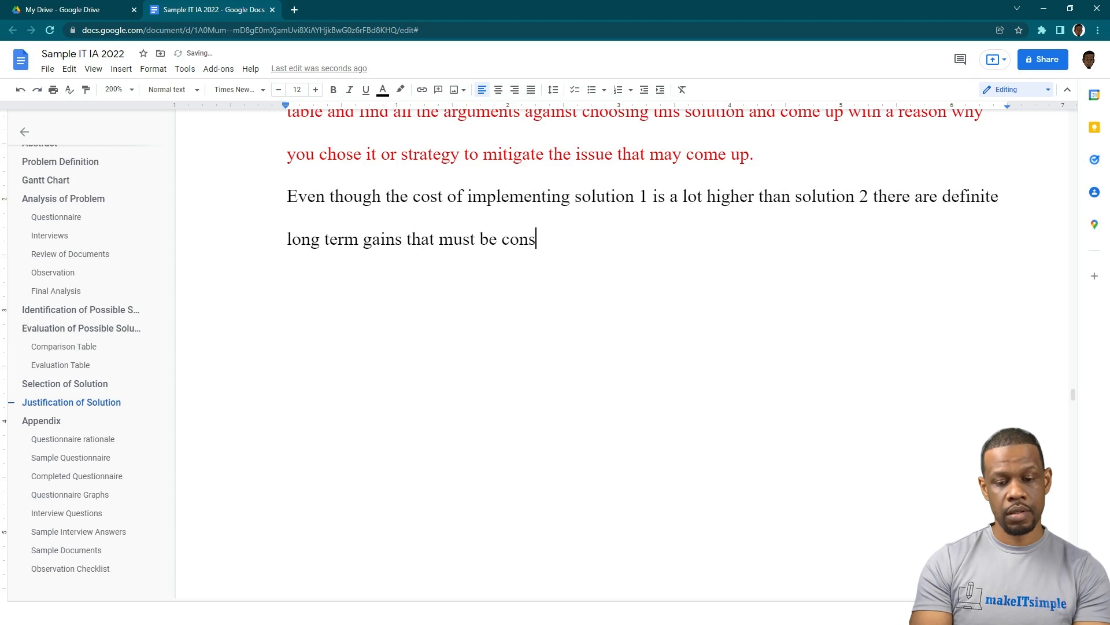
pyautogui.write('idered.')
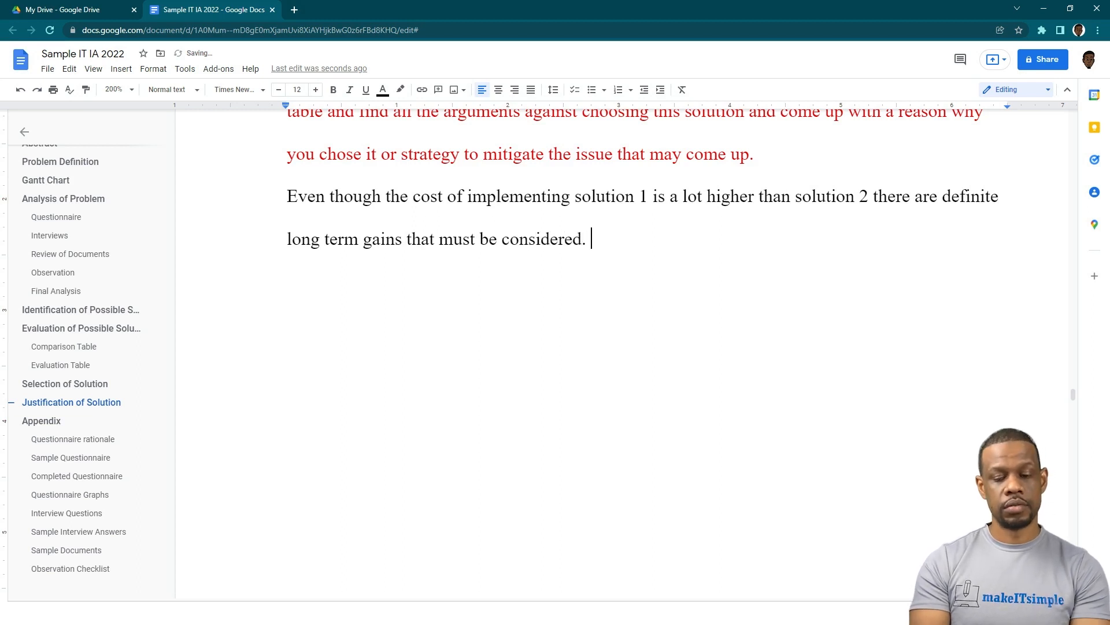
pyautogui.write('The')
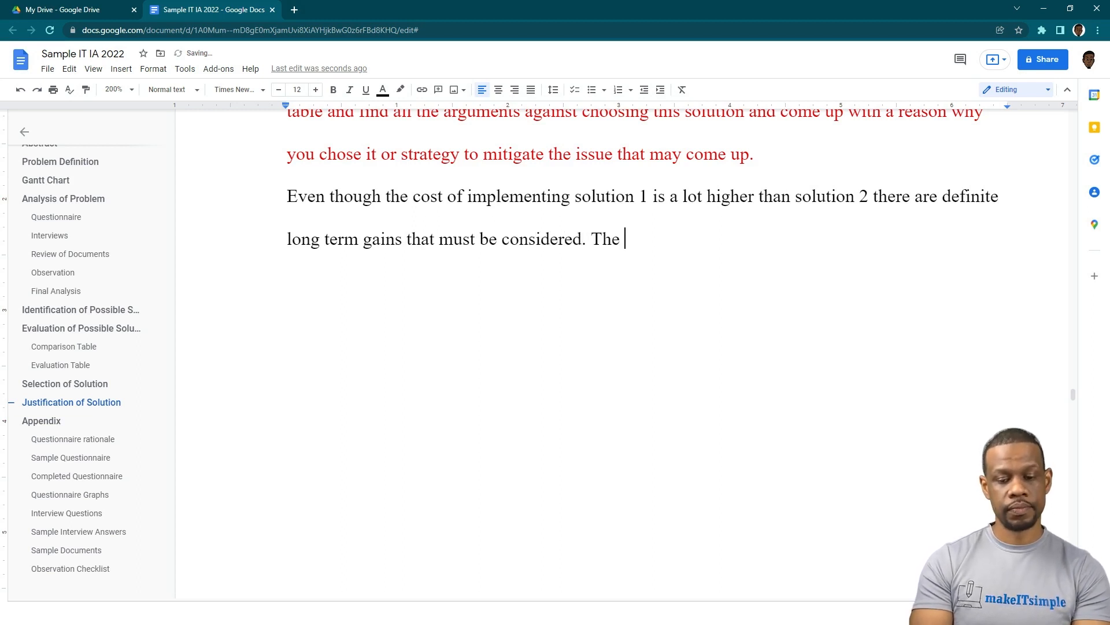
pyautogui.write('long gain f')
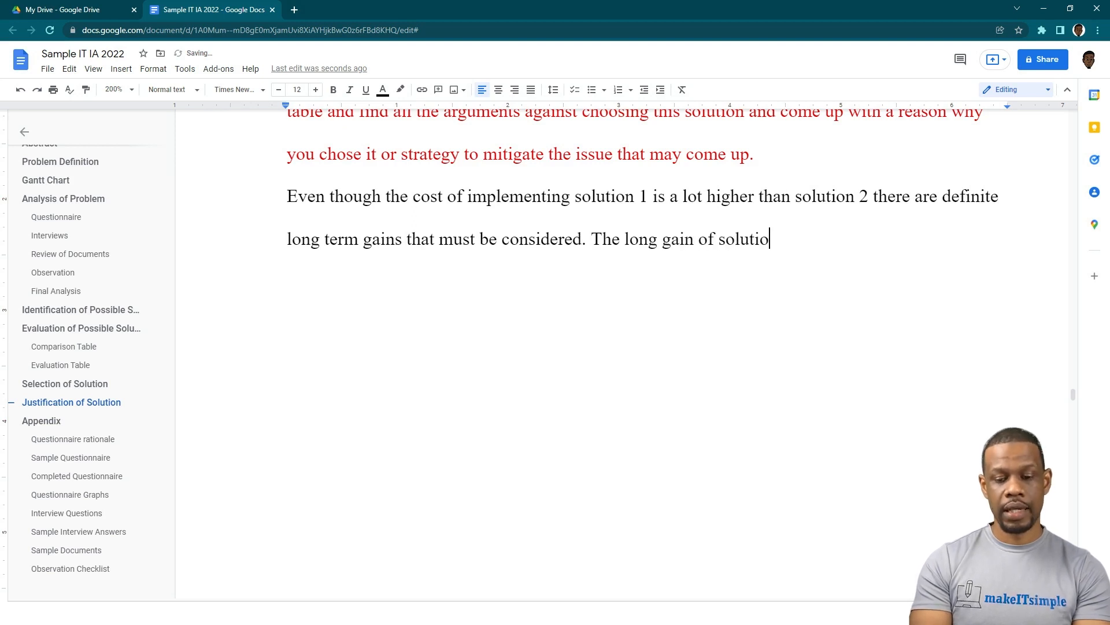
# Write that solution 1's gain is a functional website that will solve the current problem
pyautogui.write('n 1 is that they will have')
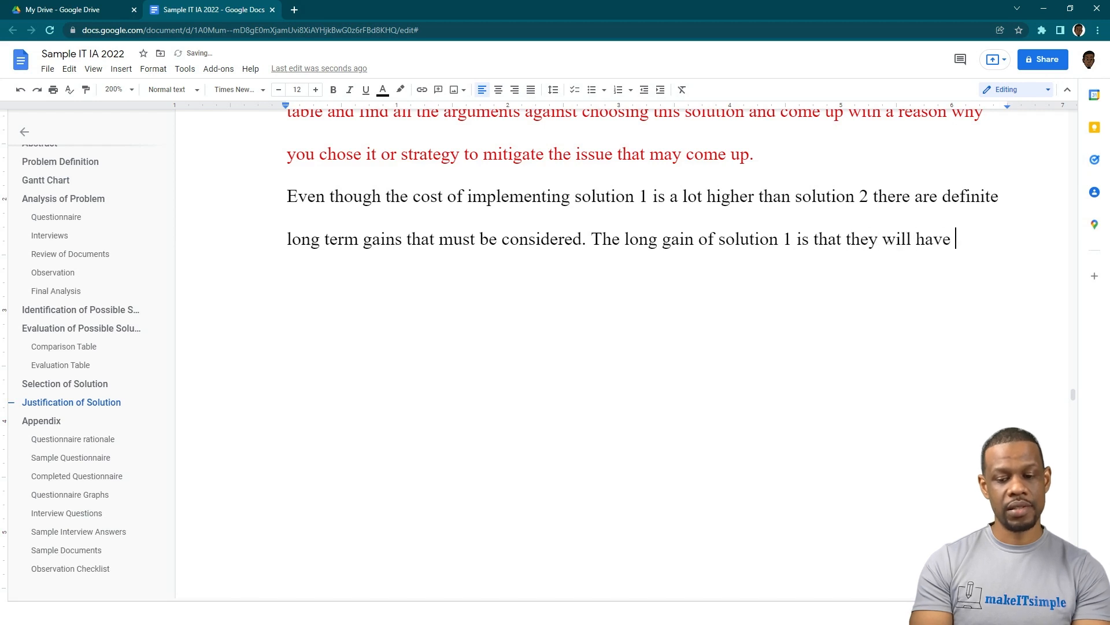
pyautogui.write('a website that is')
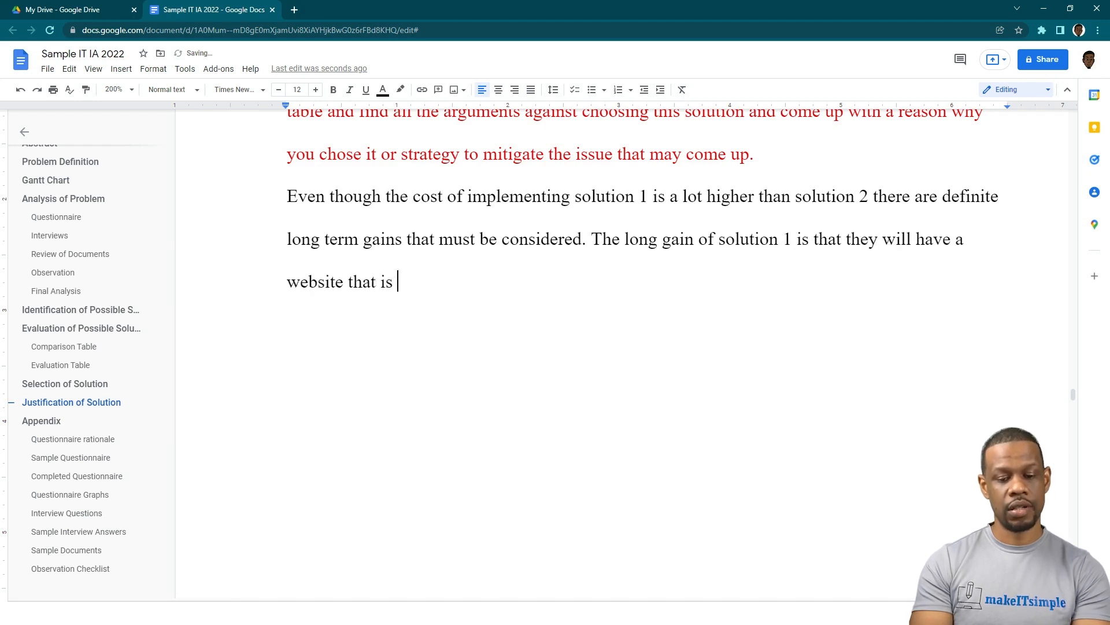
pyautogui.write('functional')
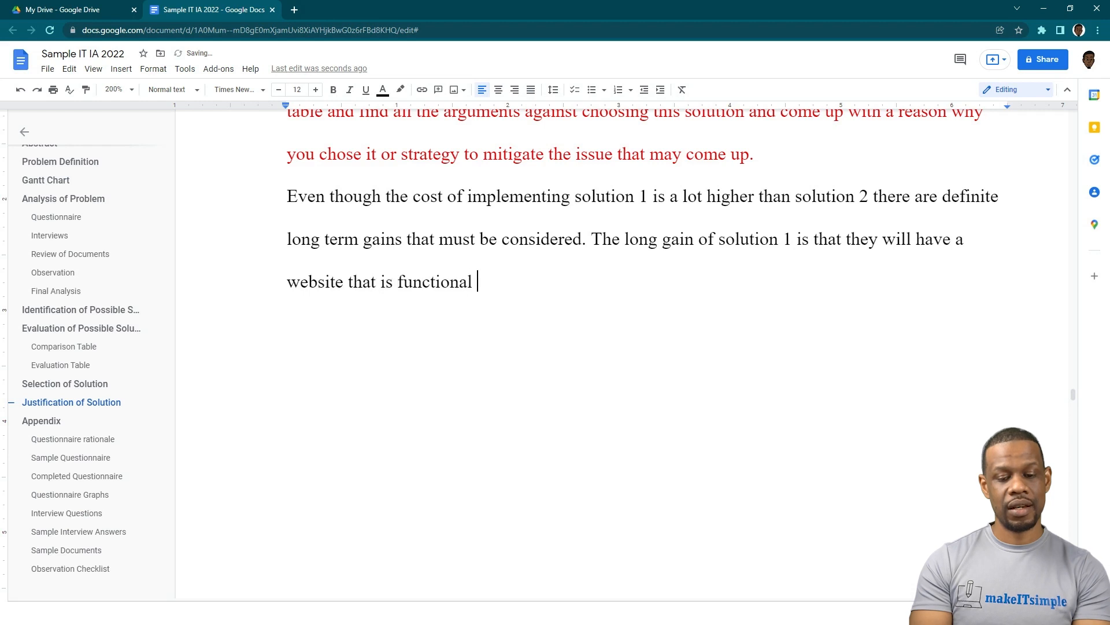
pyautogui.write('and ad')
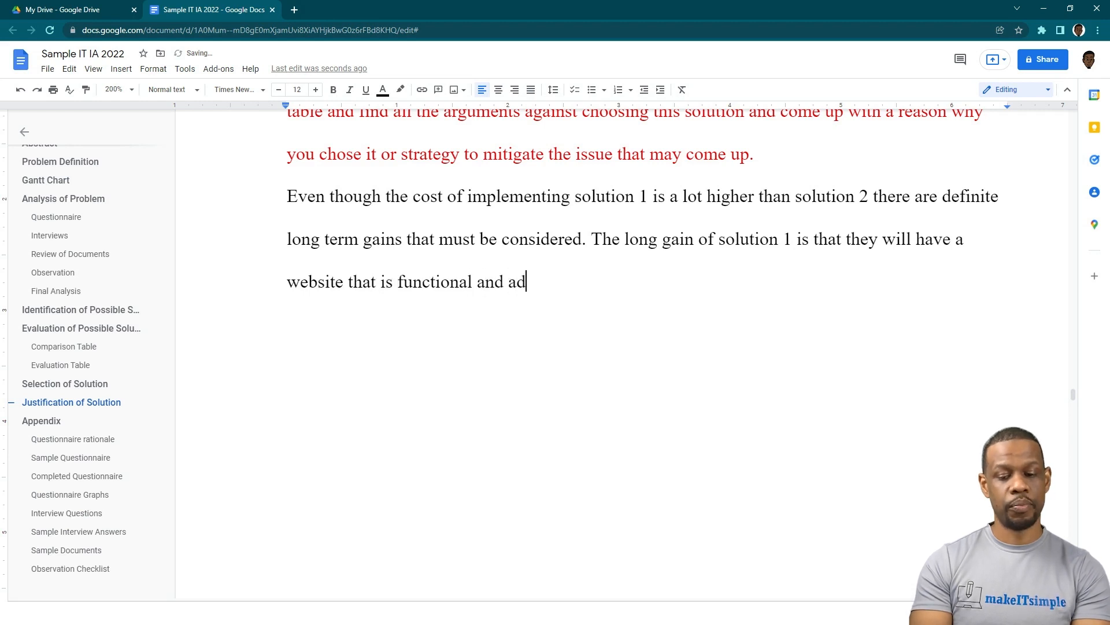
pyautogui.write('side form puttig')
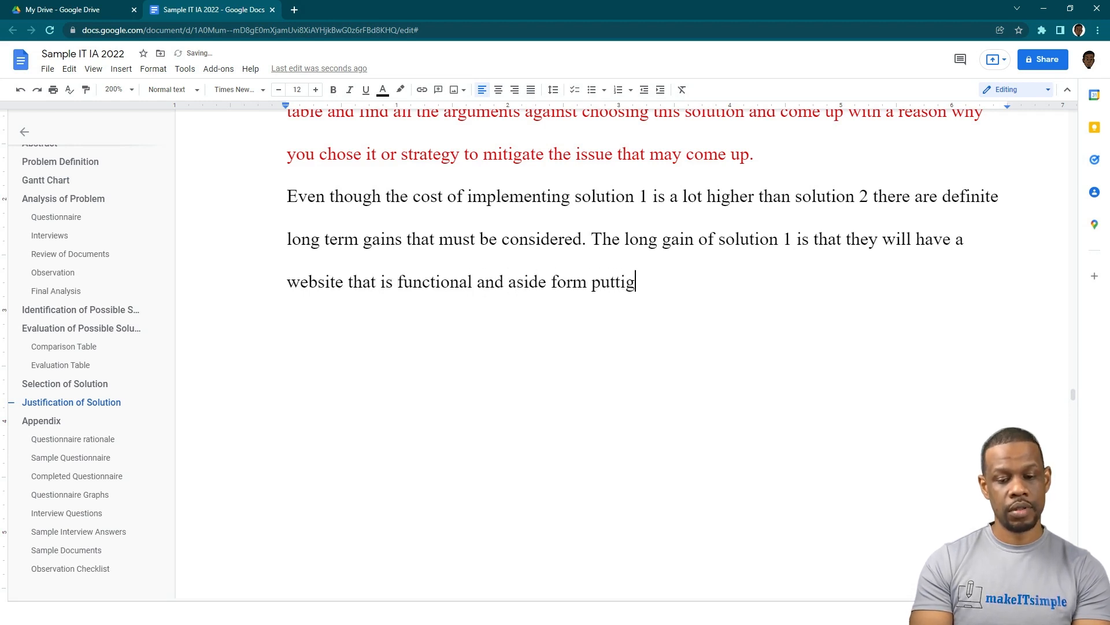
pyautogui.press('backspace')
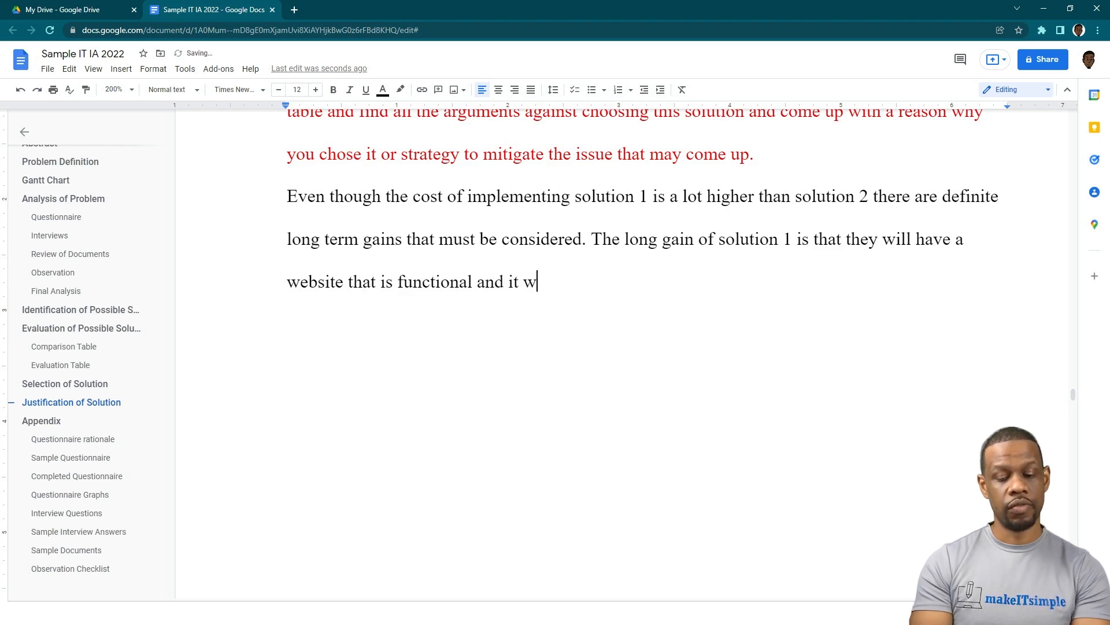
pyautogui.write('ill solve the prob')
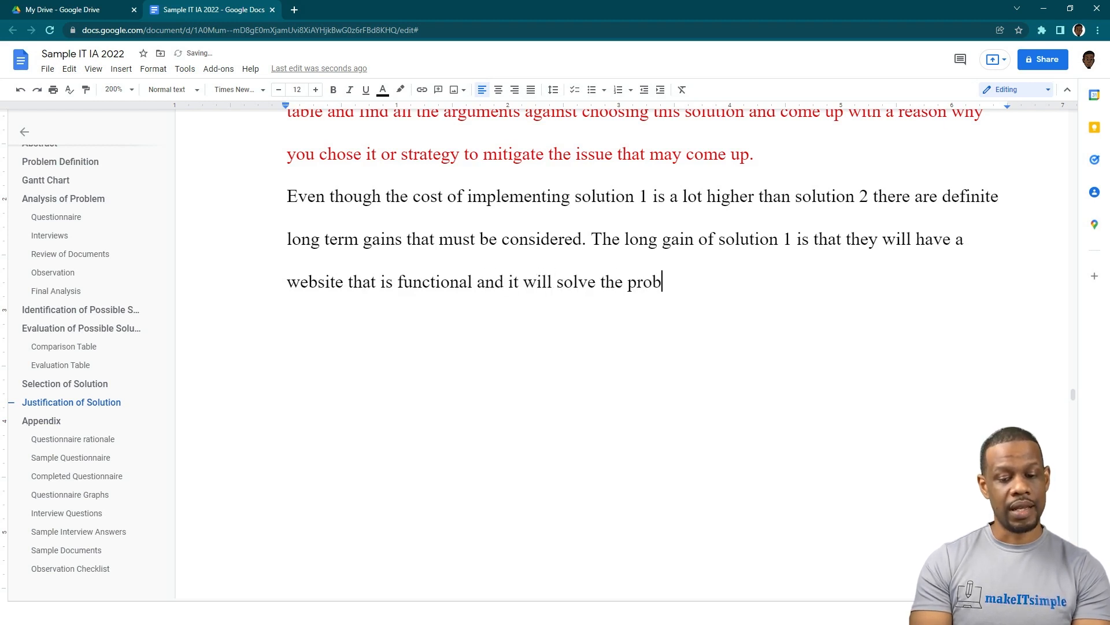
pyautogui.write('lem')
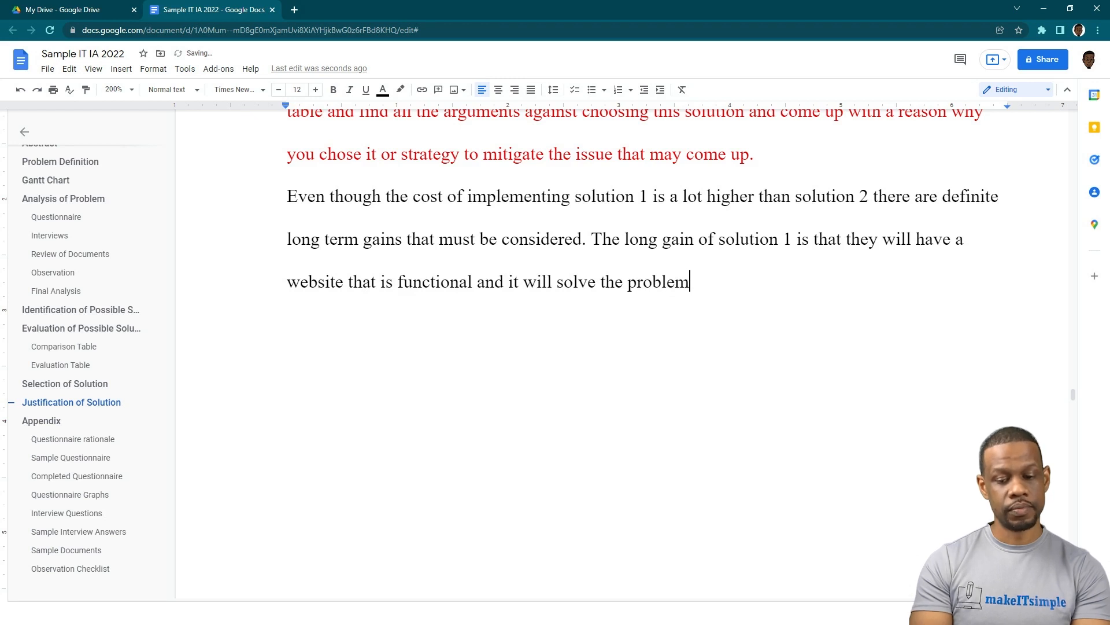
pyautogui.write('current')
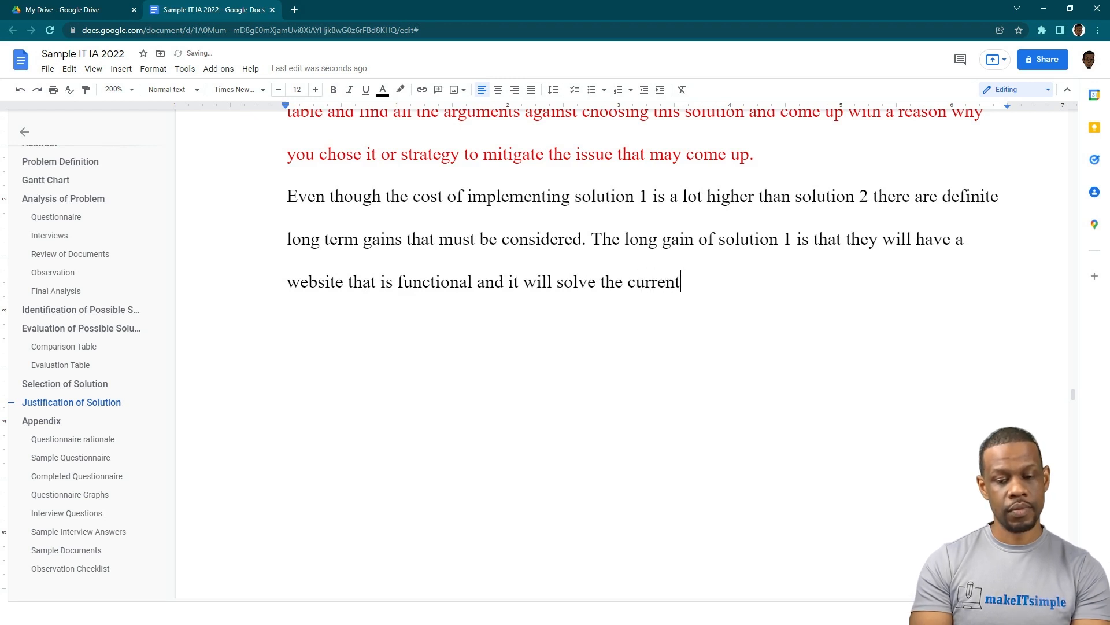
pyautogui.write('problem. Solution 2 relies')
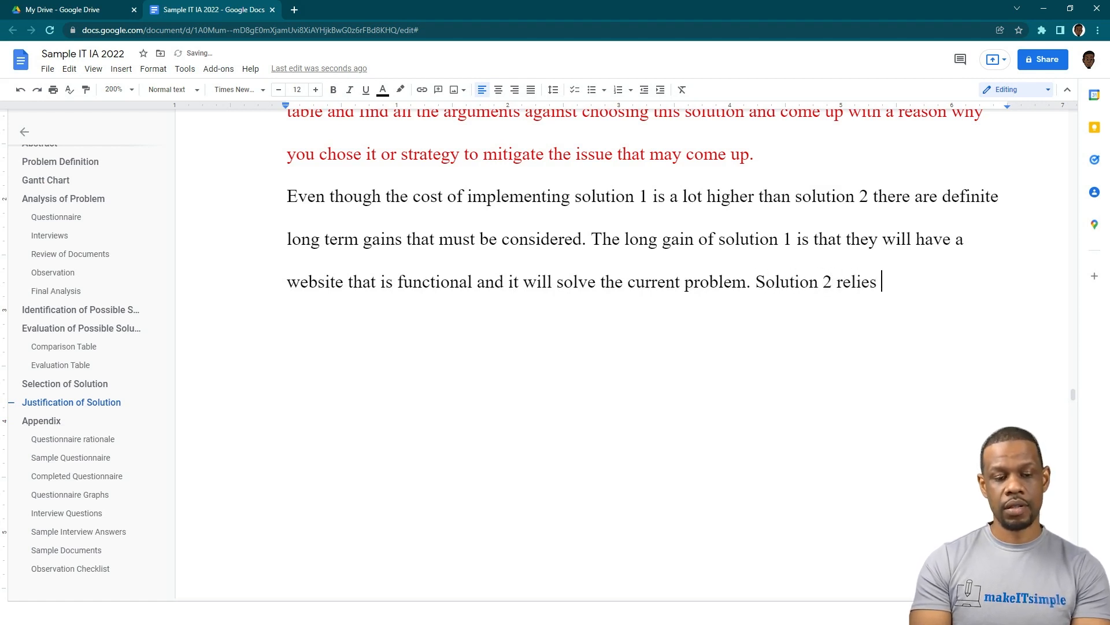
# Argue that changing a less flexible system in future would mean a whole new system at a cost
pyautogui.write('on')
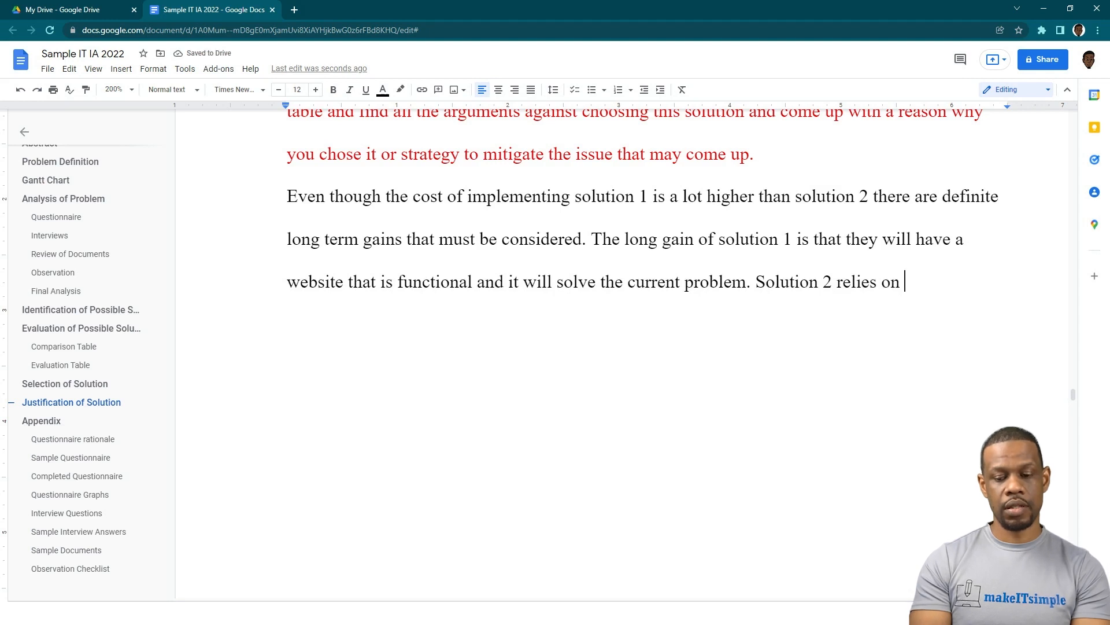
pyautogui.write('a syste')
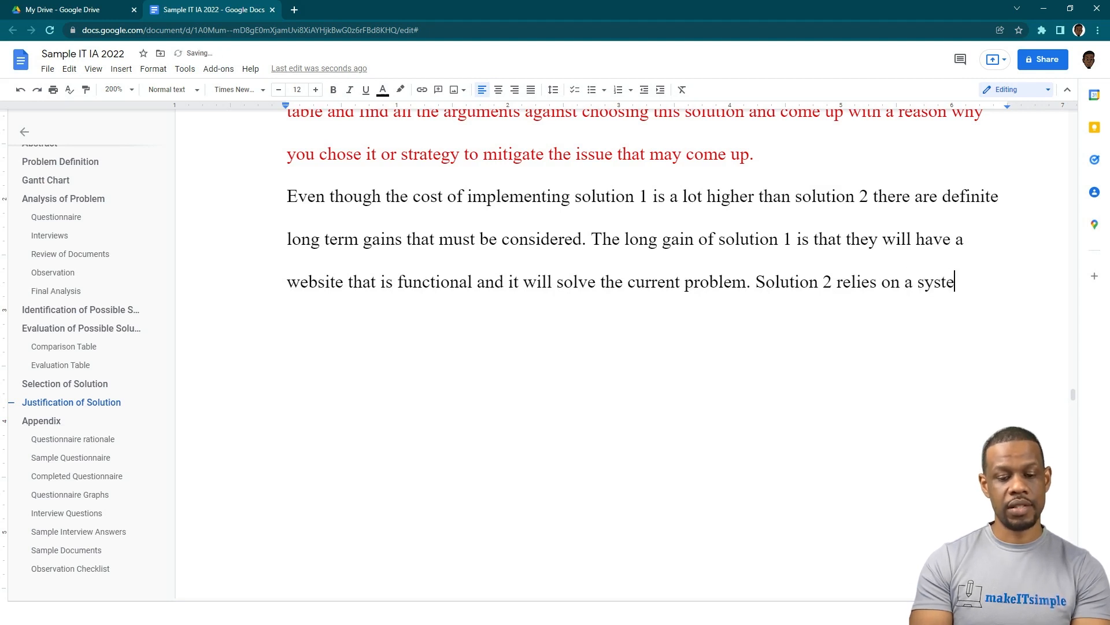
pyautogui.write('m that is not very upgradable and if things')
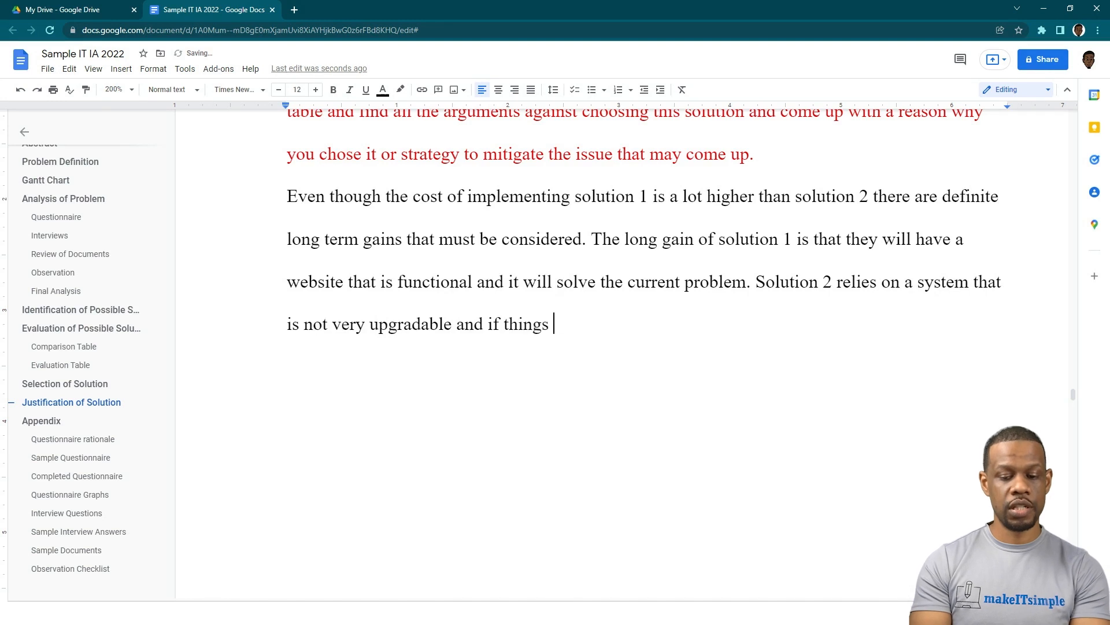
pyautogui.write('were to change in the f')
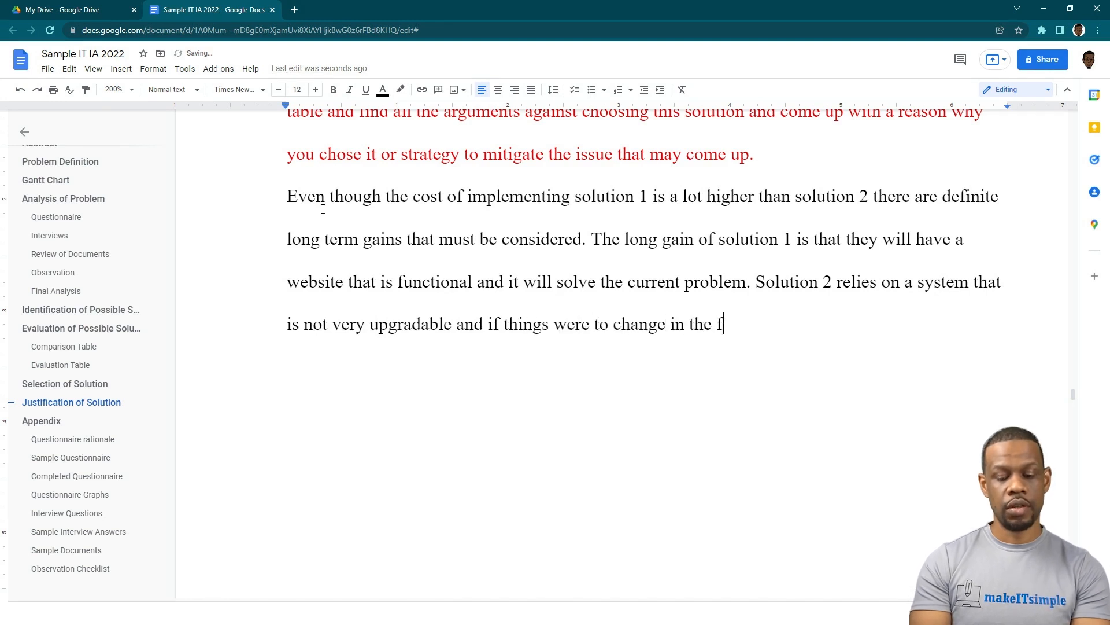
pyautogui.write('uture they')
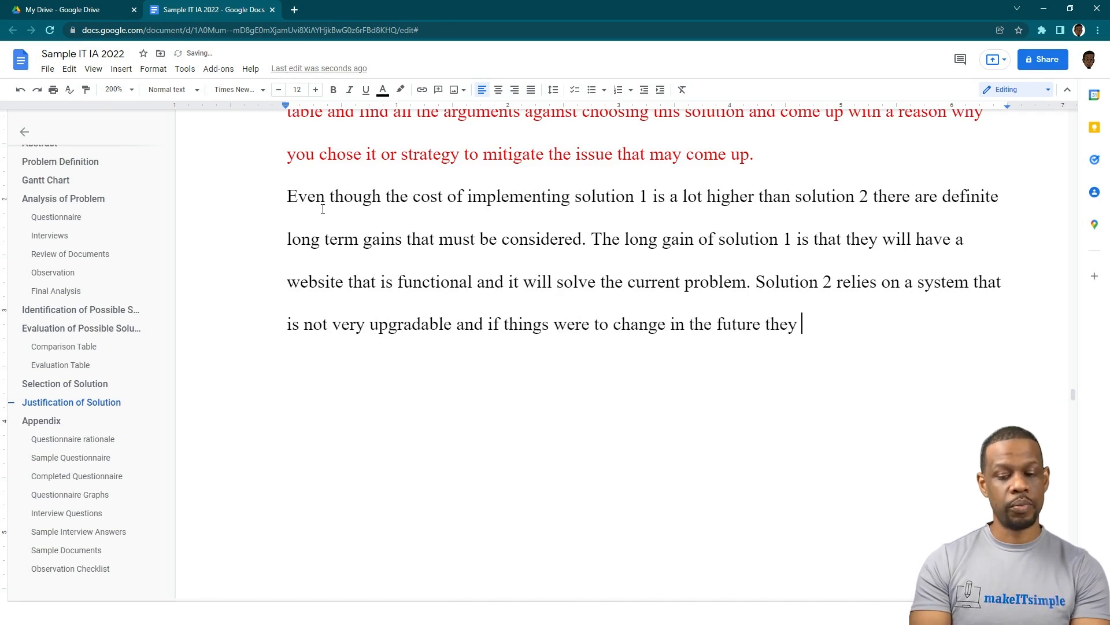
pyautogui.write('may have to impl')
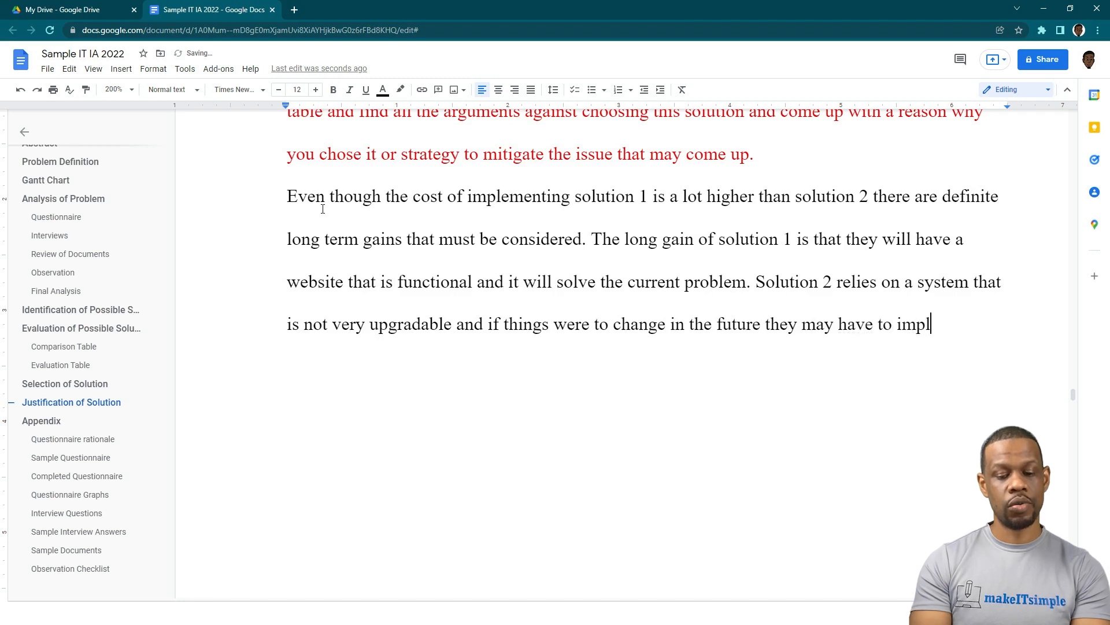
pyautogui.write('ement a whole new')
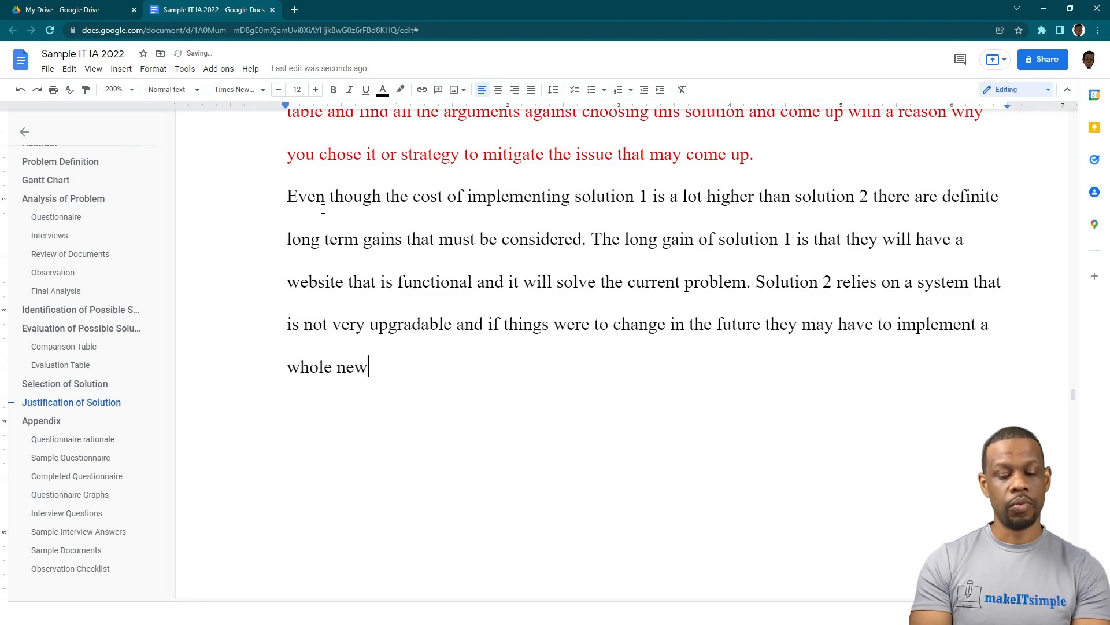
pyautogui.write('system which')
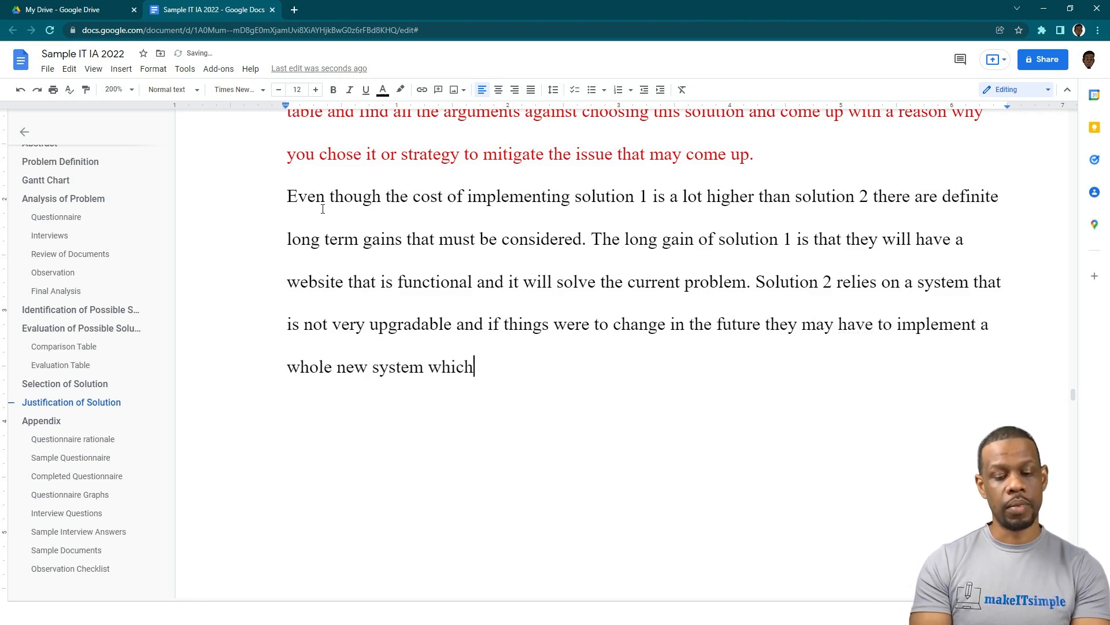
pyautogui.write('would come at a cos')
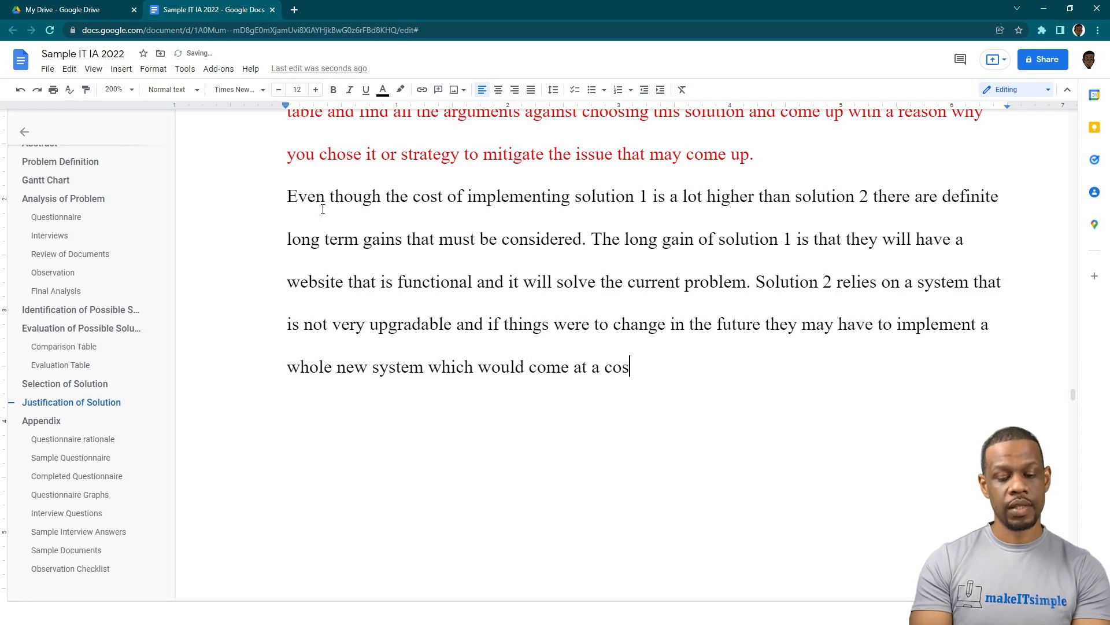
pyautogui.write('t. Sol')
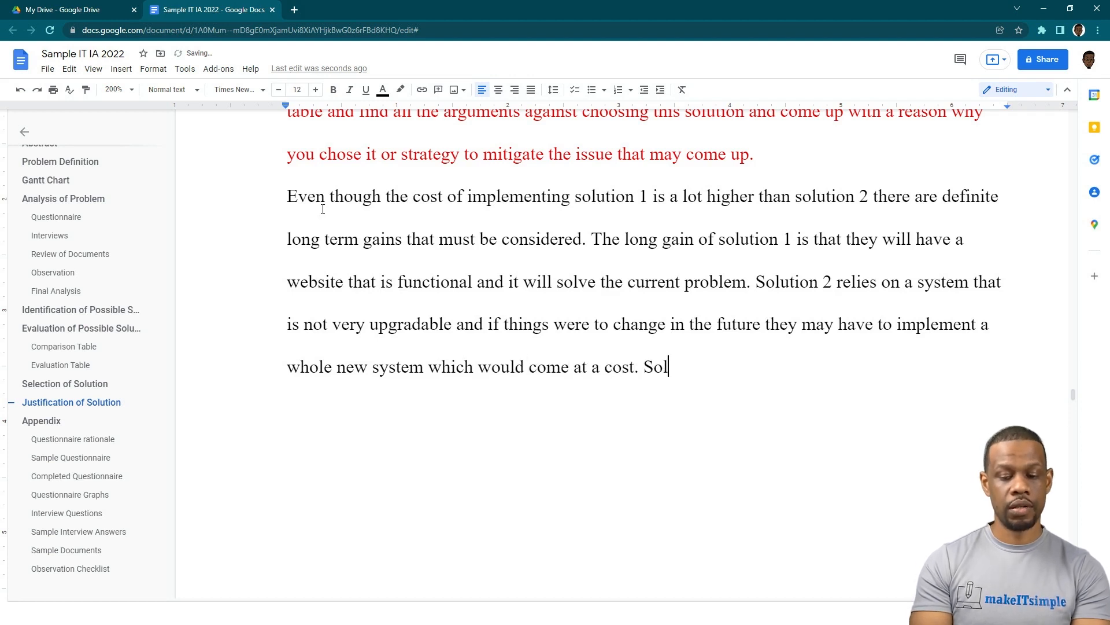
# Conclude that solution 1 is already upgradable so the cost is a long term investment
pyautogui.write('ution 21')
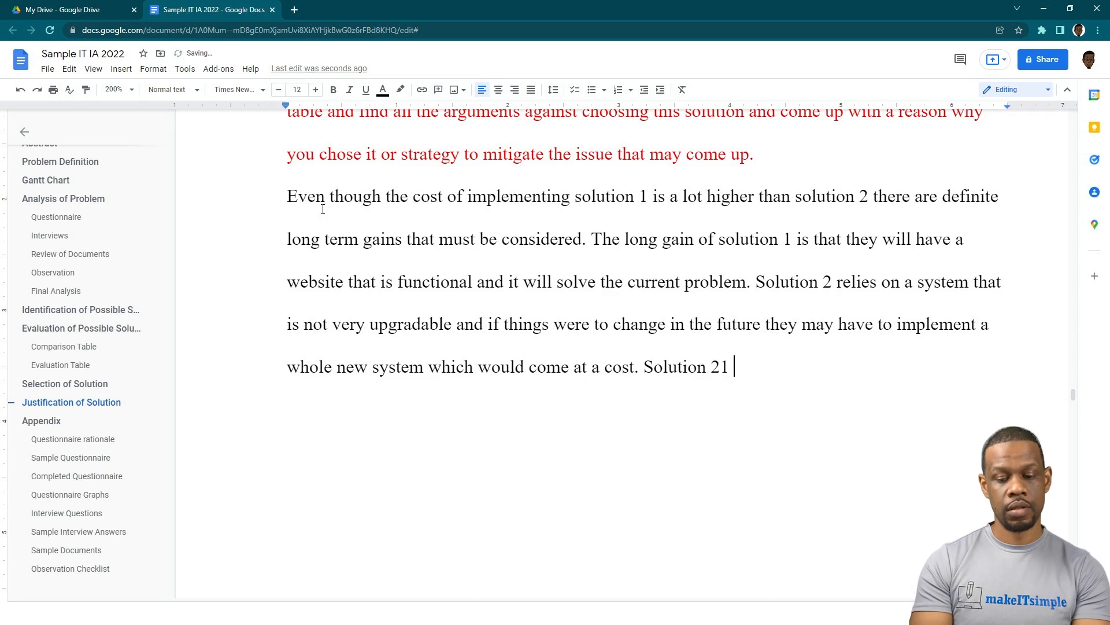
pyautogui.write('however')
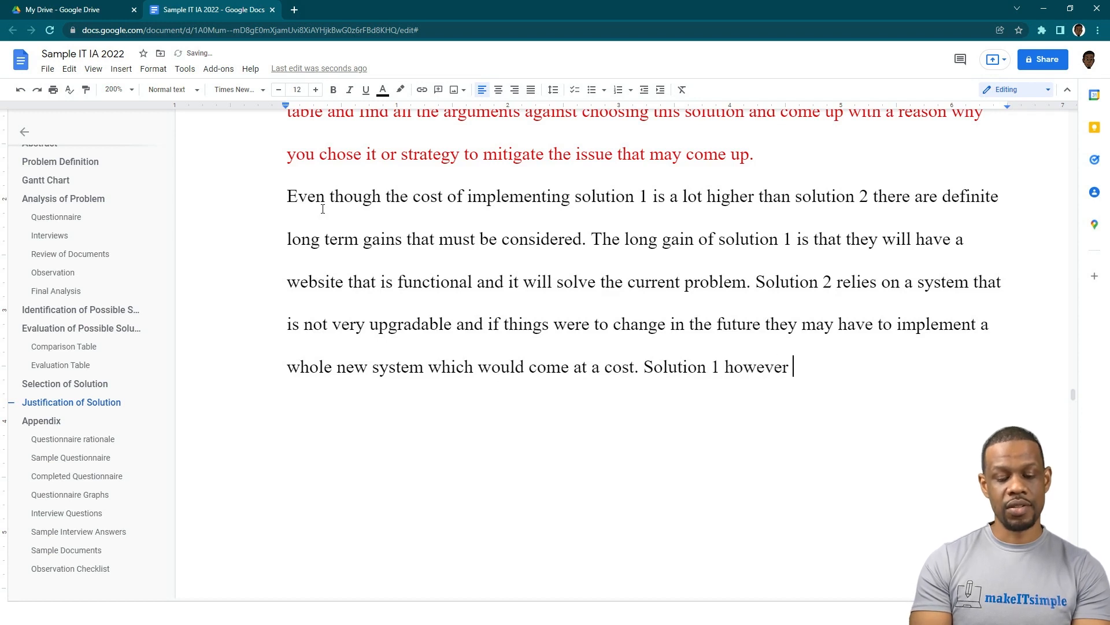
pyautogui.write('is alre')
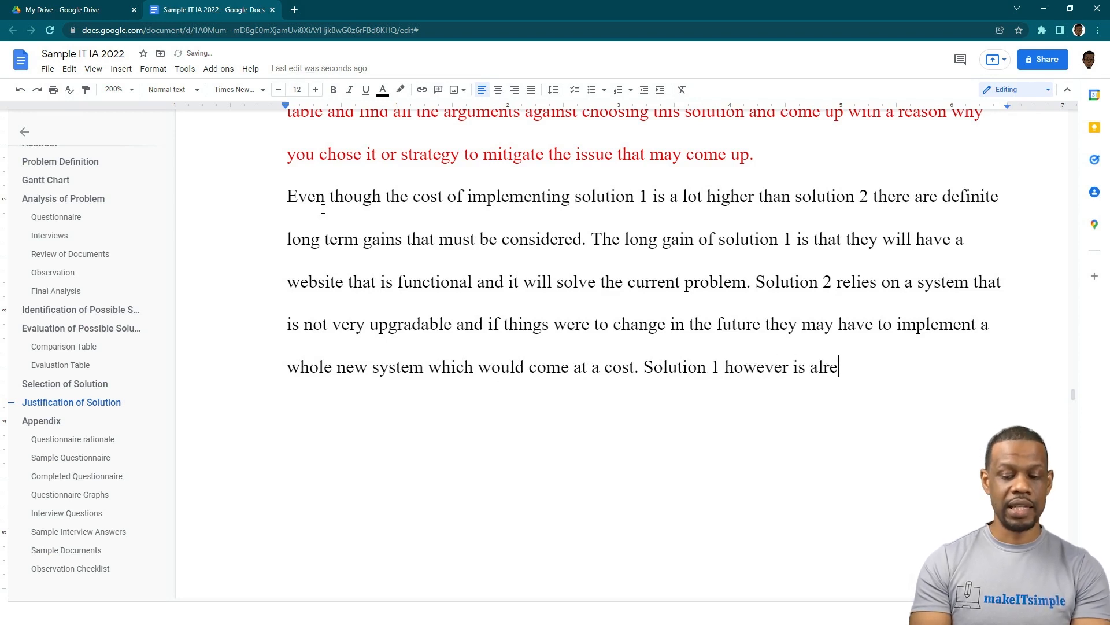
pyautogui.write('ady in a state when')
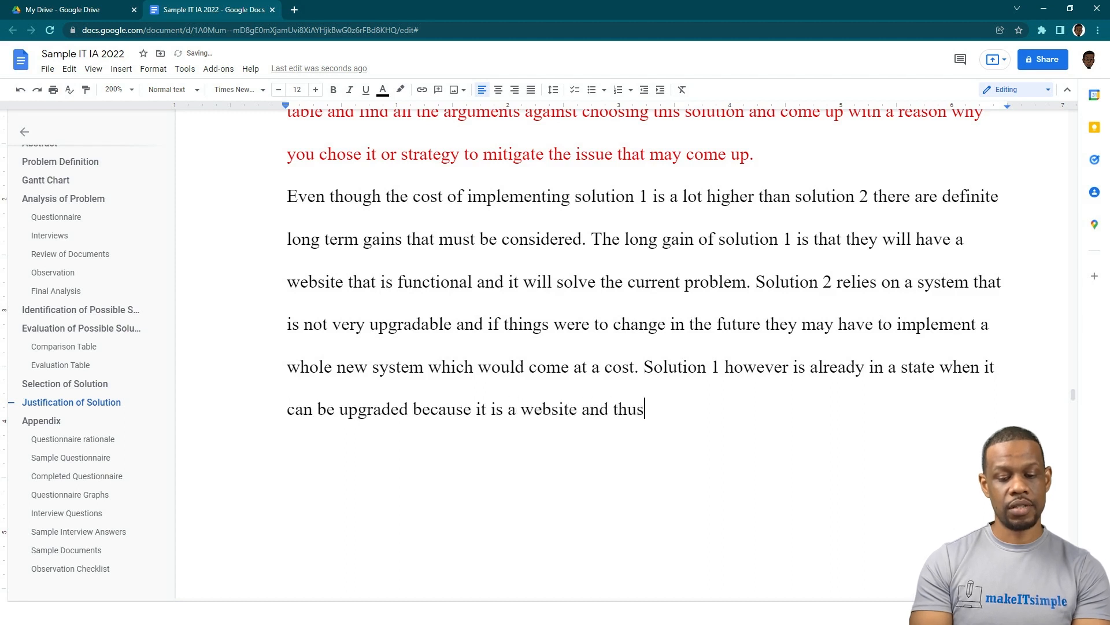
pyautogui.write('it sh')
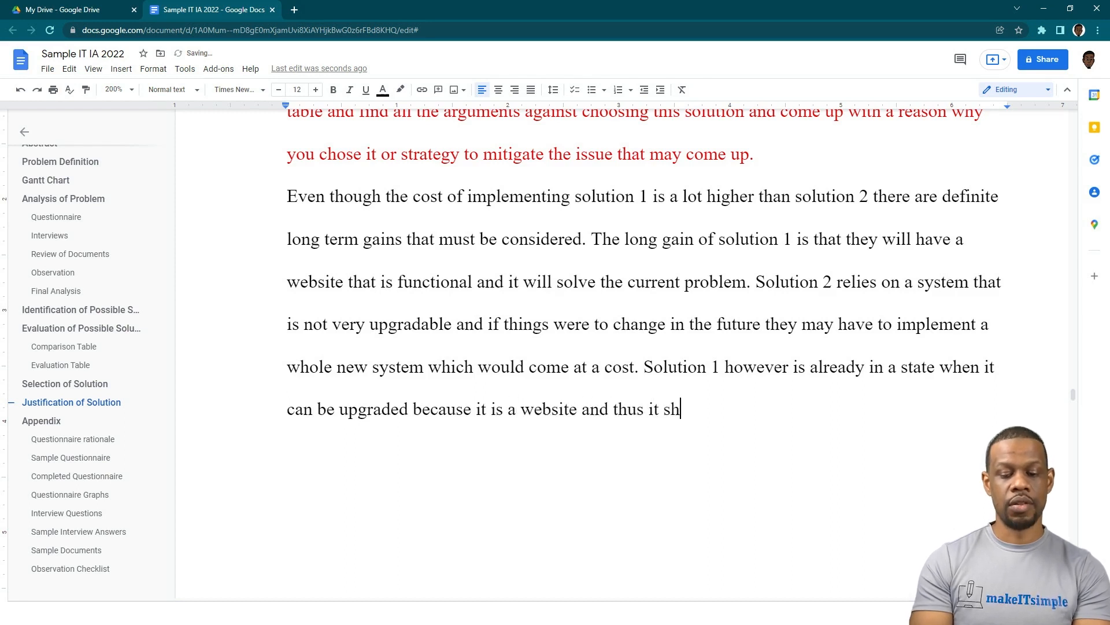
pyautogui.write('the cos')
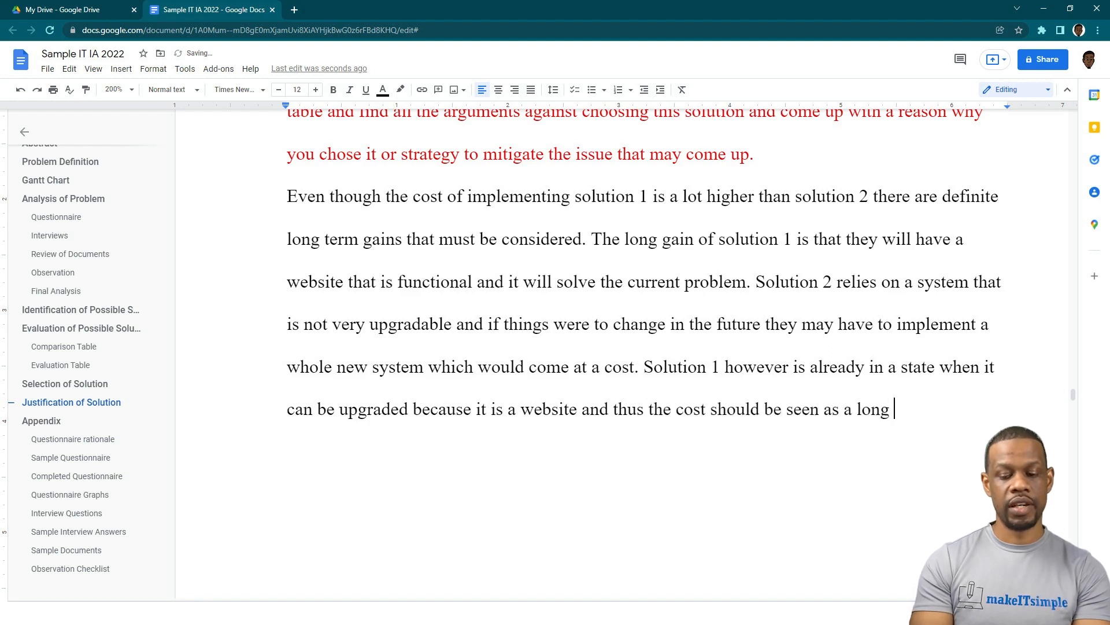
pyautogui.write('term investme')
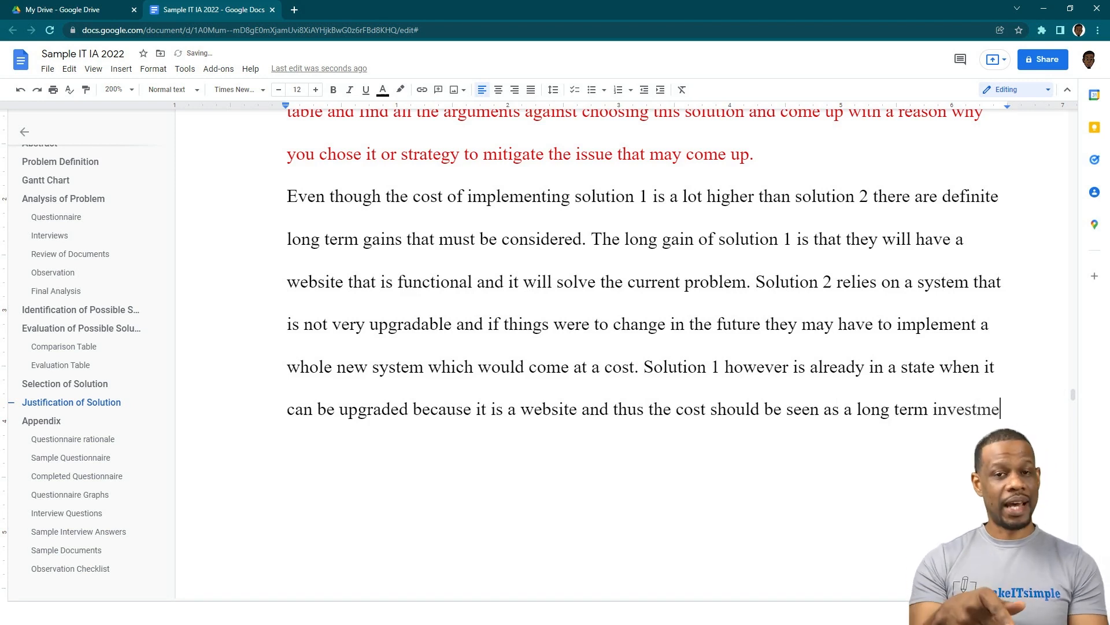
pyautogui.write('nt.')
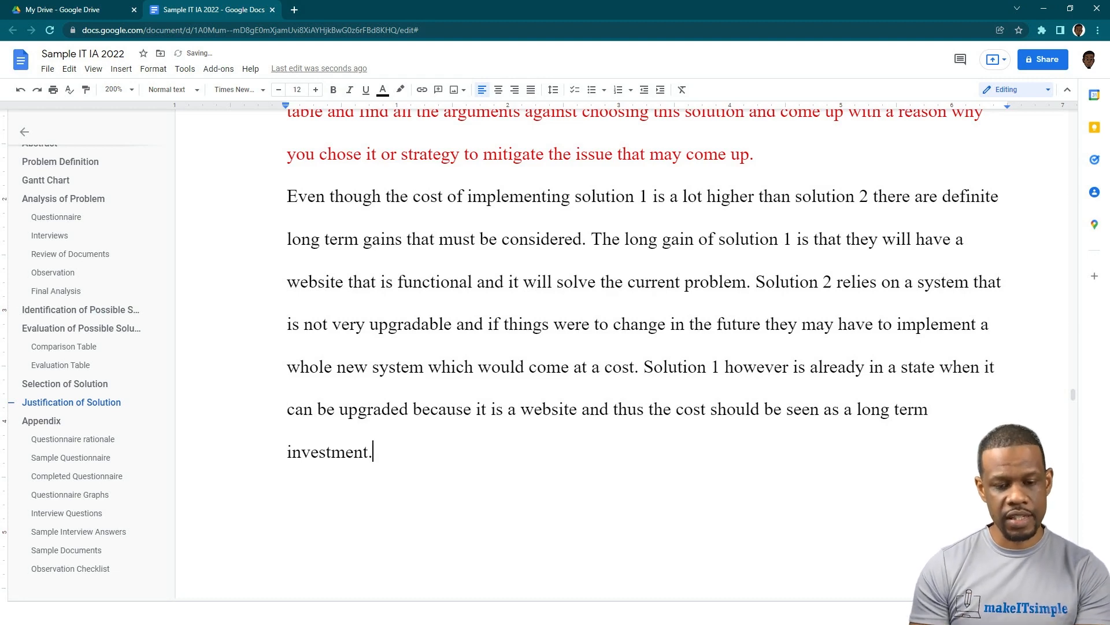
pyautogui.moveTo(439, 218)
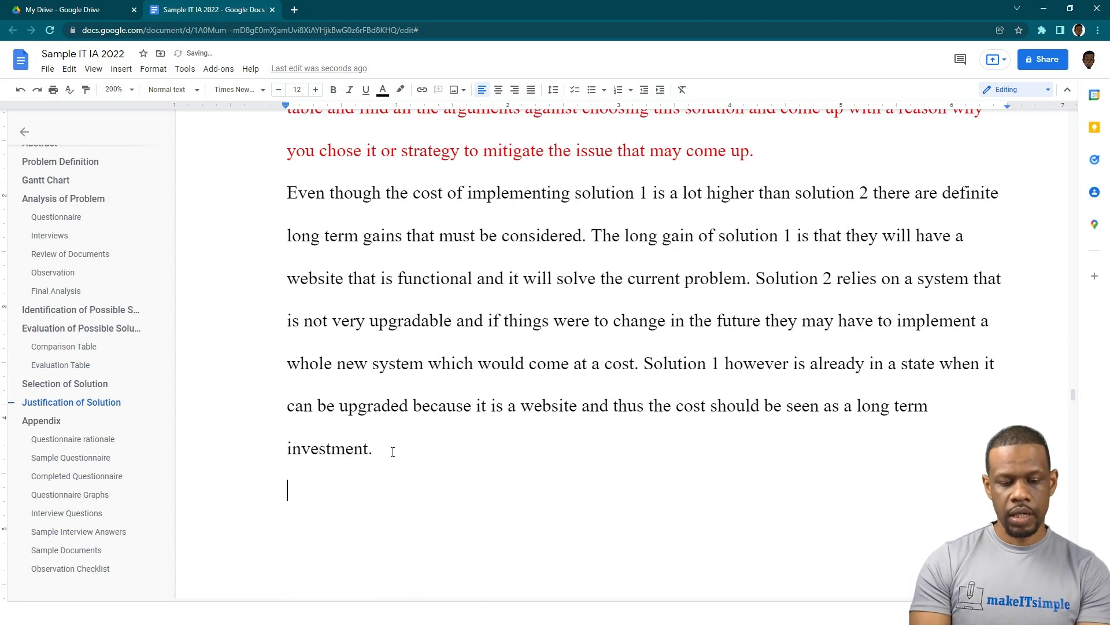
# Type that staff adoption scored better for solution 2 in the evaluation table, but may not be as much a problem
pyautogui.write('In the')
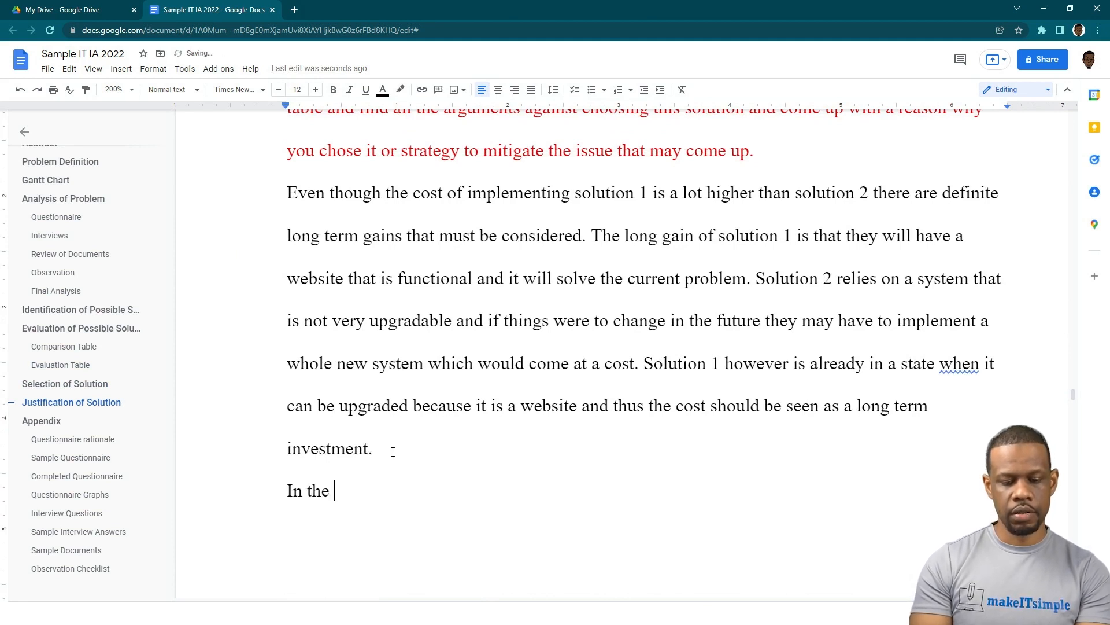
pyautogui.write('evaluation ta')
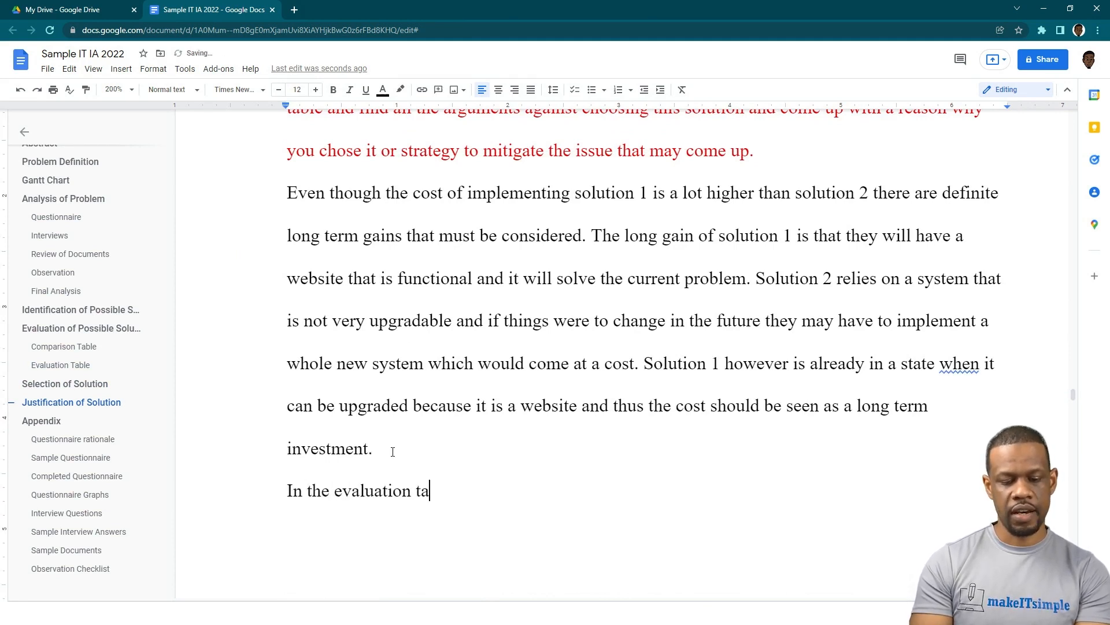
pyautogui.write('ble staff adoption was')
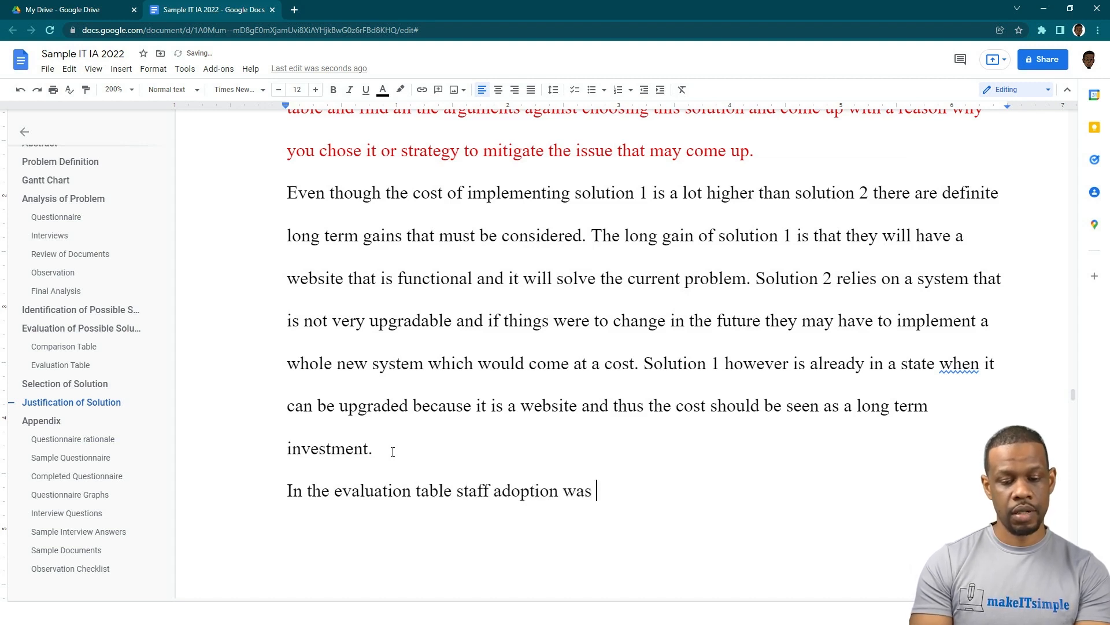
pyautogui.write('better in so')
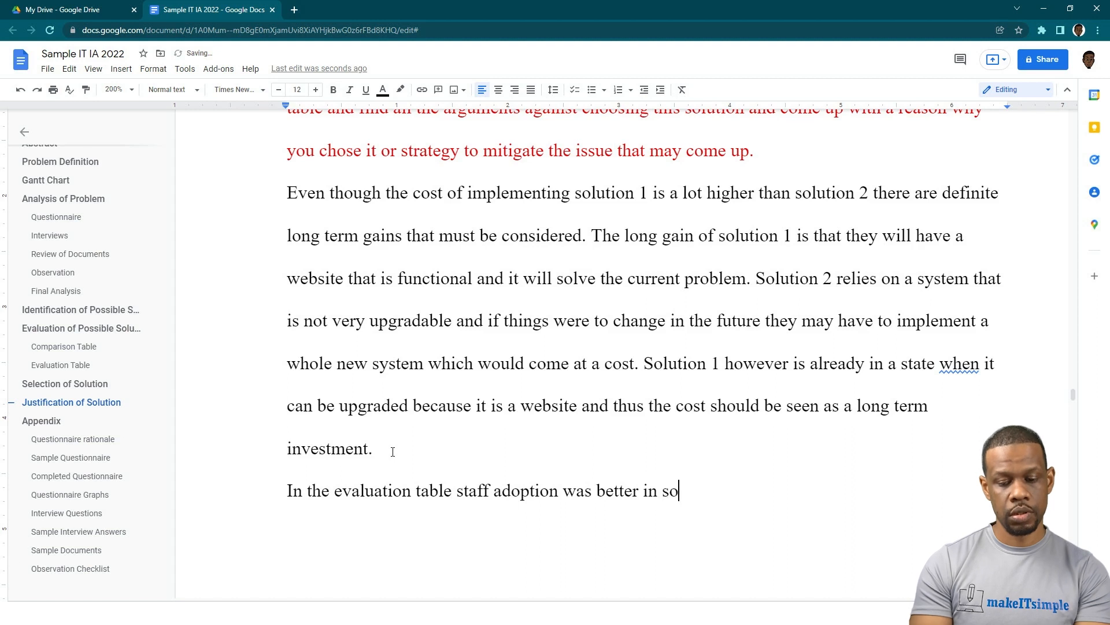
pyautogui.write('lution 2 however')
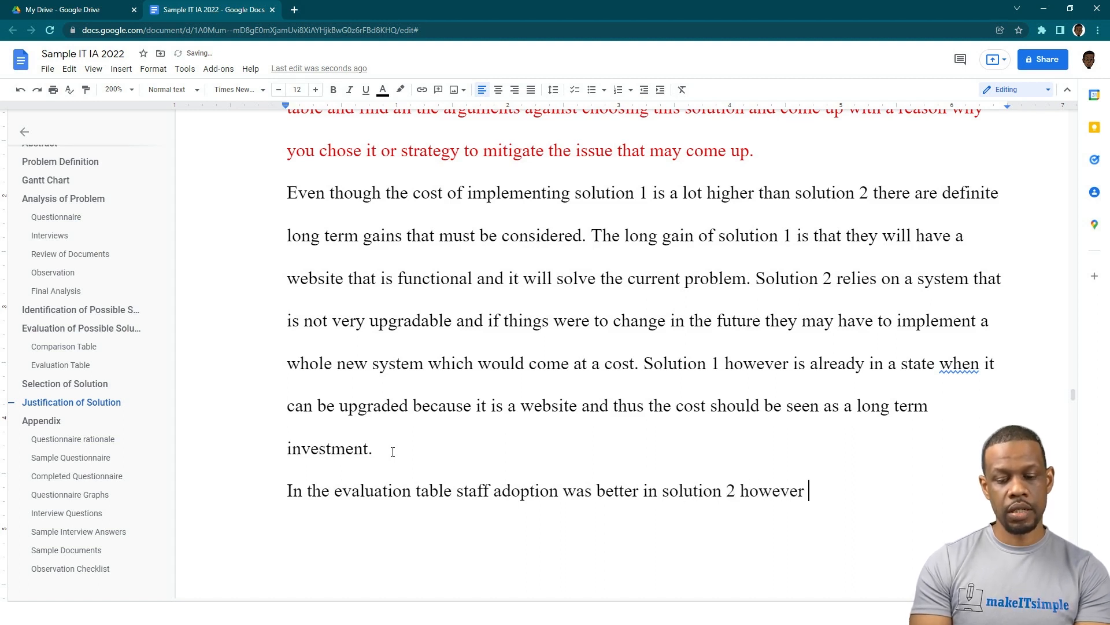
pyautogui.write('it may no')
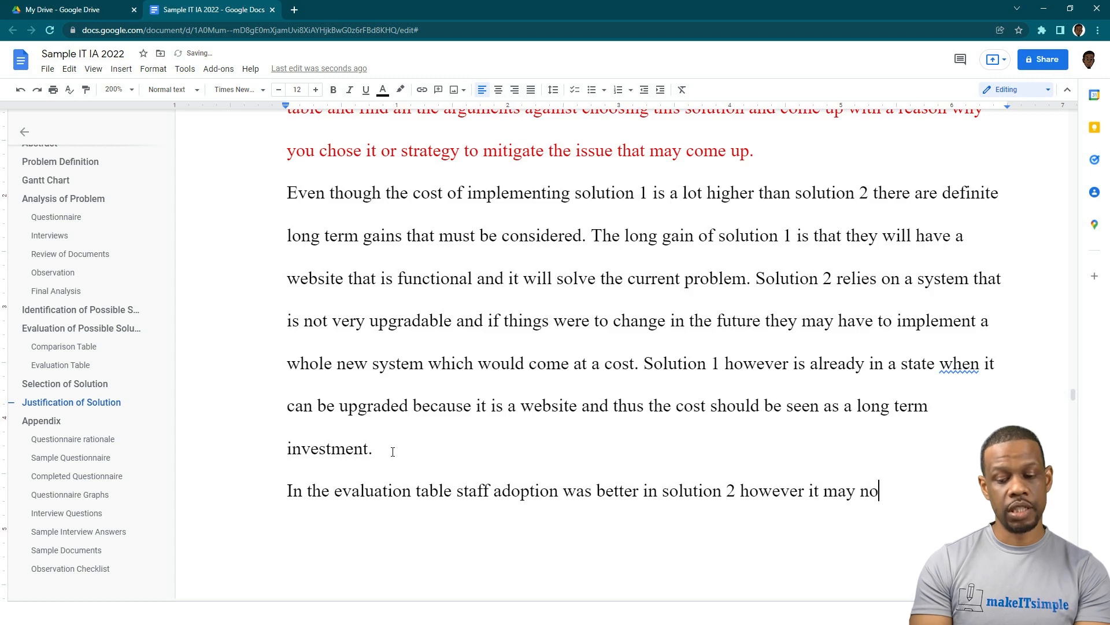
pyautogui.write('t be as much')
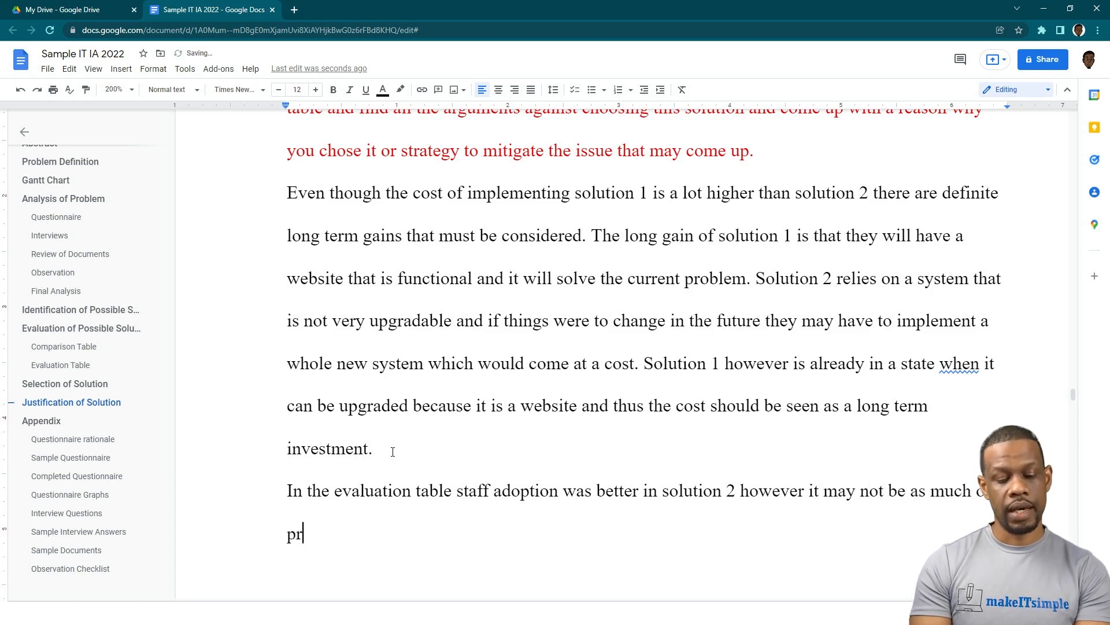
pyautogui.write('oblem as')
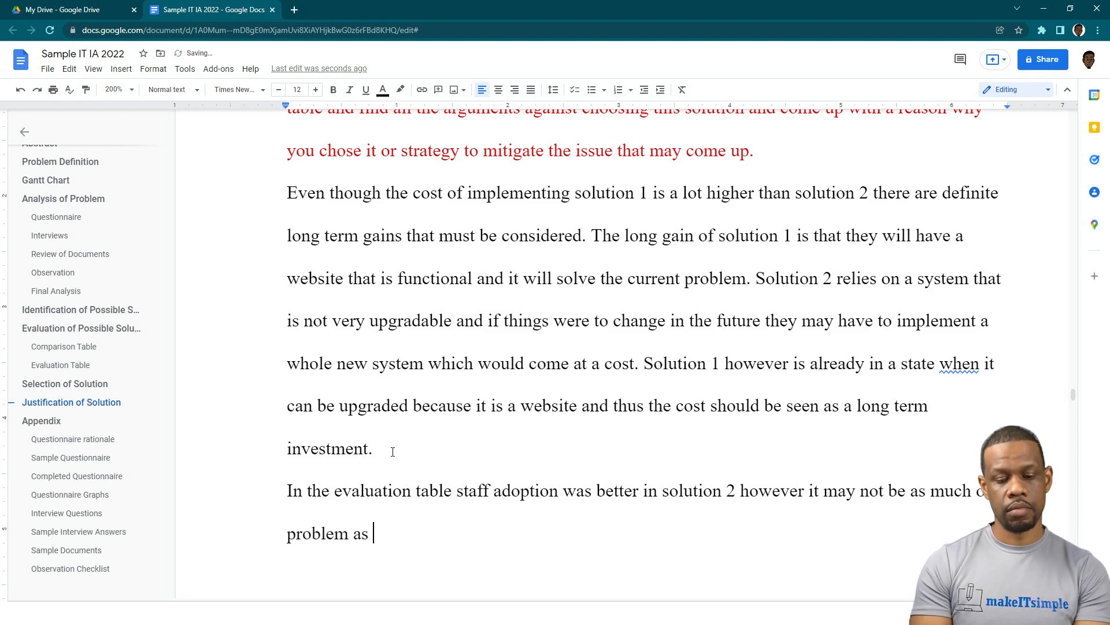
# Finish: as projected for solution 1 since there is the opportunity for training
pyautogui.write('p')
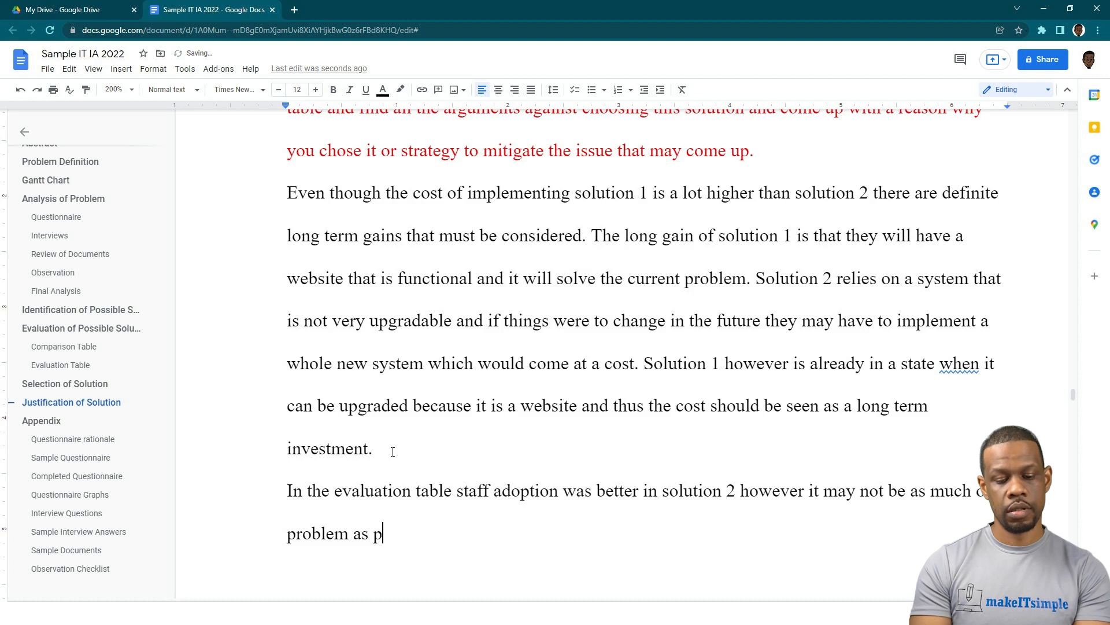
pyautogui.write('rojected fo')
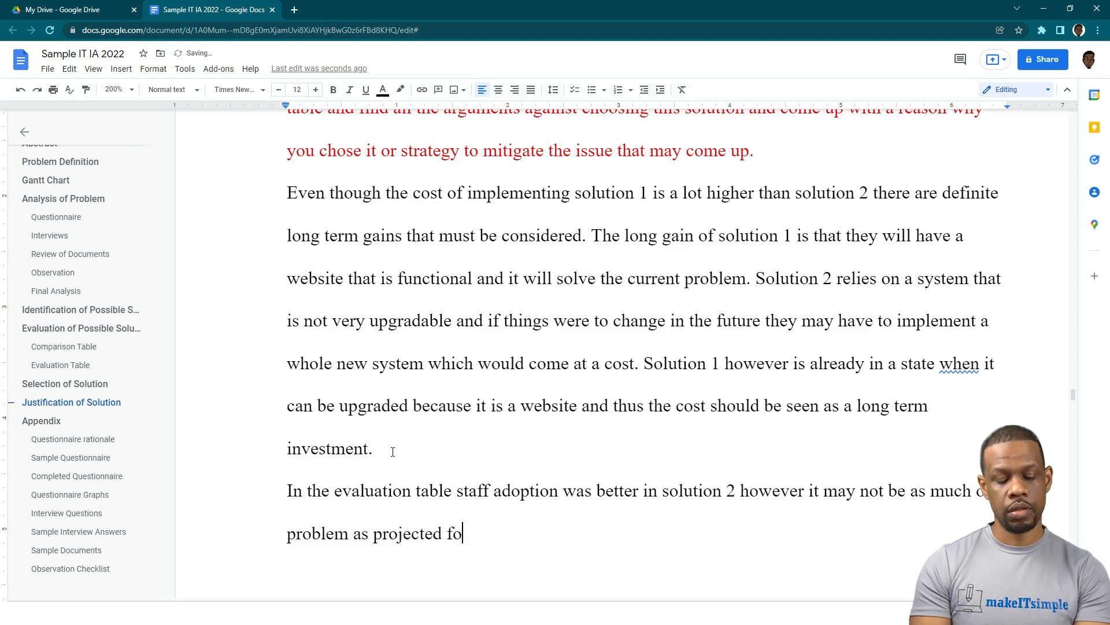
pyautogui.write('r solution 1 s')
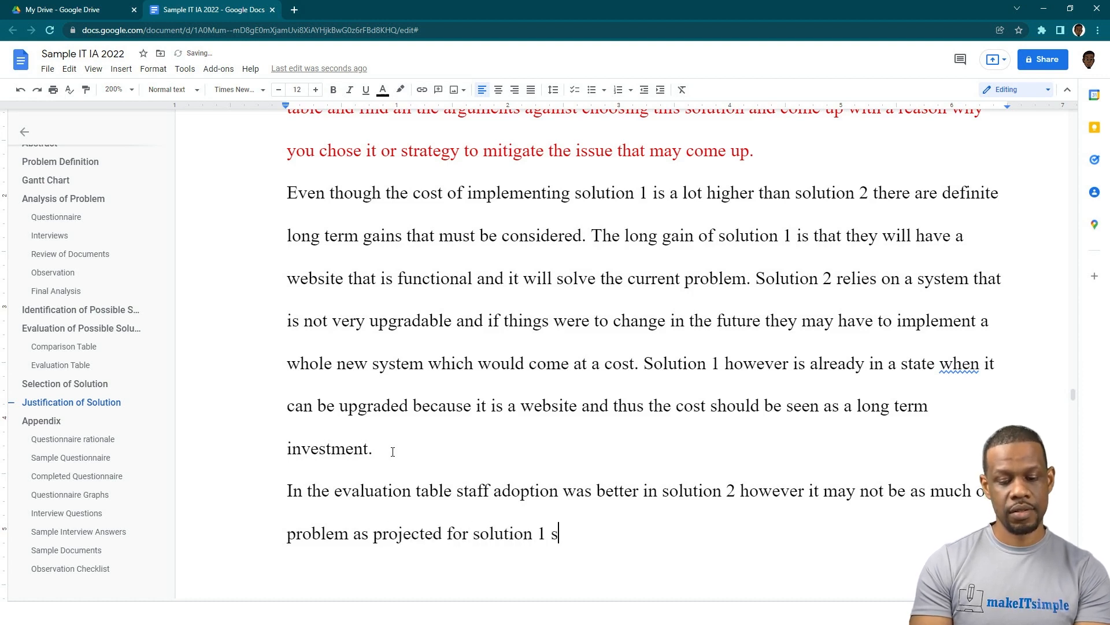
pyautogui.press('Backspace')
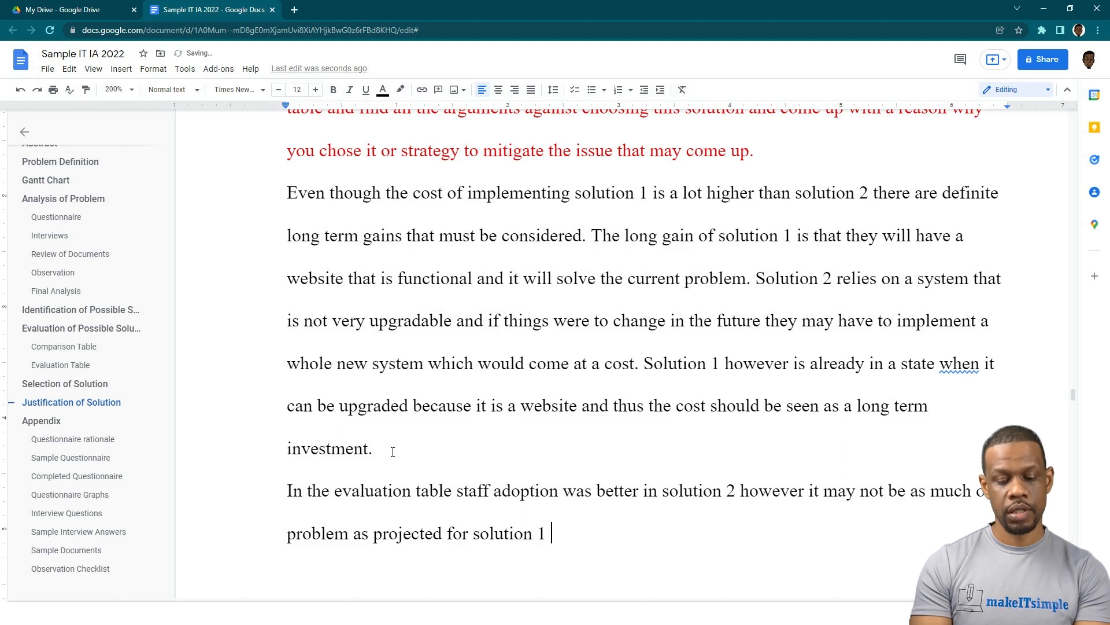
pyautogui.write('since')
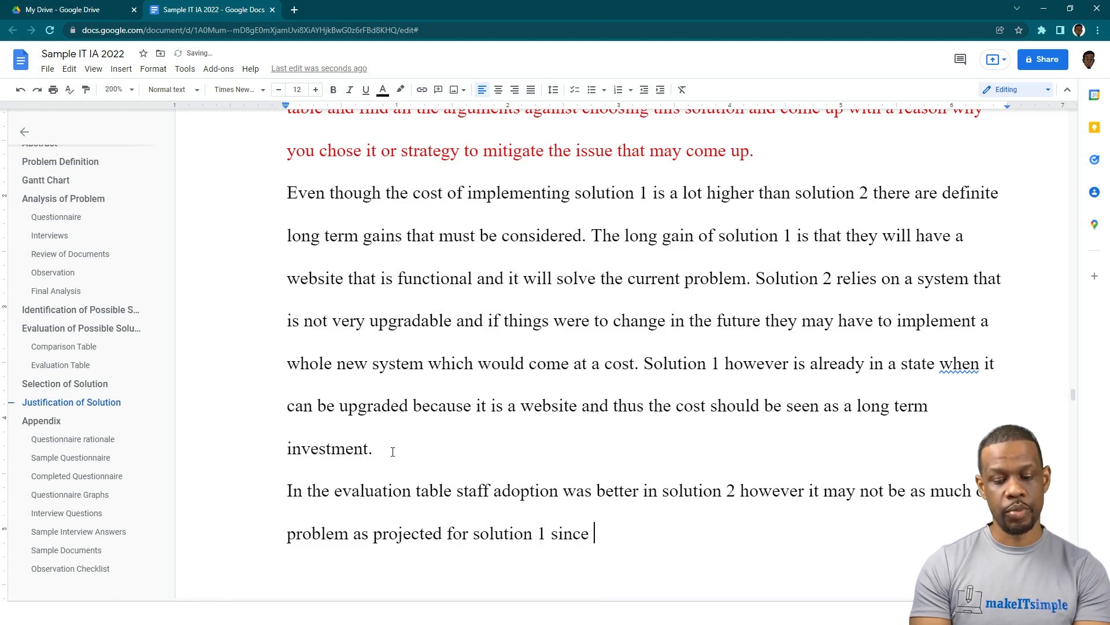
pyautogui.write('there is the oppor')
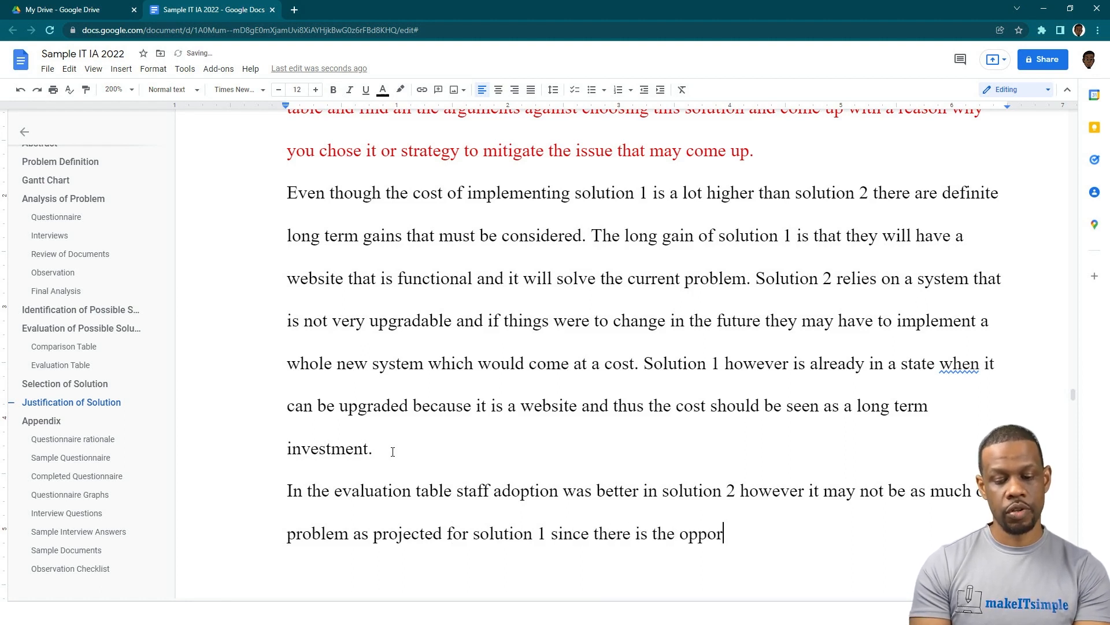
pyautogui.write('tunity for trainin')
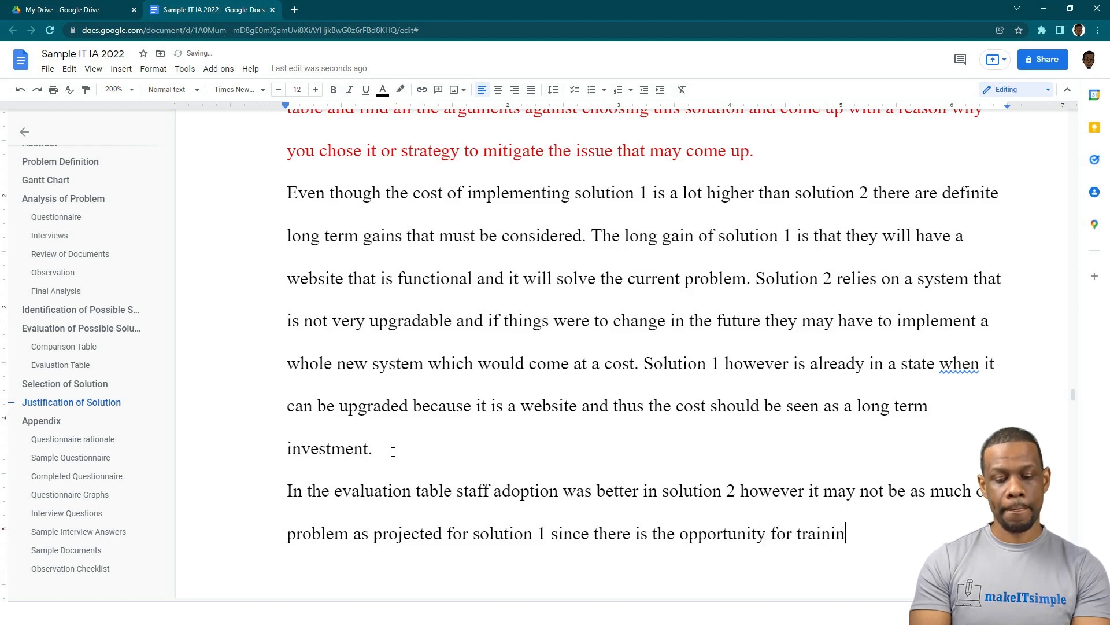
pyautogui.write('g. The')
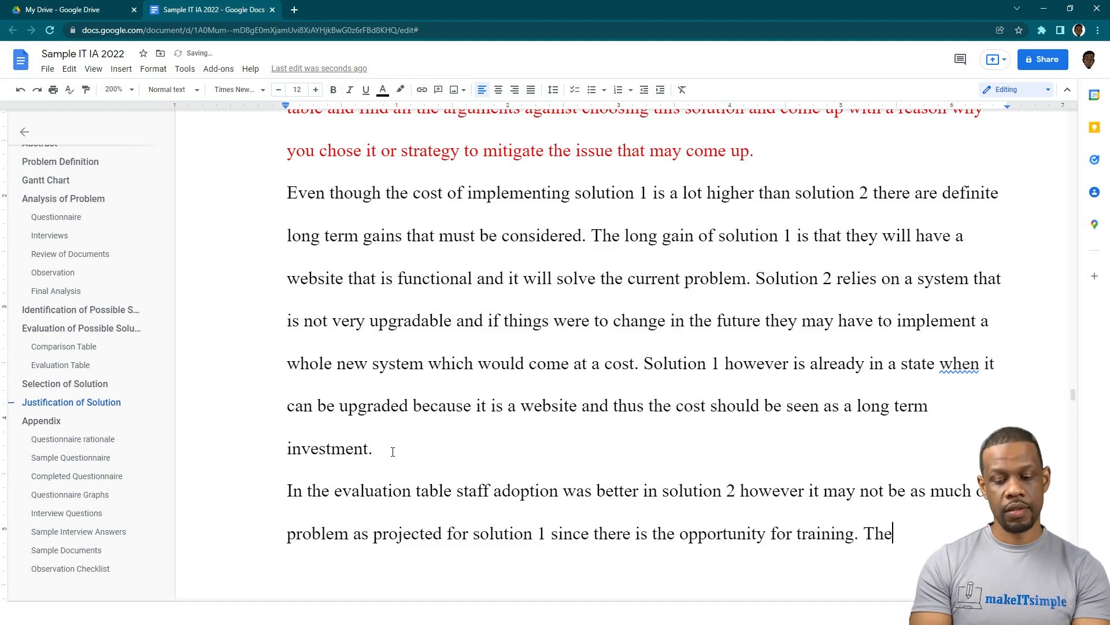
# Begin the next sentence about what the staff can do
pyautogui.write('staff')
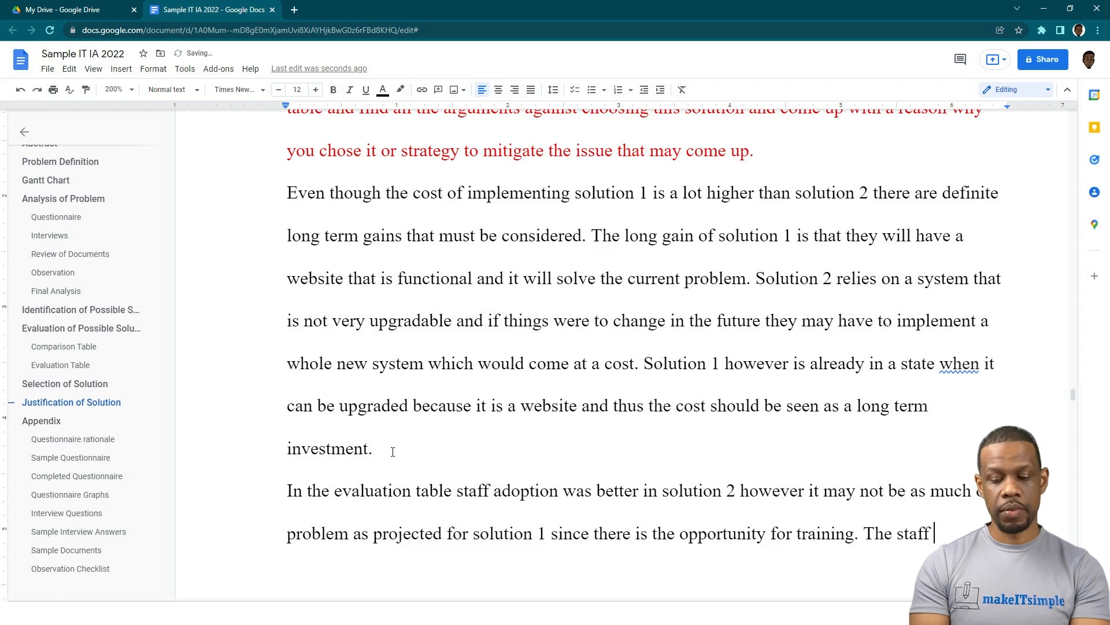
pyautogui.write('can')
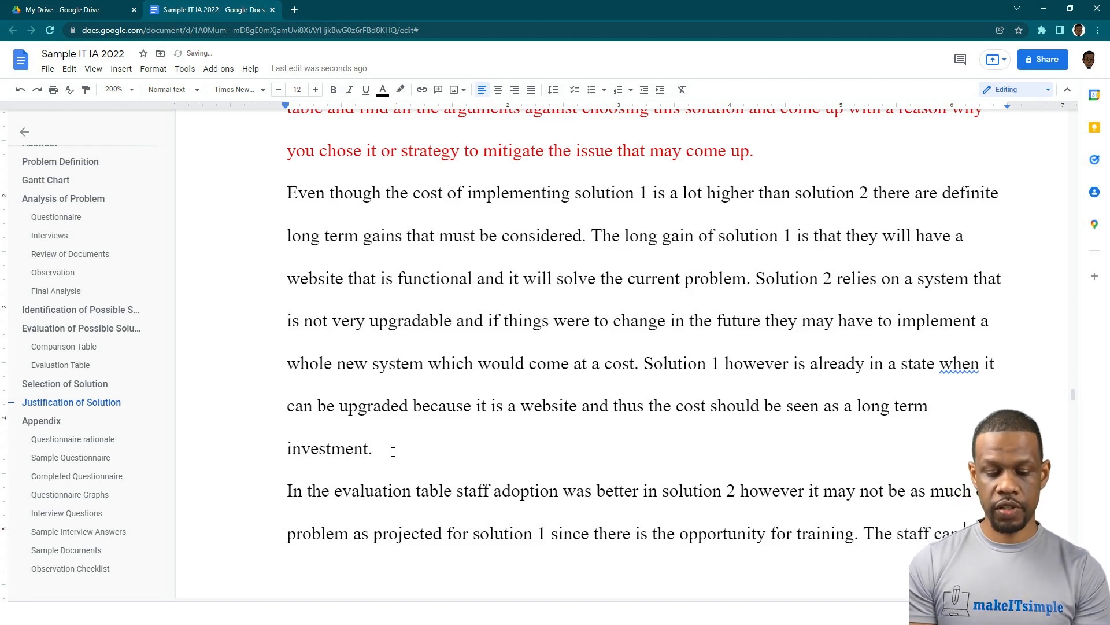
pyautogui.write('coninced that in')
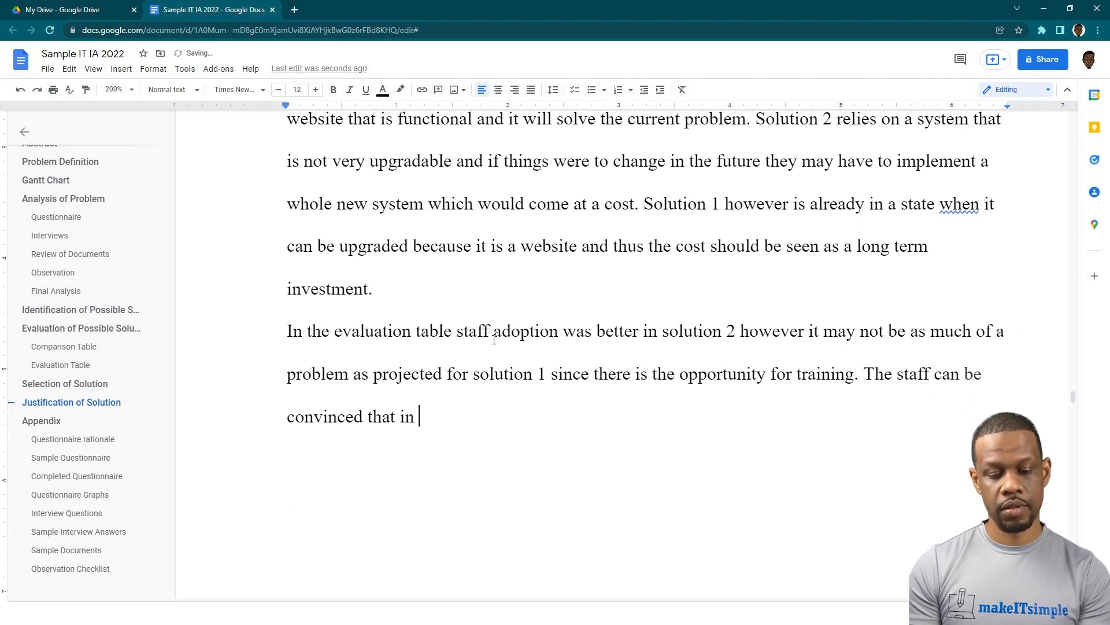
# Write that in these modern times, updating a website would be a very good characteristic to take into the future
pyautogui.write('these modern times having the skills to')
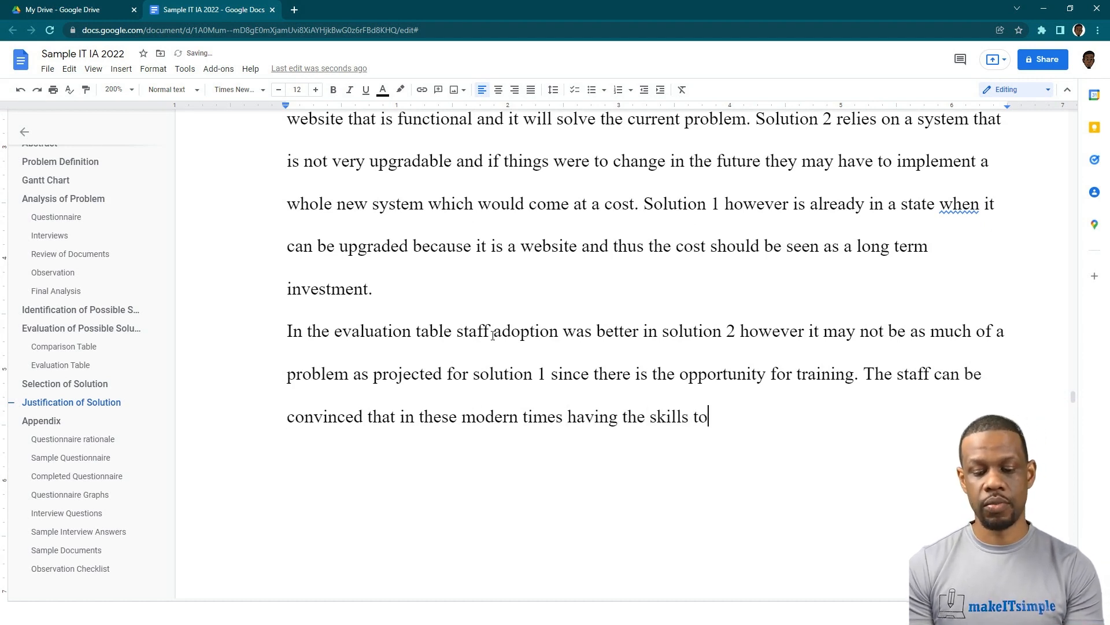
pyautogui.write('update a wb')
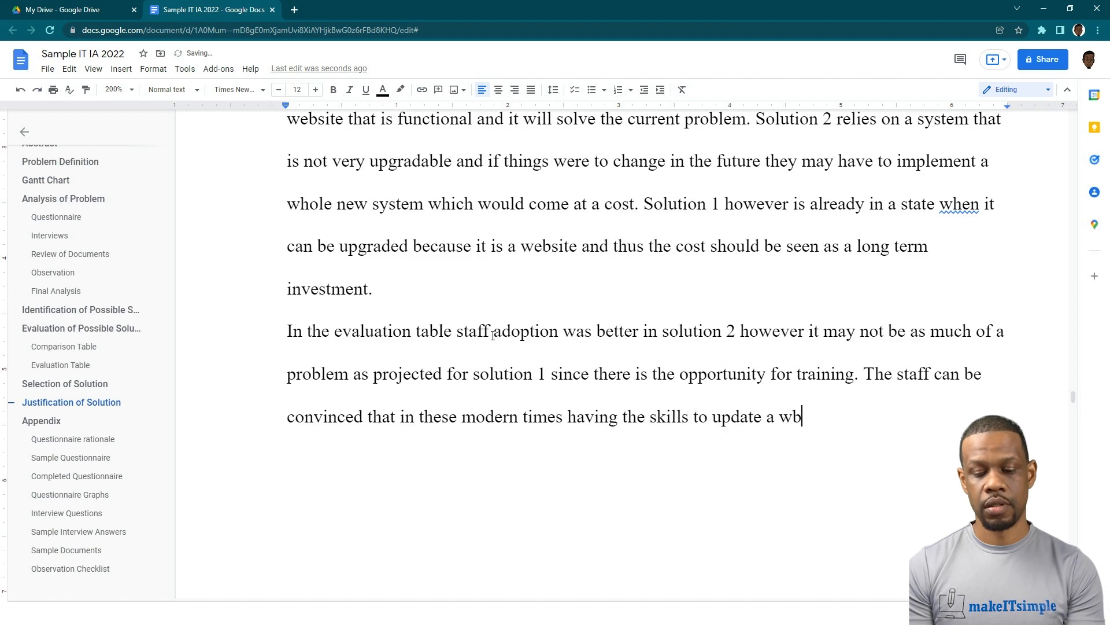
pyautogui.write('ebsite would')
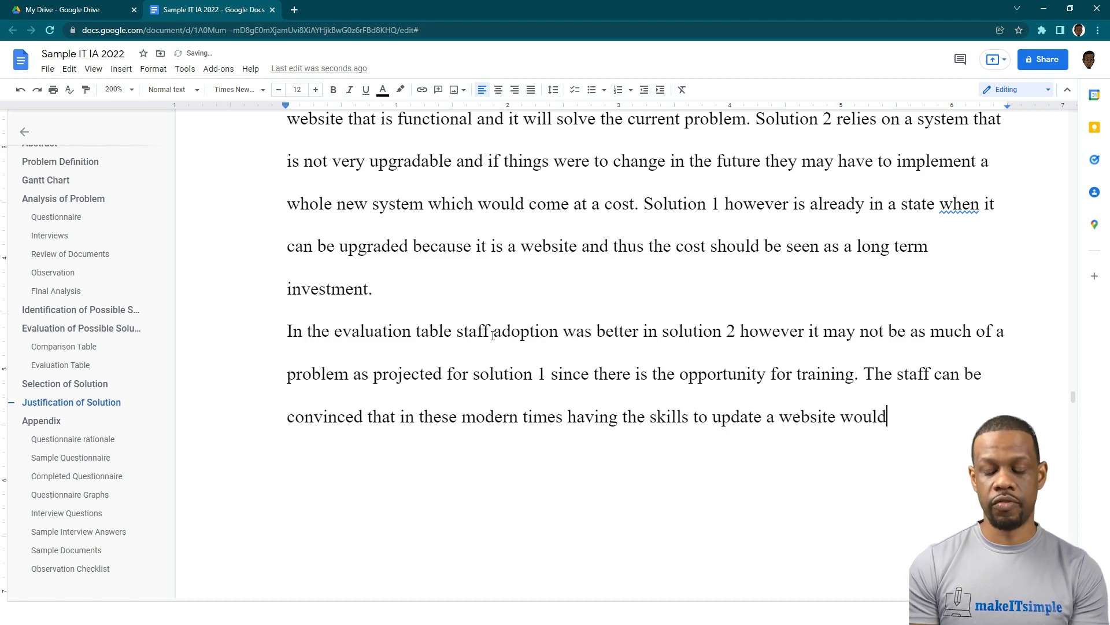
pyautogui.write('be a very')
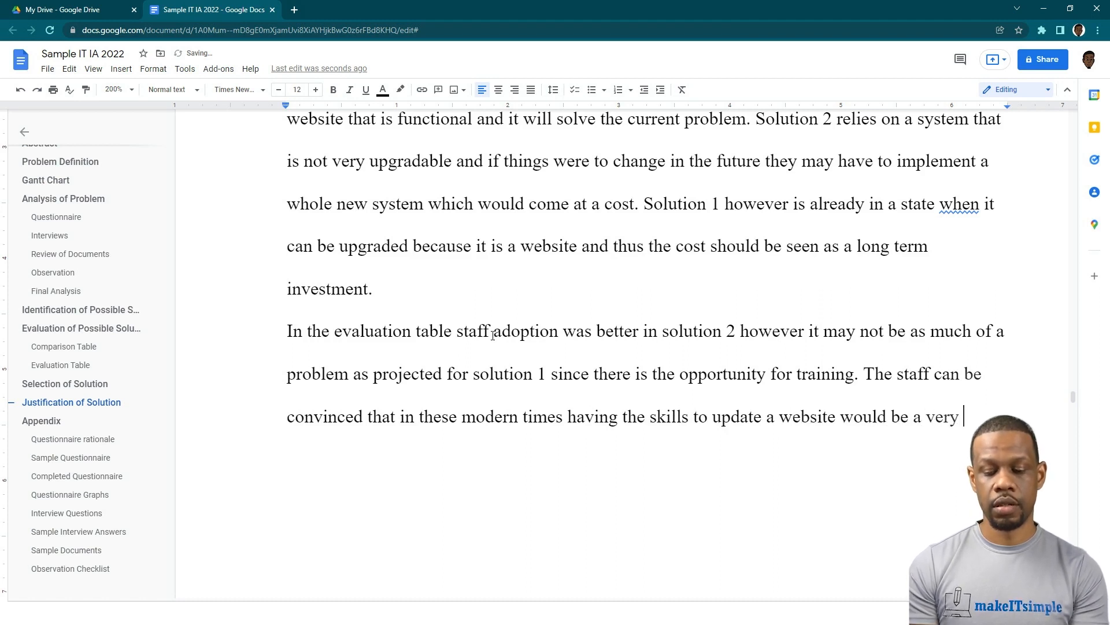
pyautogui.write('good')
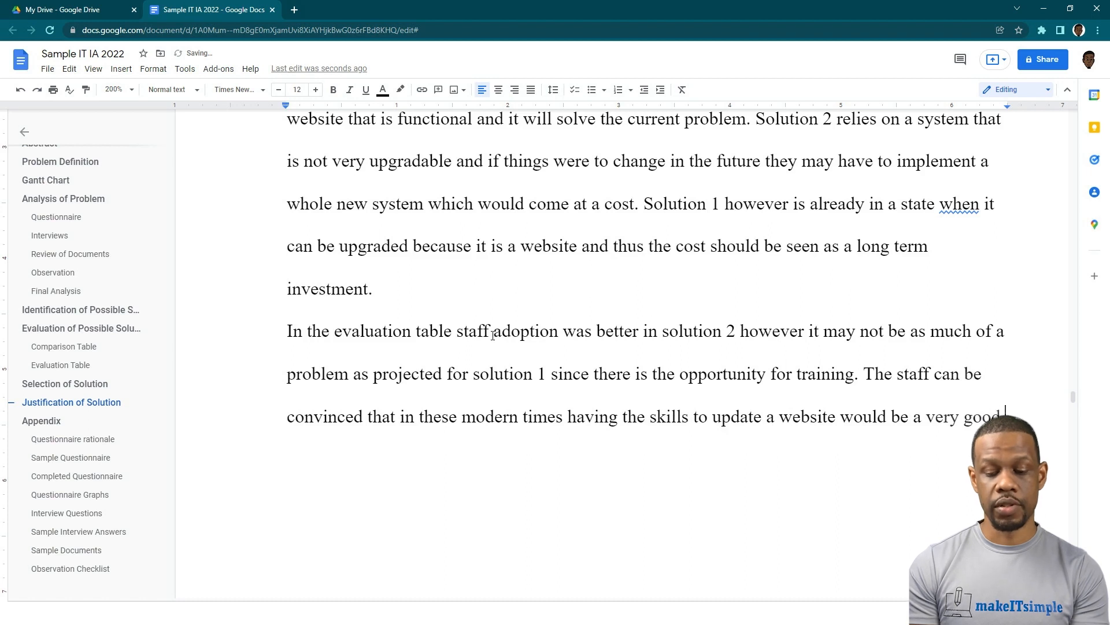
pyautogui.write('charac')
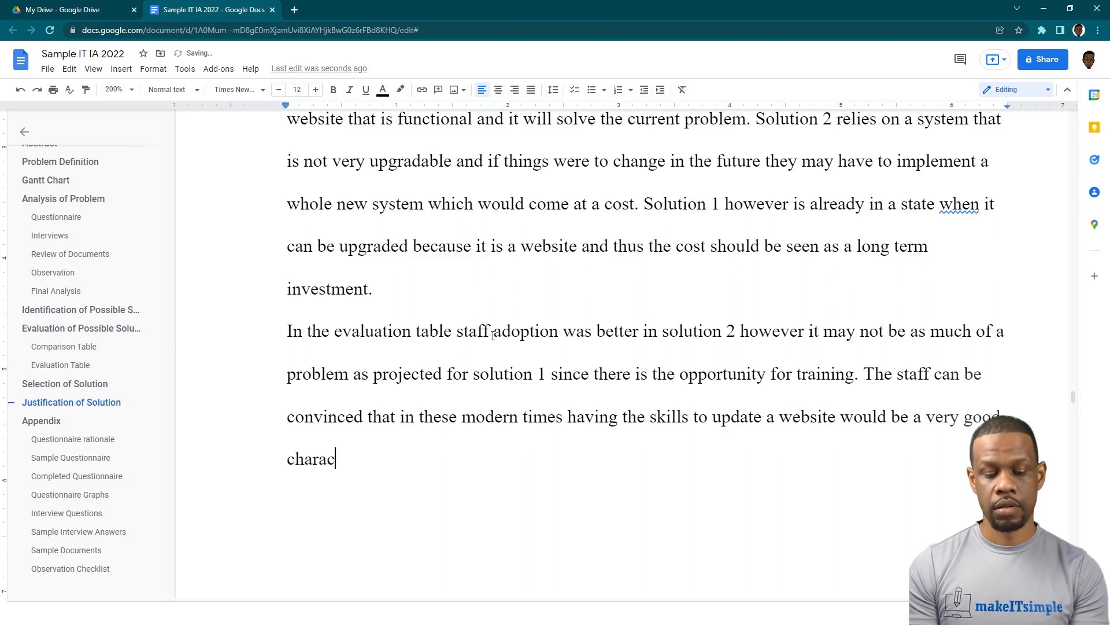
pyautogui.write('teristic')
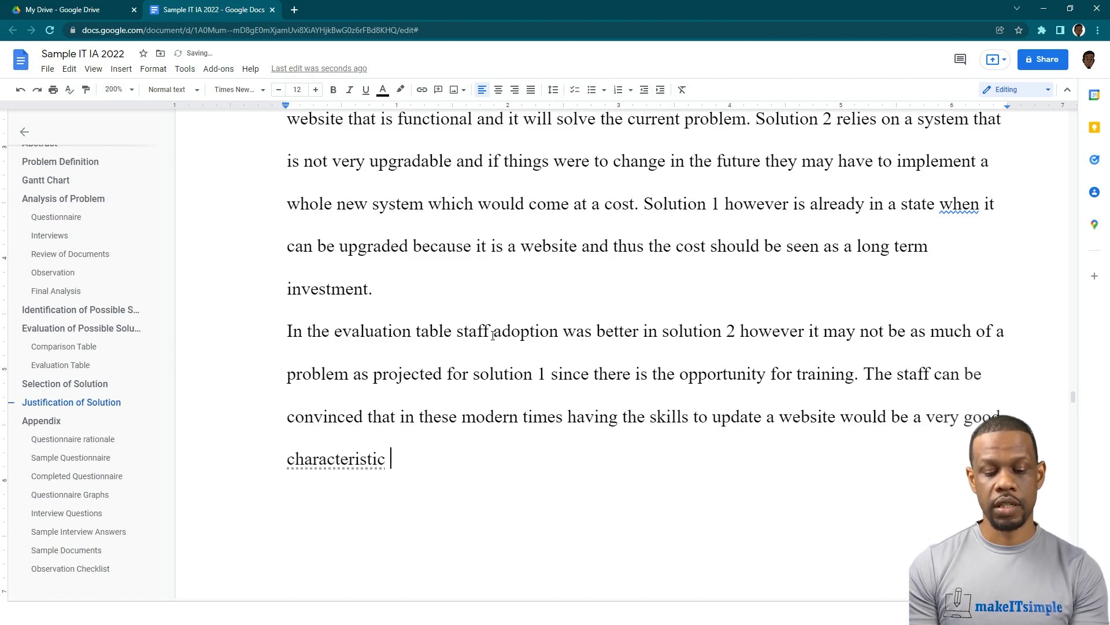
pyautogui.write('to take into the')
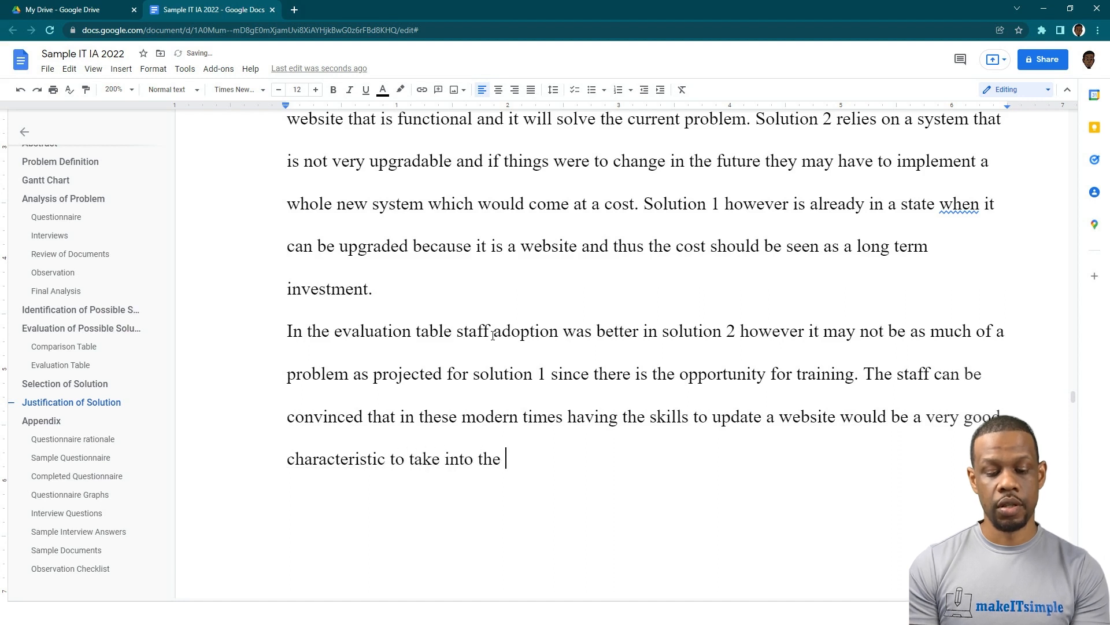
pyautogui.write('future. Thus')
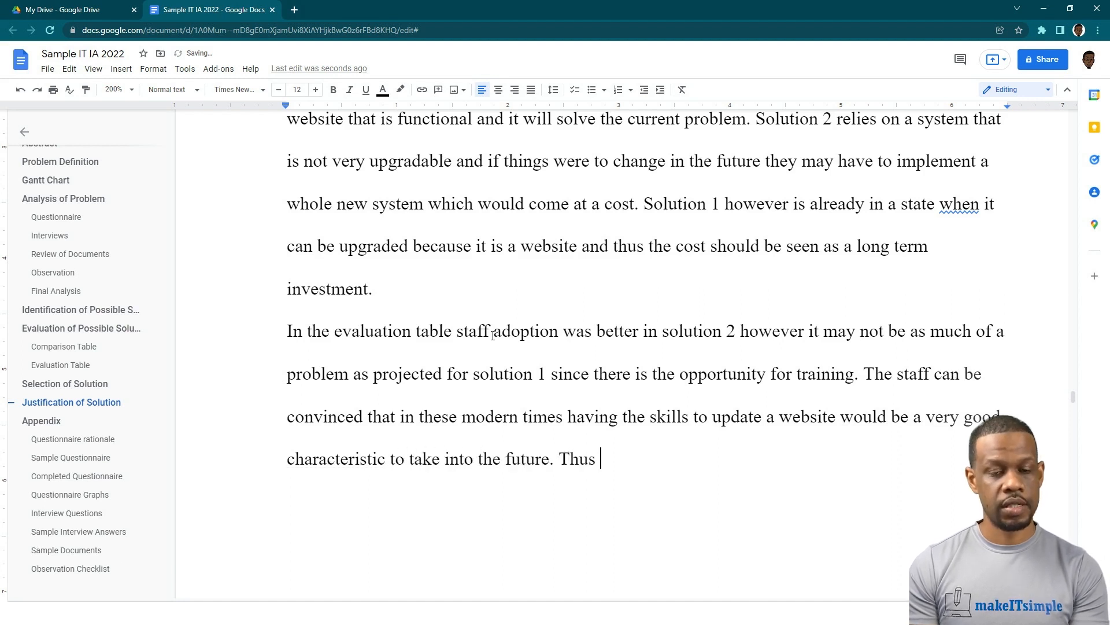
# Add that a simple transition can be implemented and staff take online courses on updating the website appropriately
pyautogui.write('simpl')
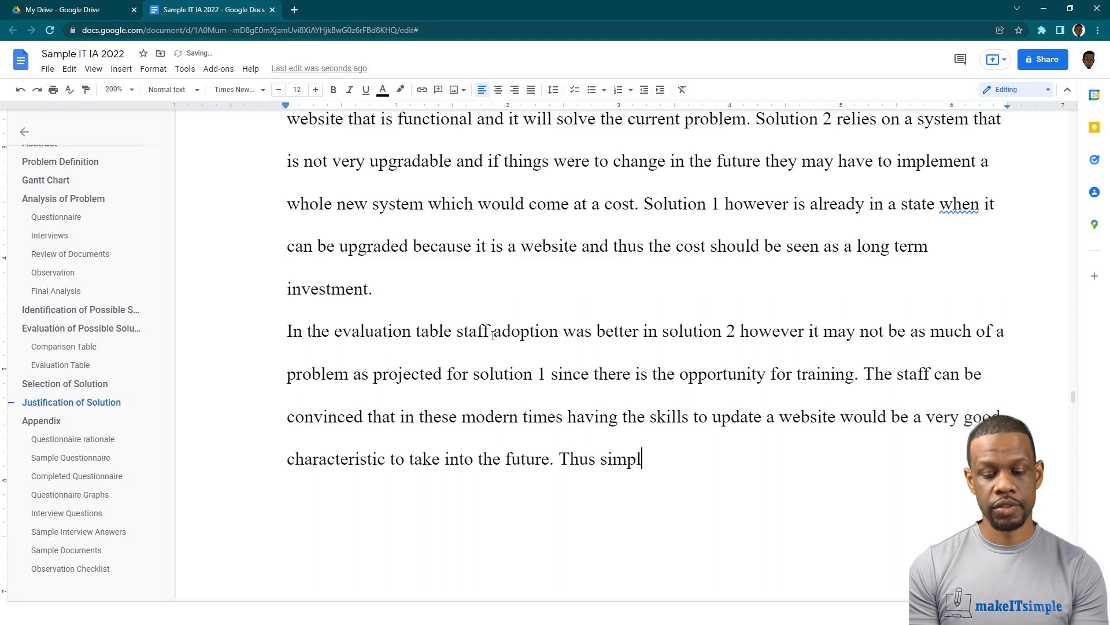
pyautogui.write('e tran')
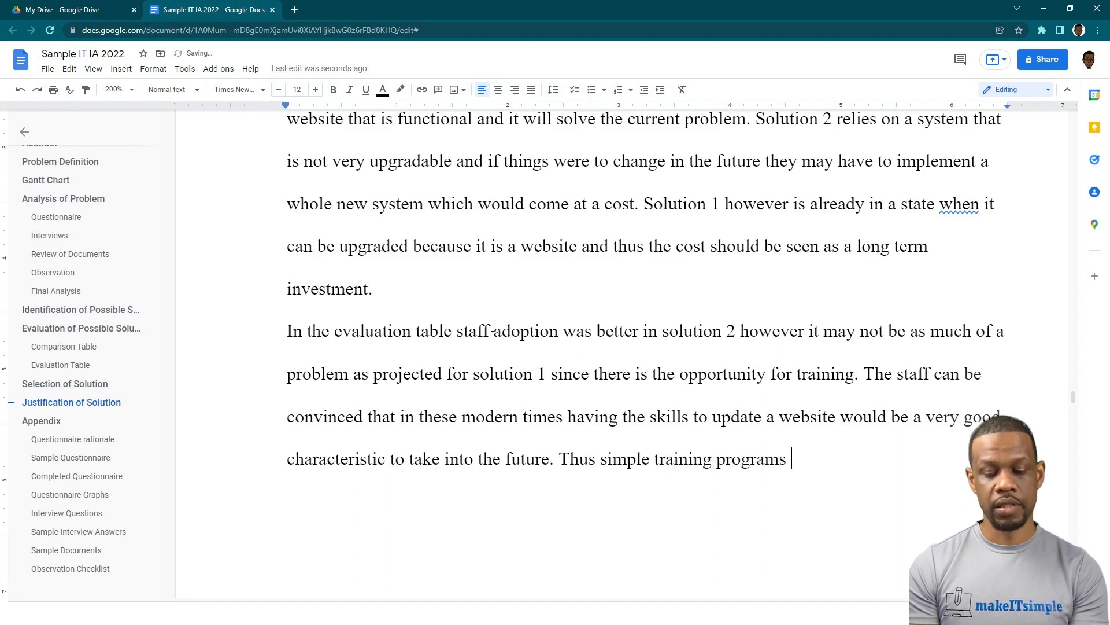
pyautogui.write('can be implemented by')
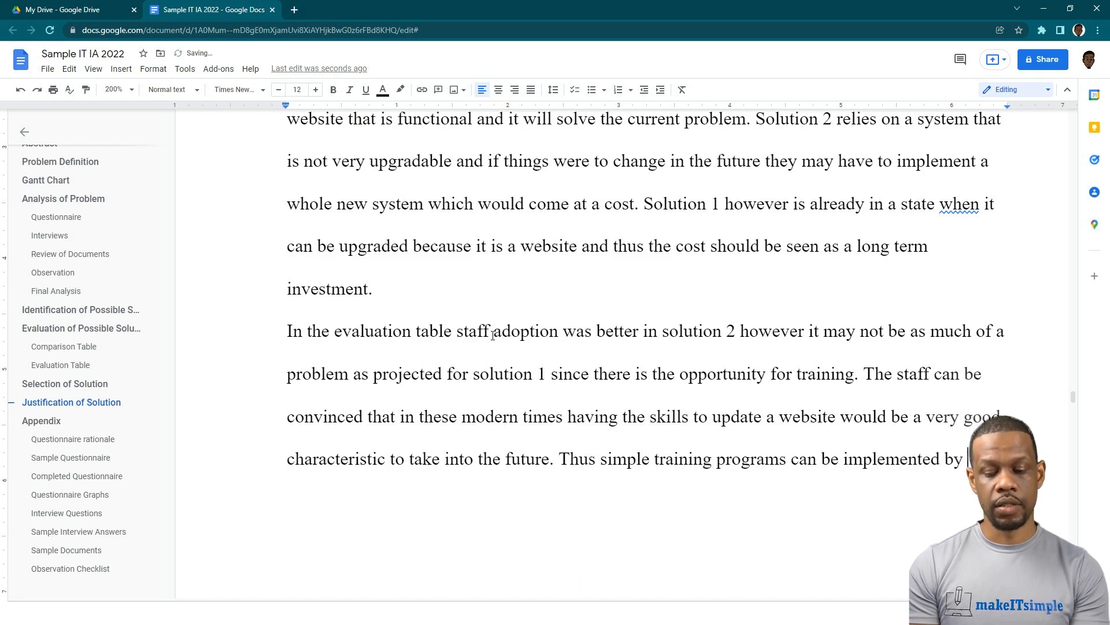
pyautogui.write('and sta')
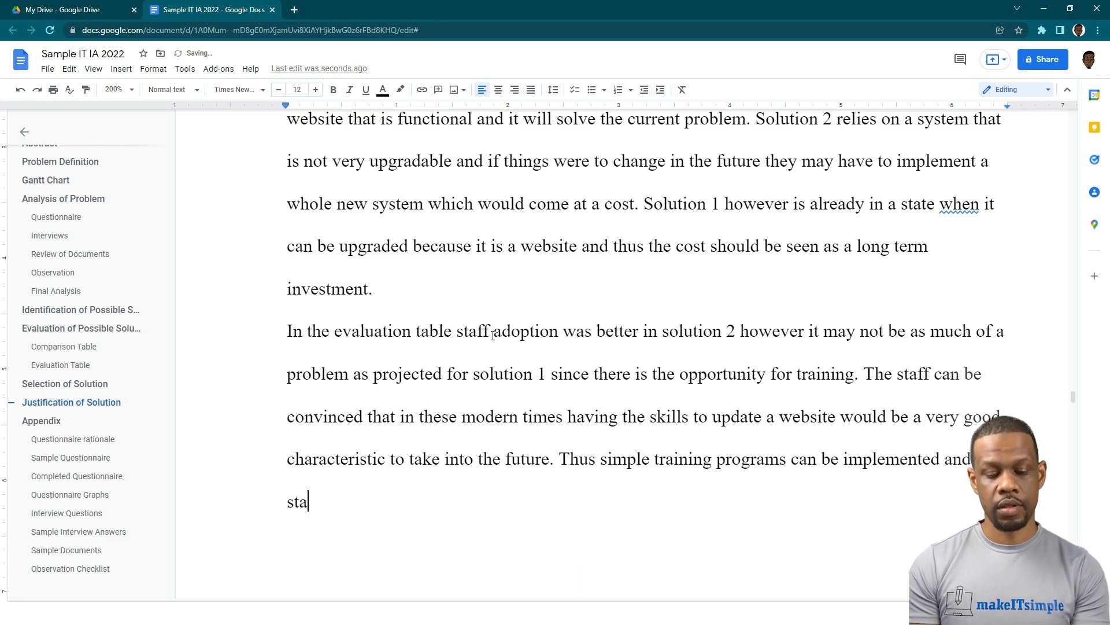
pyautogui.write('ff')
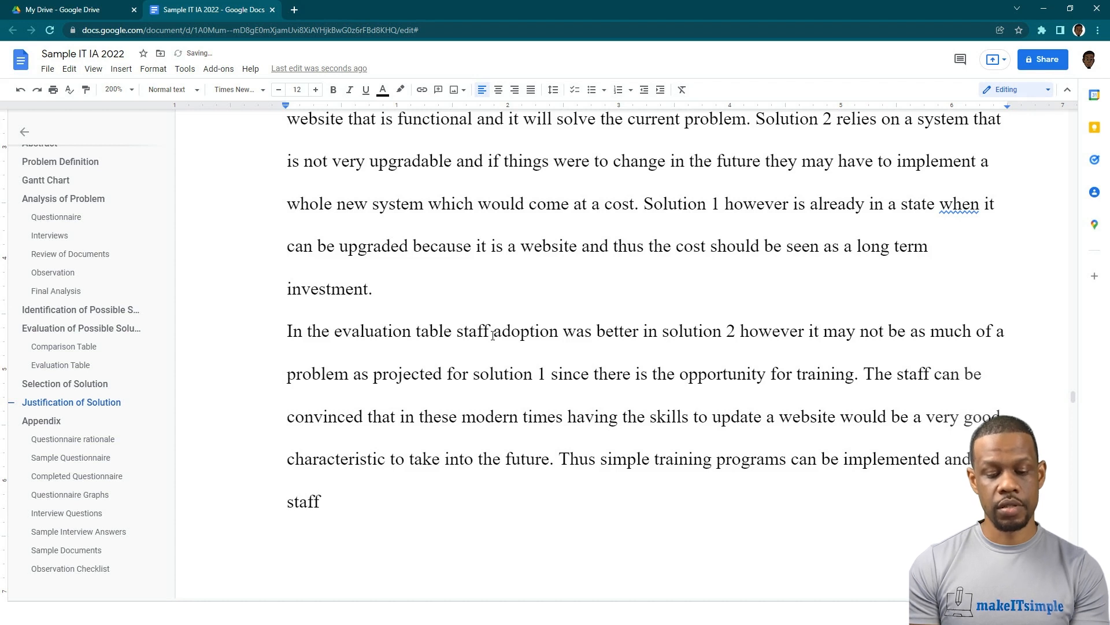
pyautogui.write('take the cou')
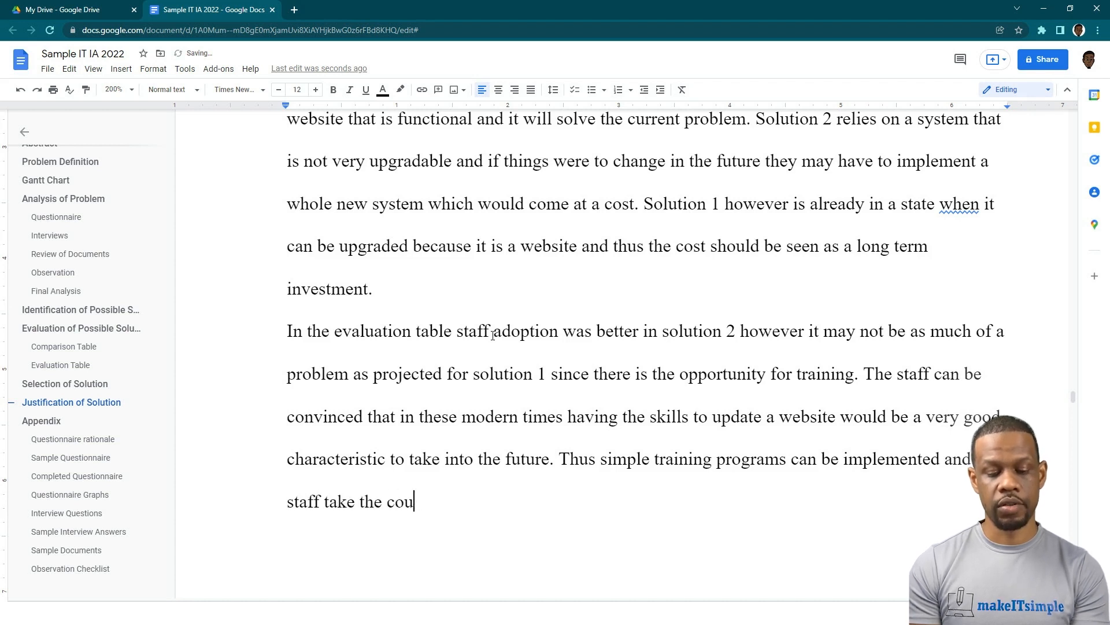
pyautogui.write('nline')
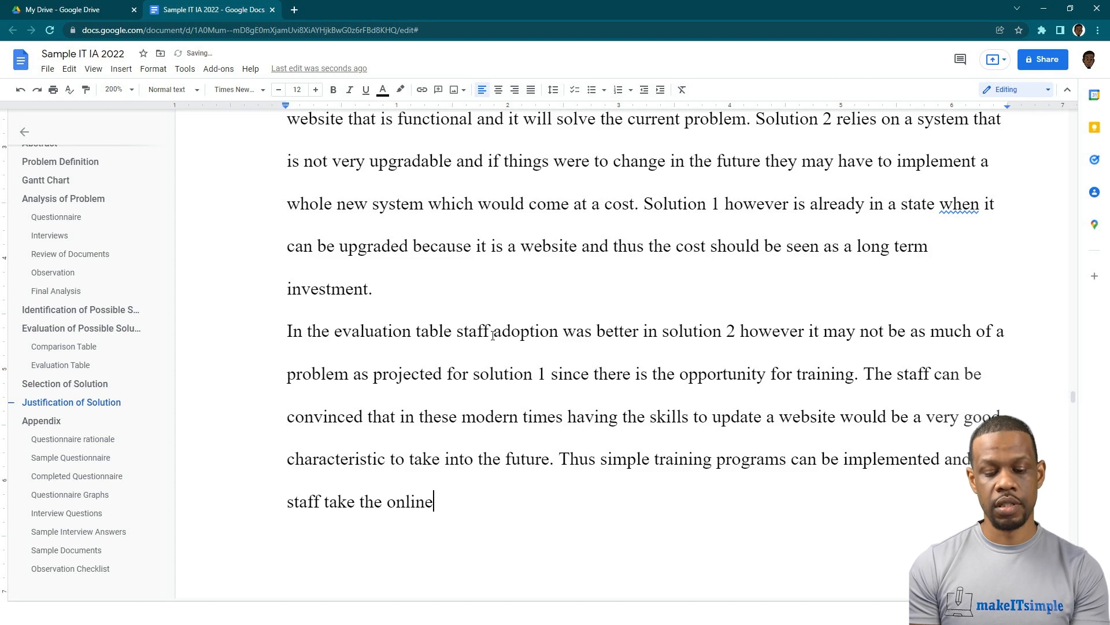
pyautogui.write('courses needed')
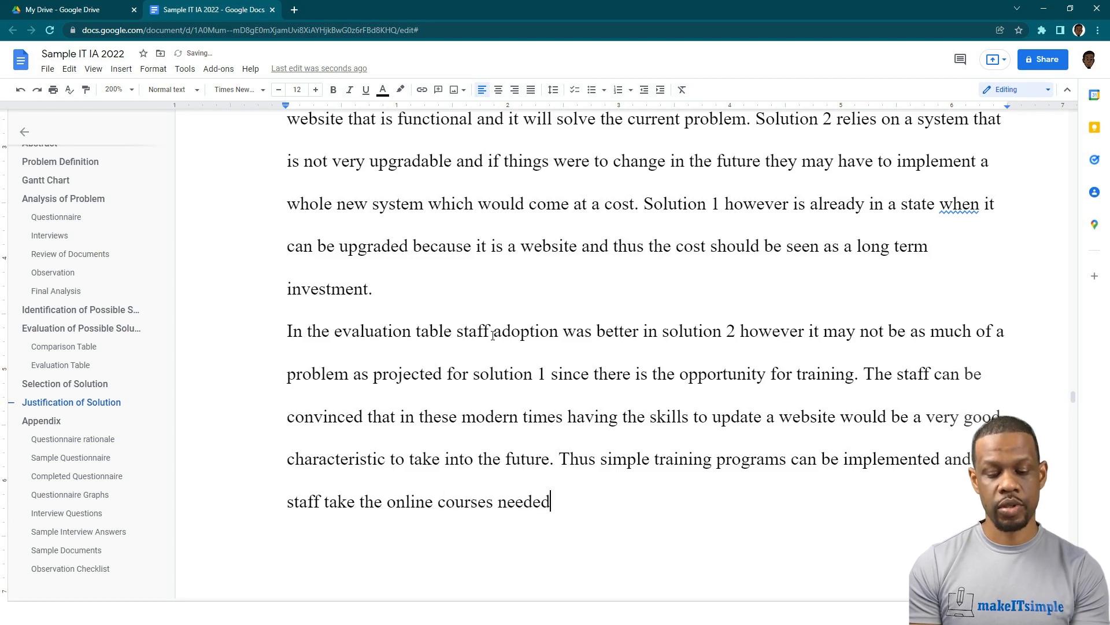
pyautogui.write('to grasp the')
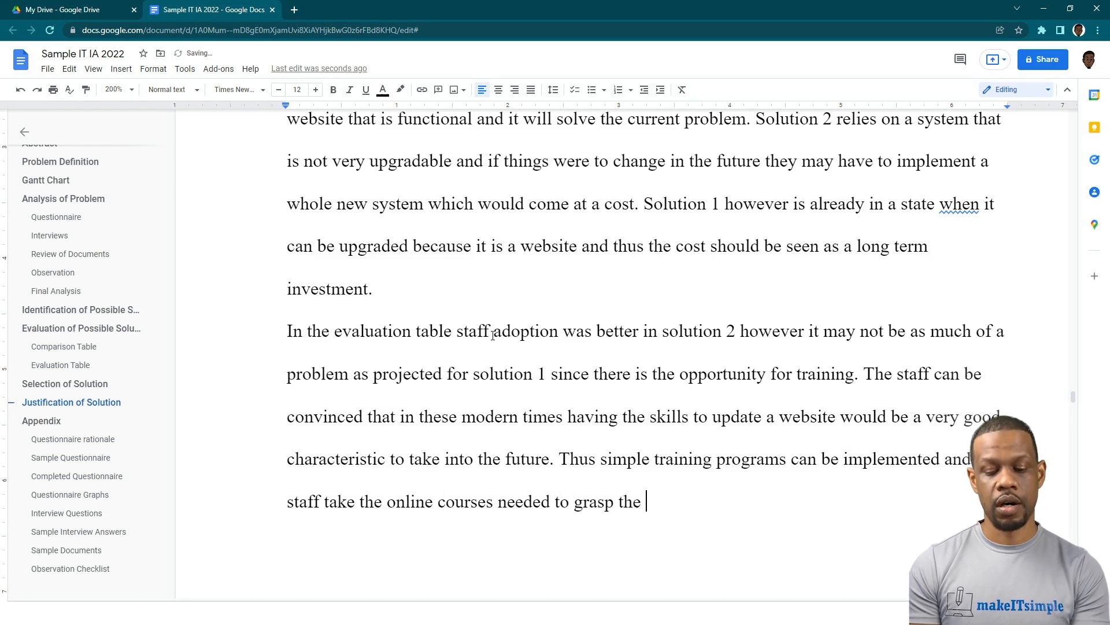
pyautogui.write('concepts of')
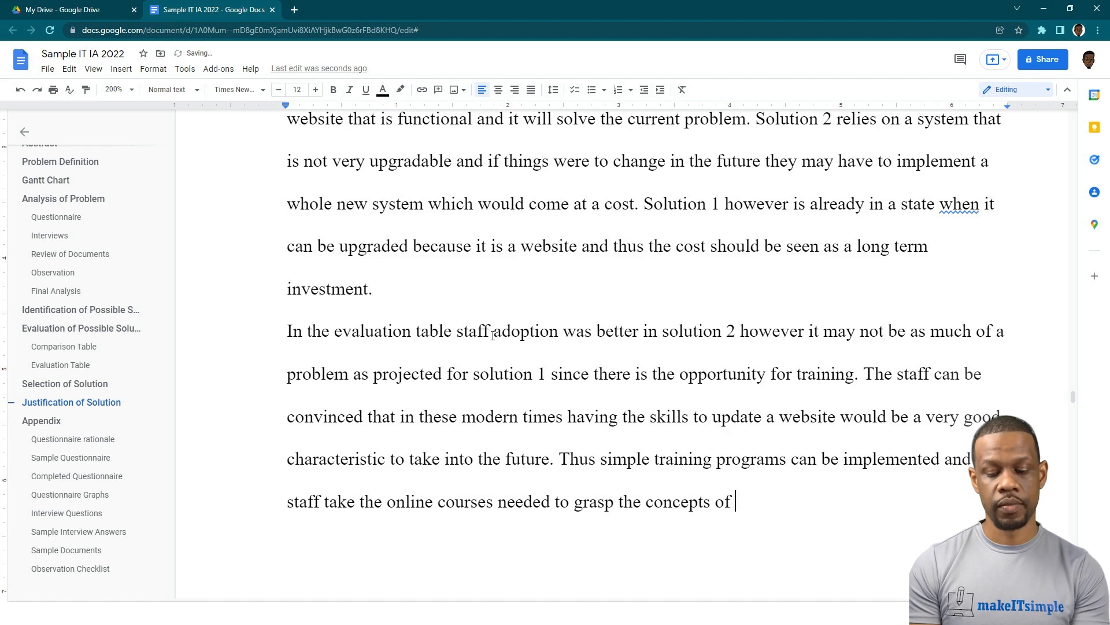
pyautogui.write('updating the website with the')
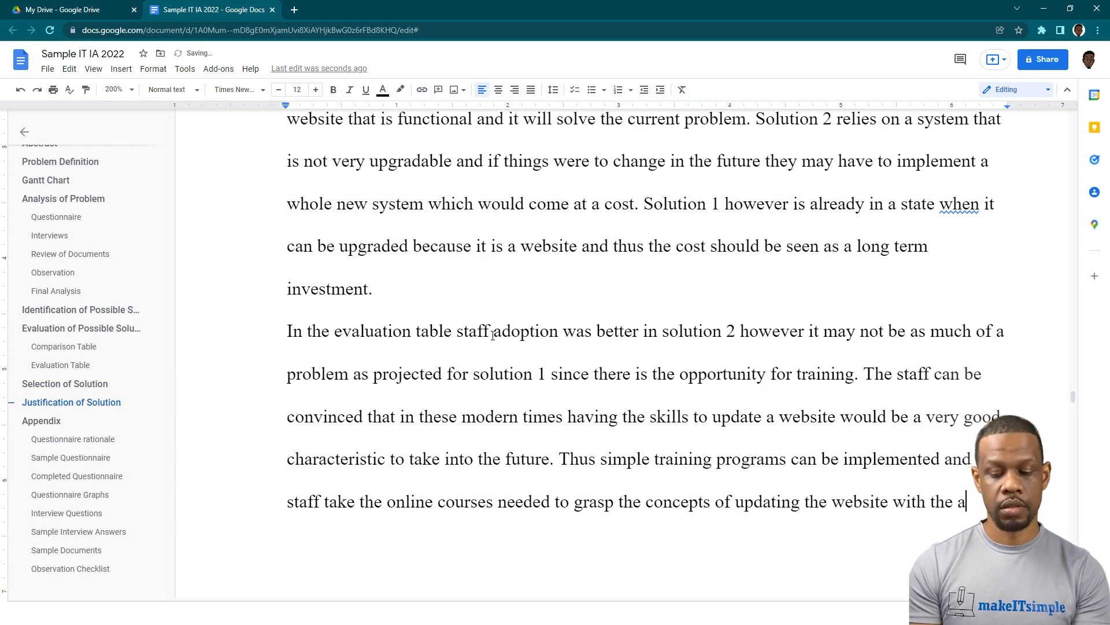
pyautogui.write('appopriate content and t')
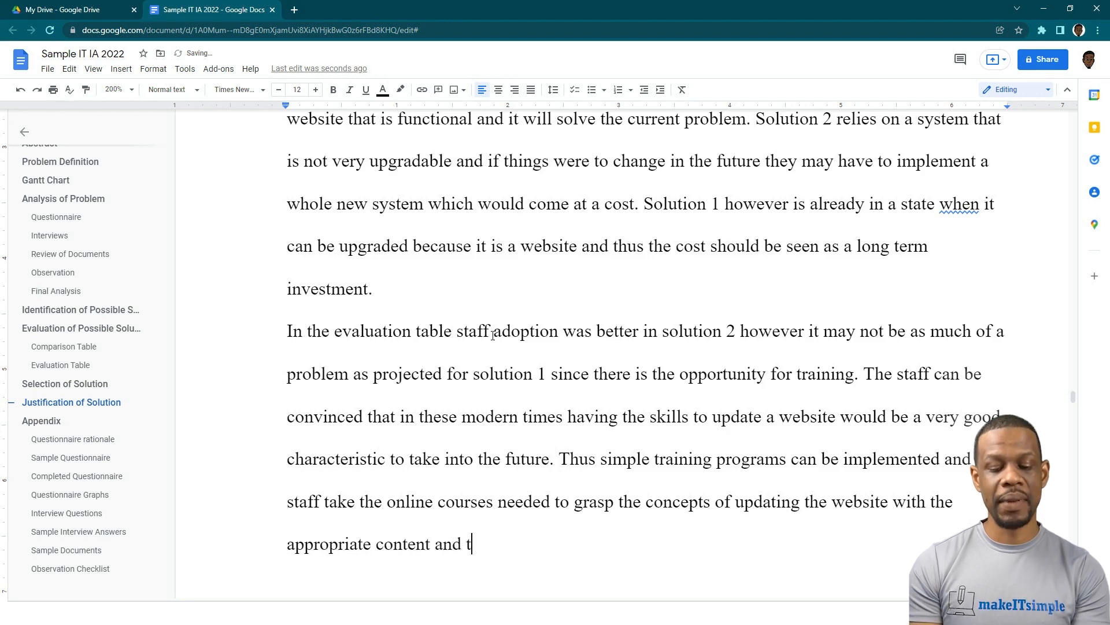
# Continue: though it may take time for them to learn, having more technologically competent staff..
pyautogui.write('hough it may')
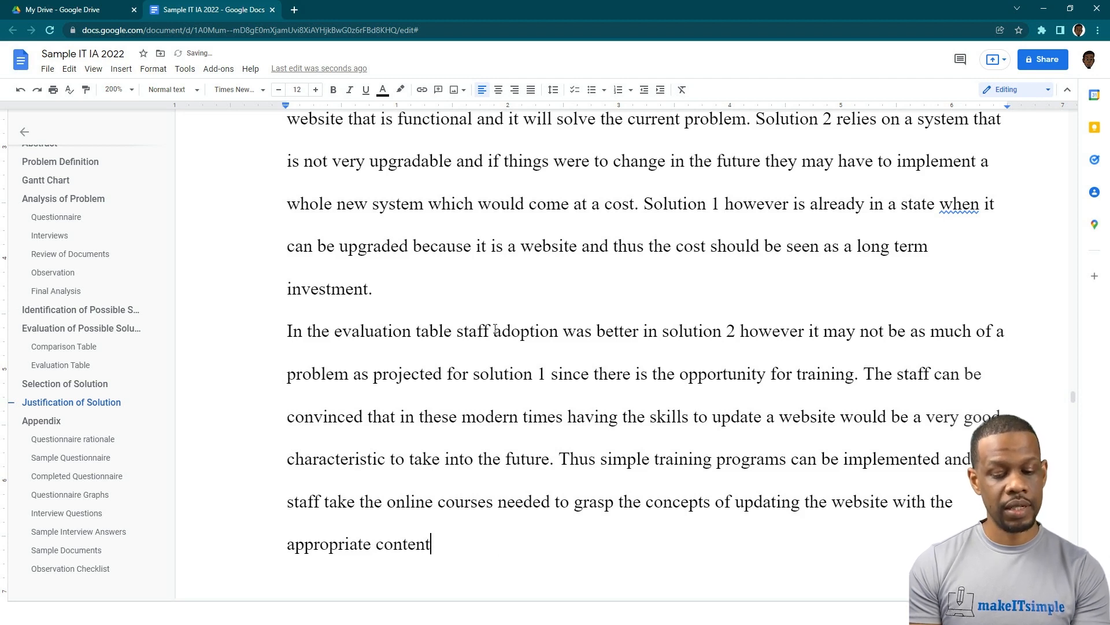
pyautogui.write('. Though it may')
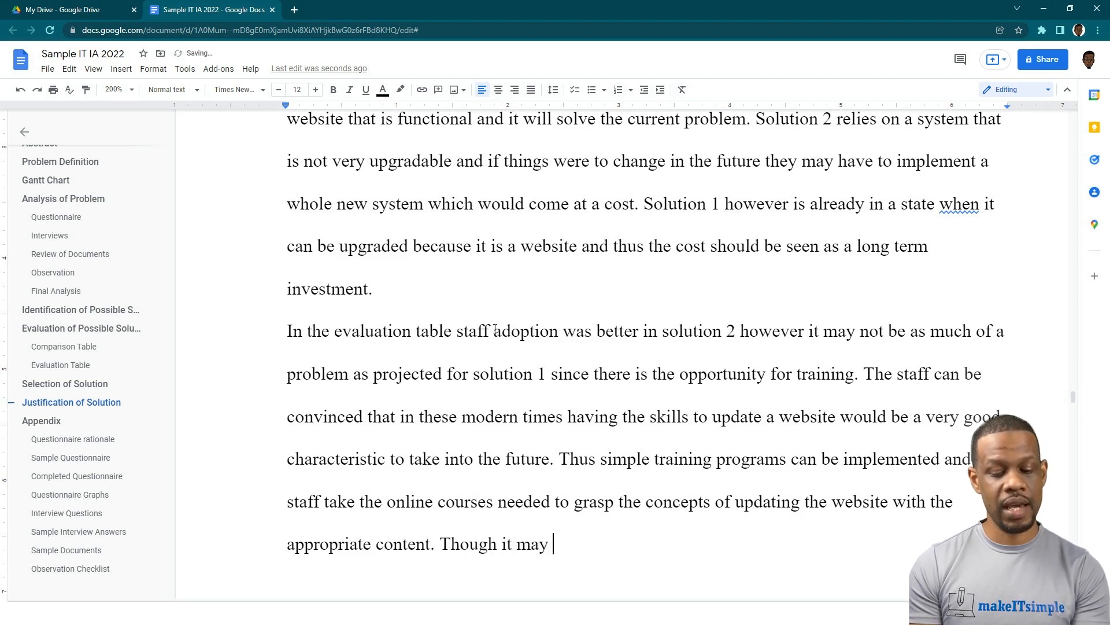
pyautogui.write('take some time of')
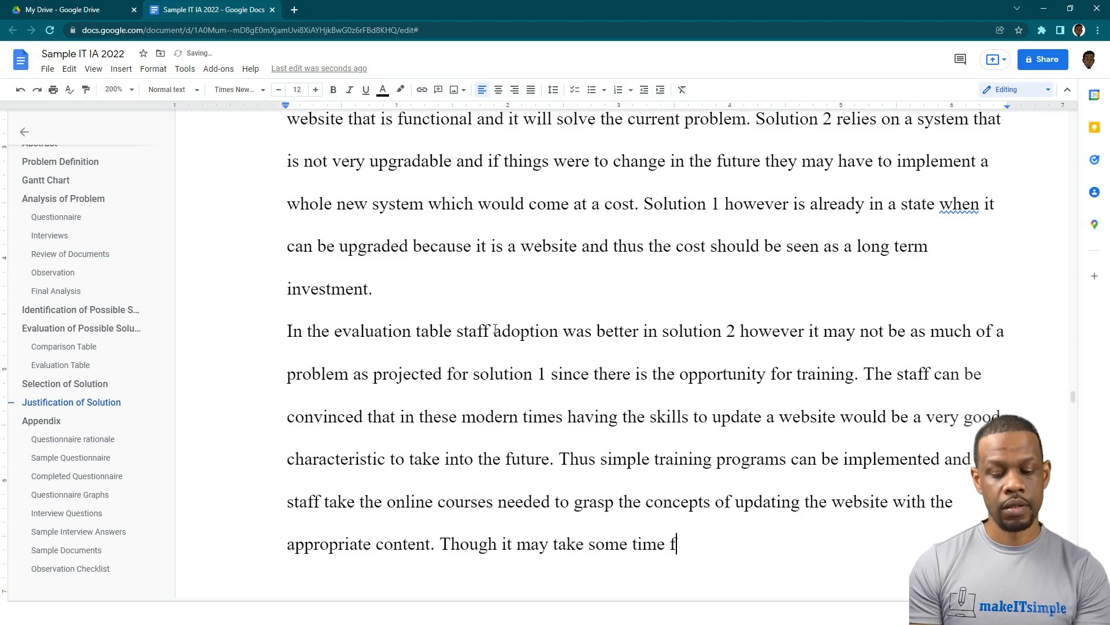
pyautogui.write('or them to learn ,')
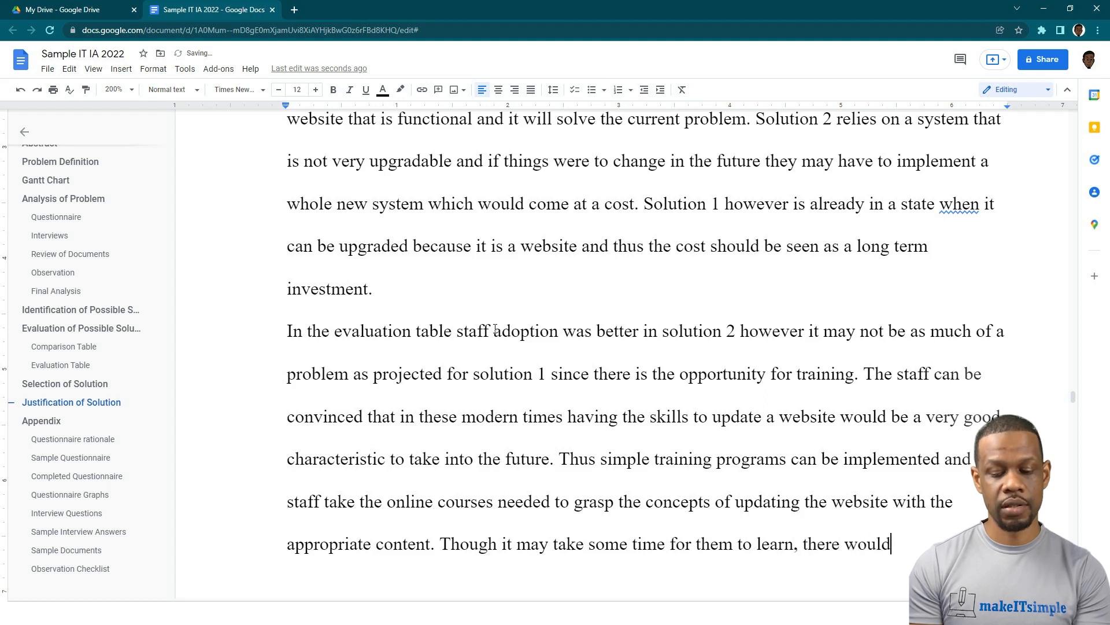
pyautogui.write('be a greater')
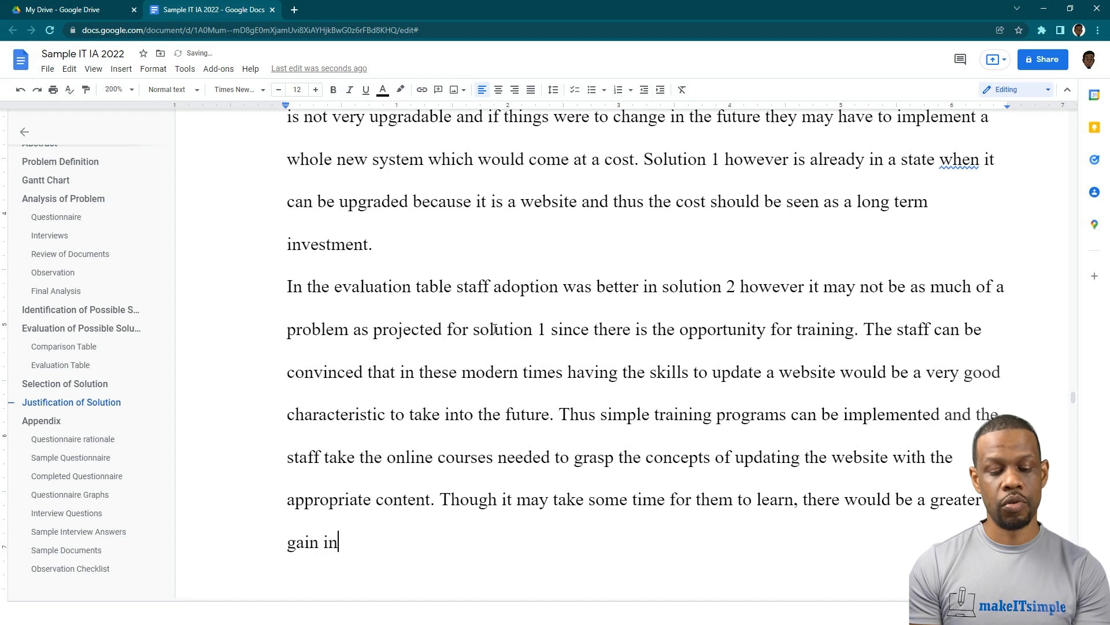
pyautogui.write('having more te')
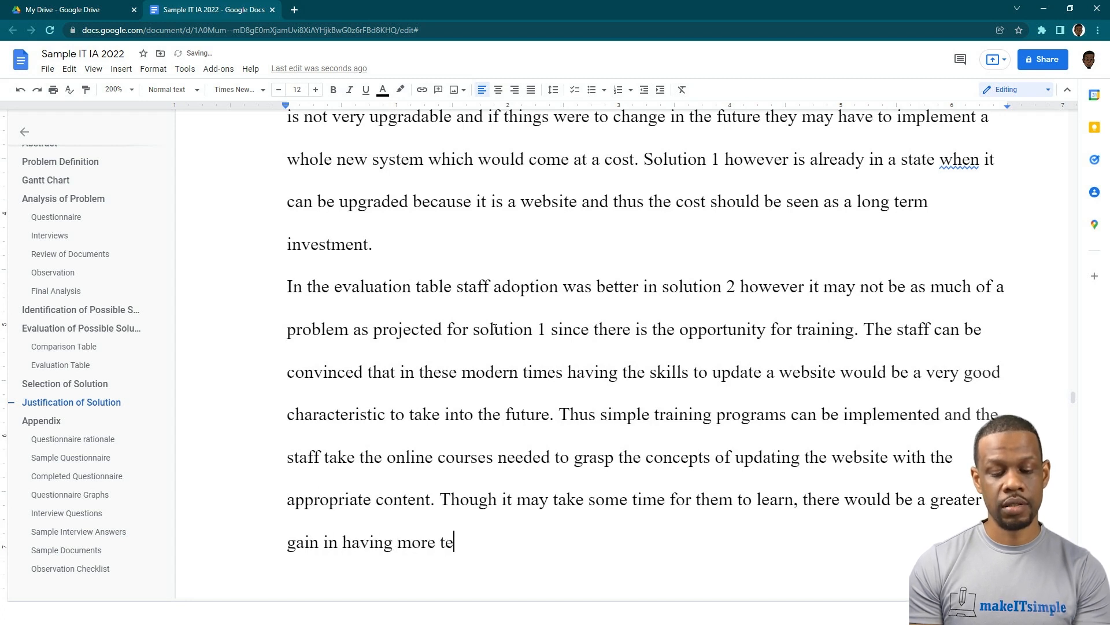
pyautogui.write('hnnologica')
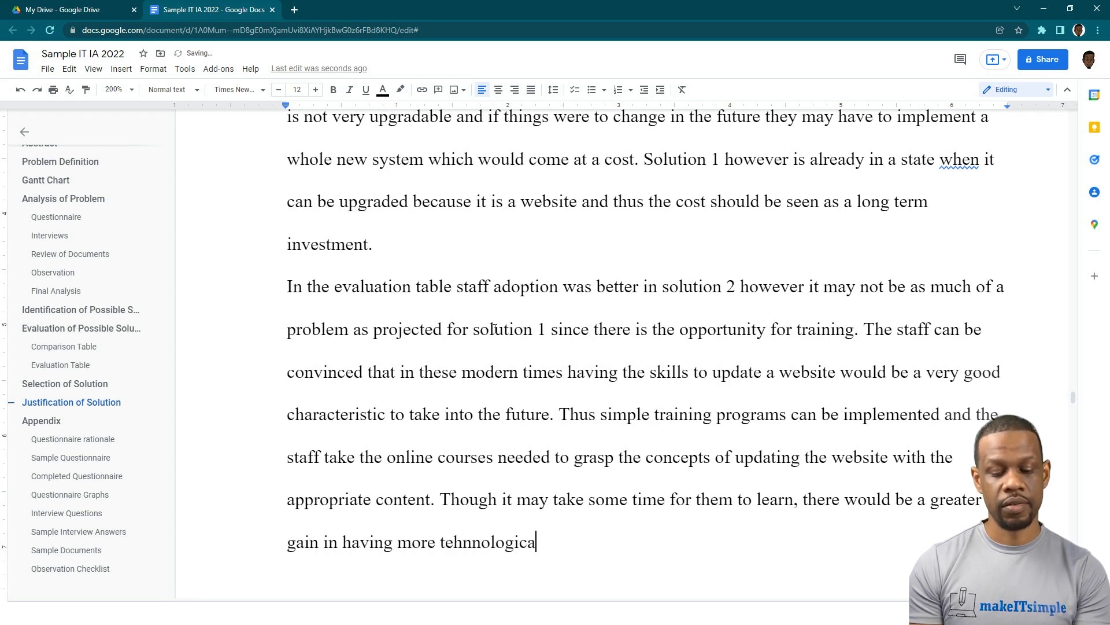
pyautogui.write('competent')
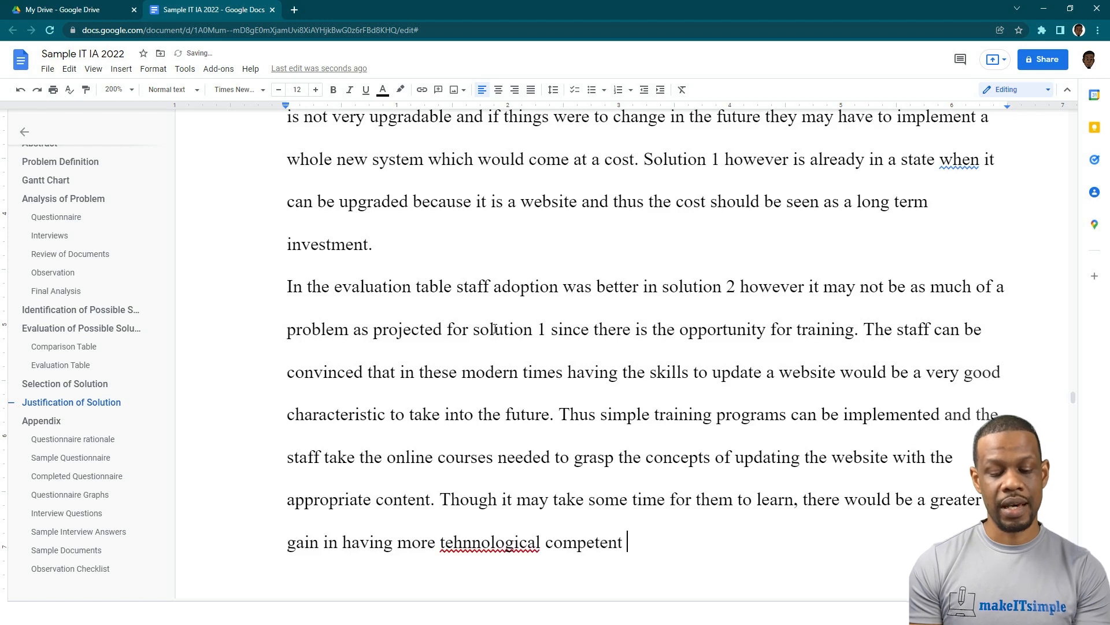
pyautogui.write('staff and')
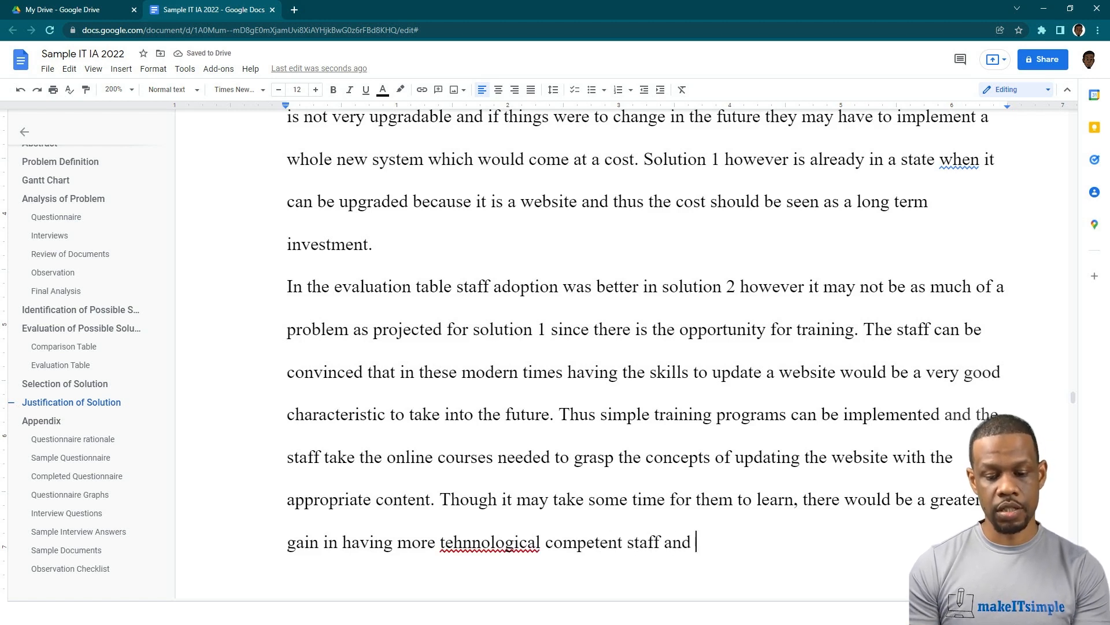
# Finish: staff that can go further in web development may in turn benefit future operations of the cafeteria, removing the stray 'can'
pyautogui.write('technologically')
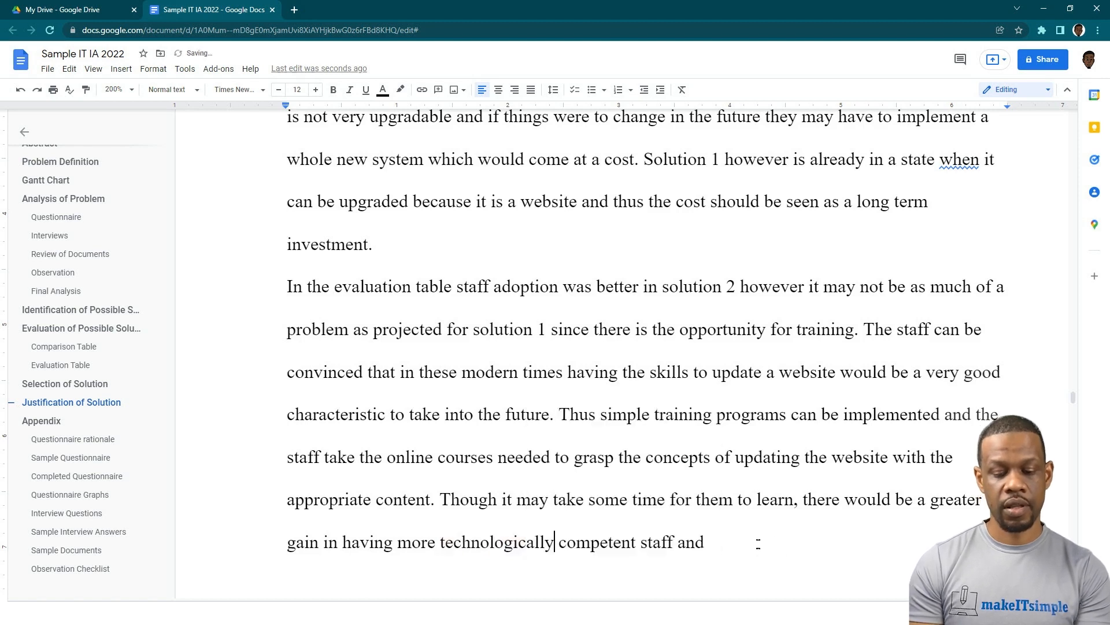
pyautogui.write('that')
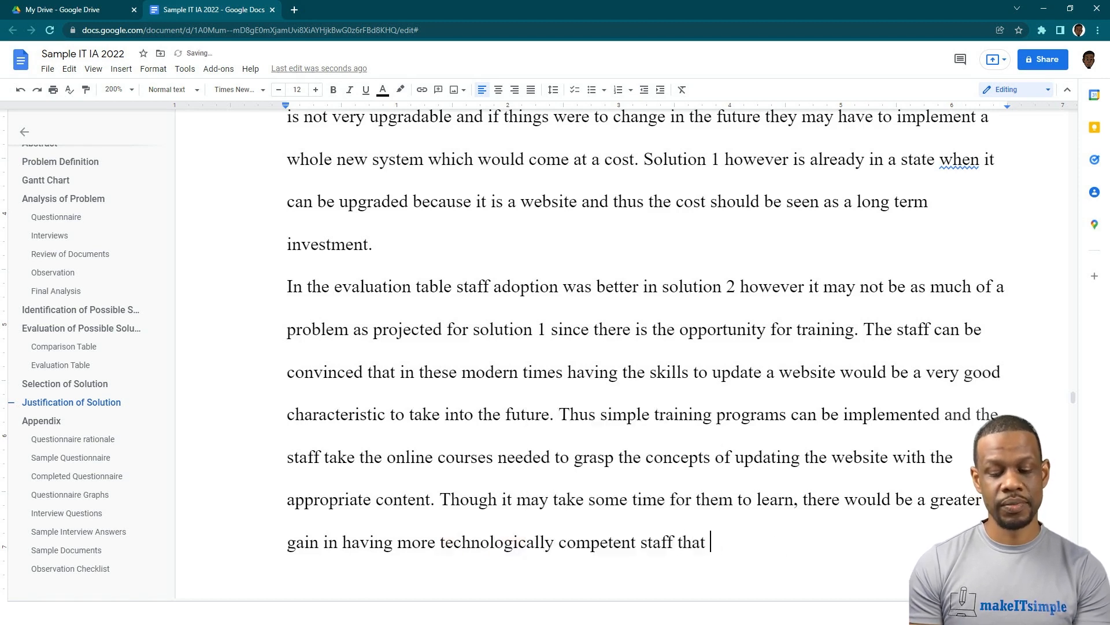
pyautogui.write('can e')
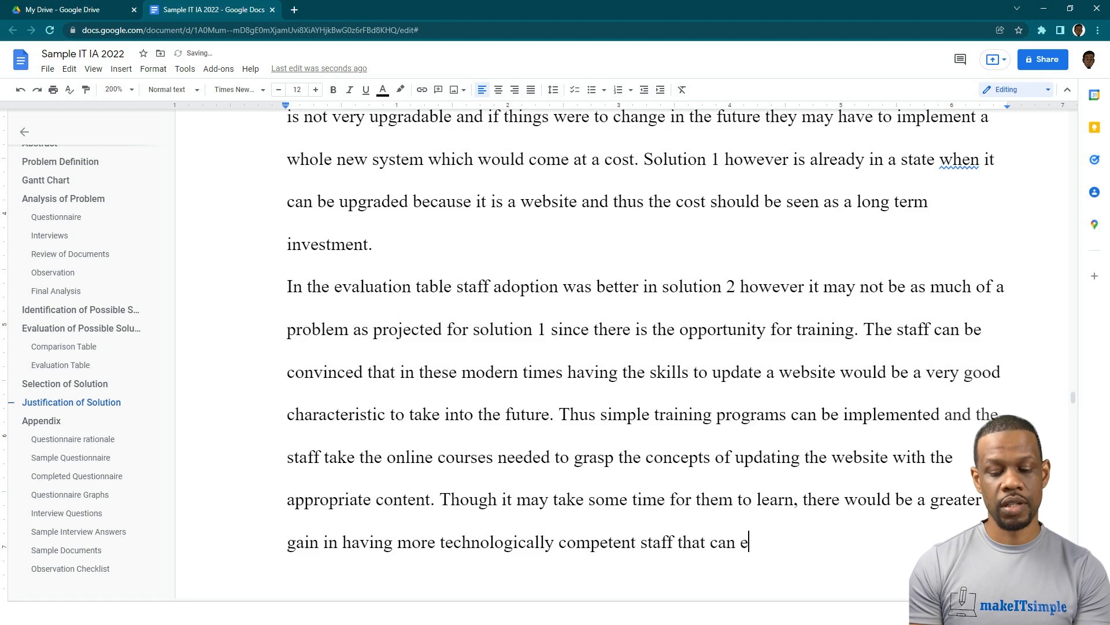
pyautogui.write('ven go fu')
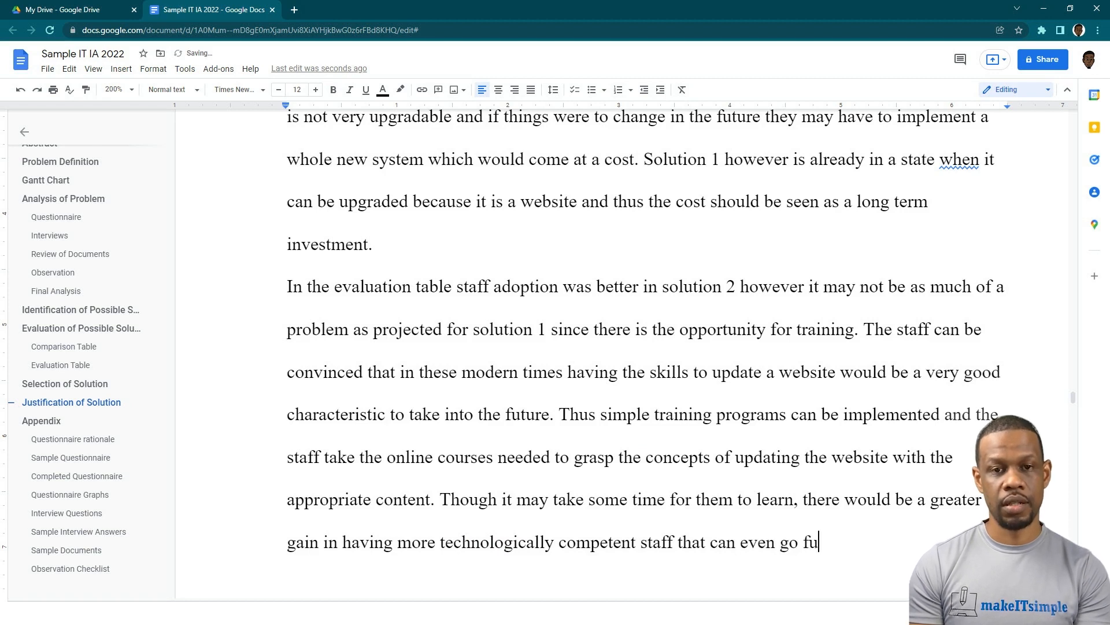
pyautogui.write('rther in')
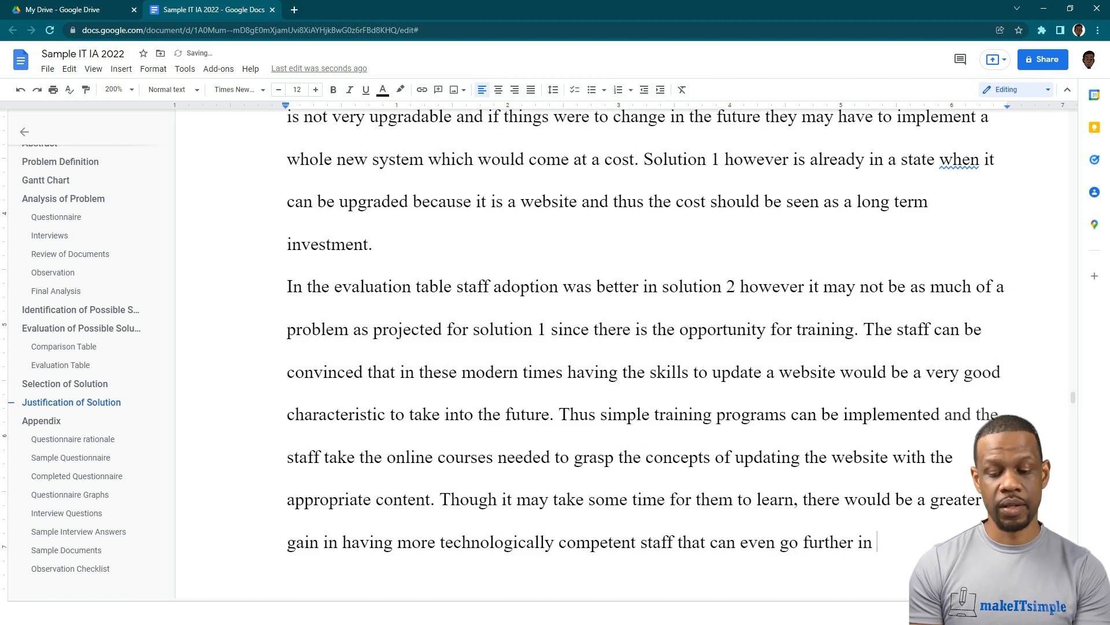
pyautogui.write('web devel')
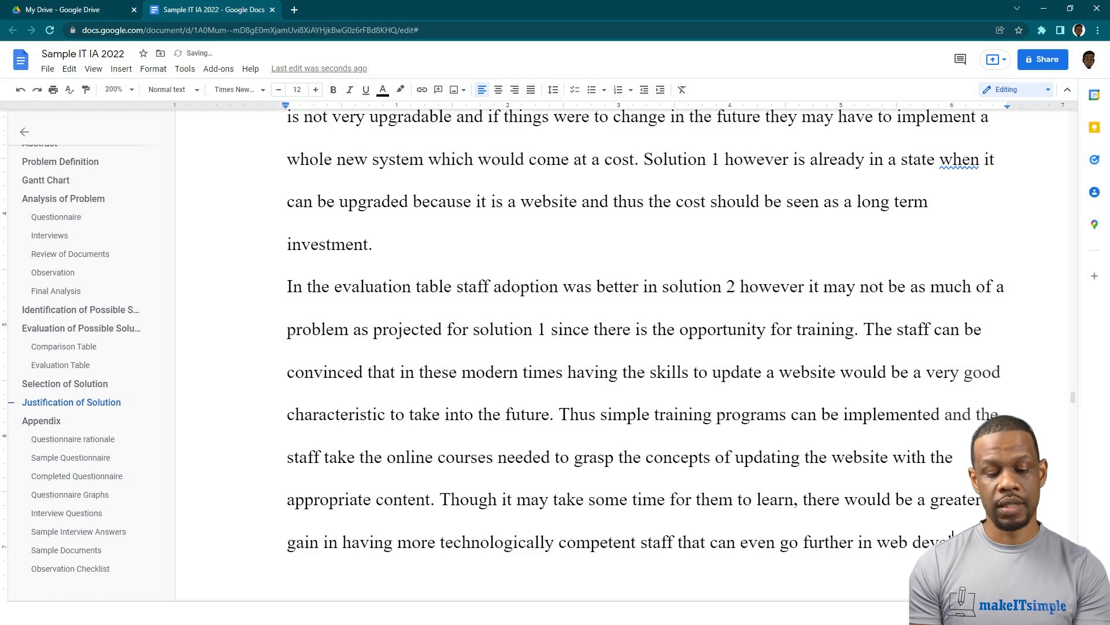
pyautogui.write('that can')
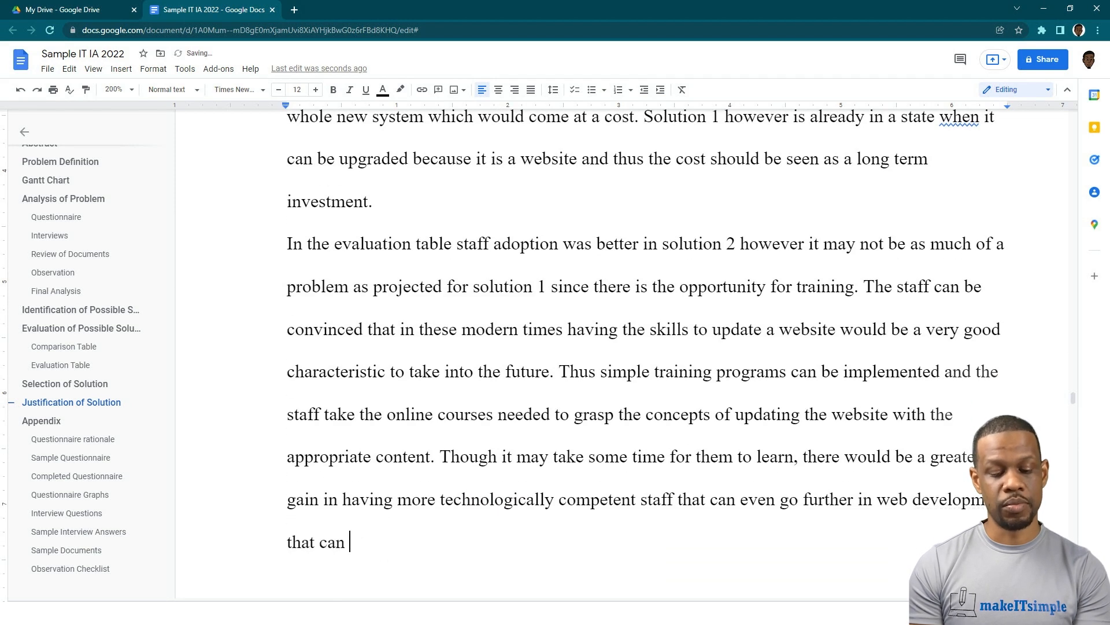
pyautogui.press('Backspace')
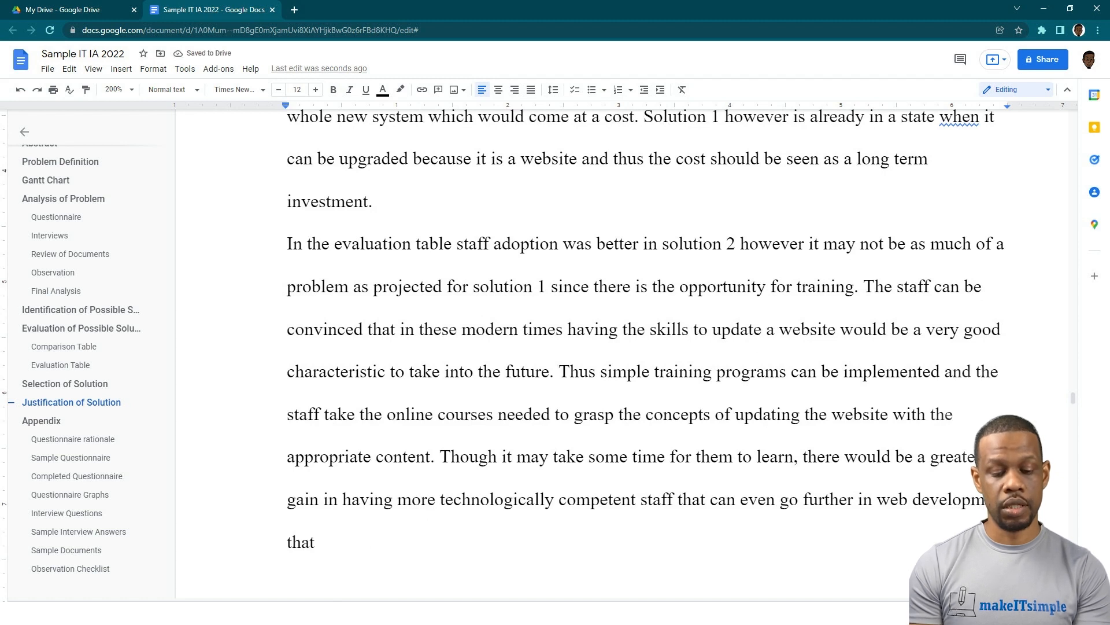
pyautogui.write('may in')
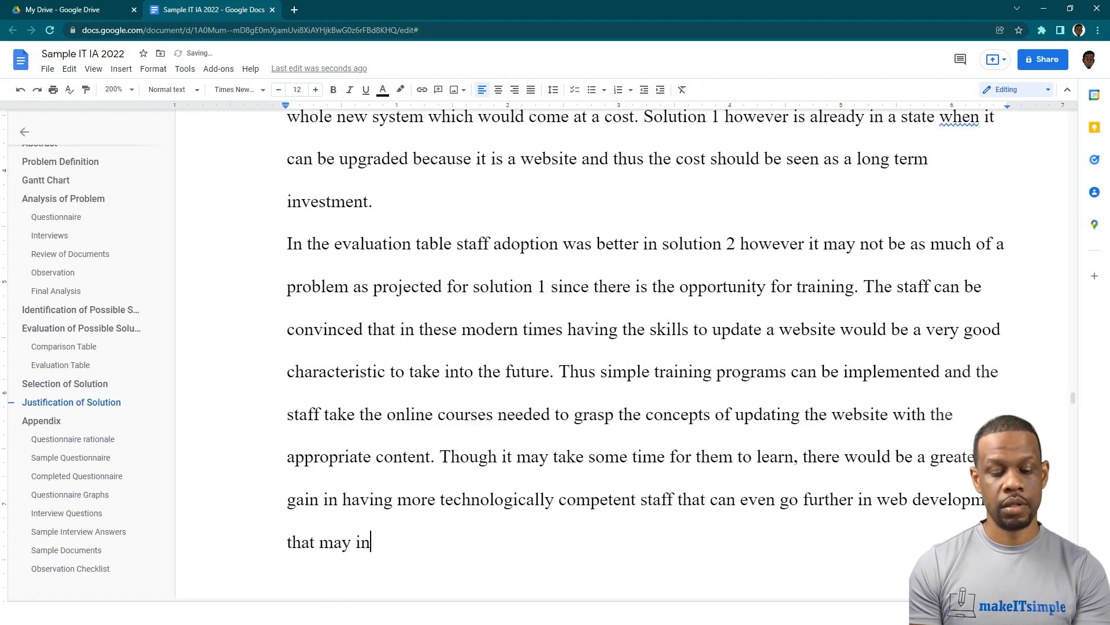
pyautogui.write('truen')
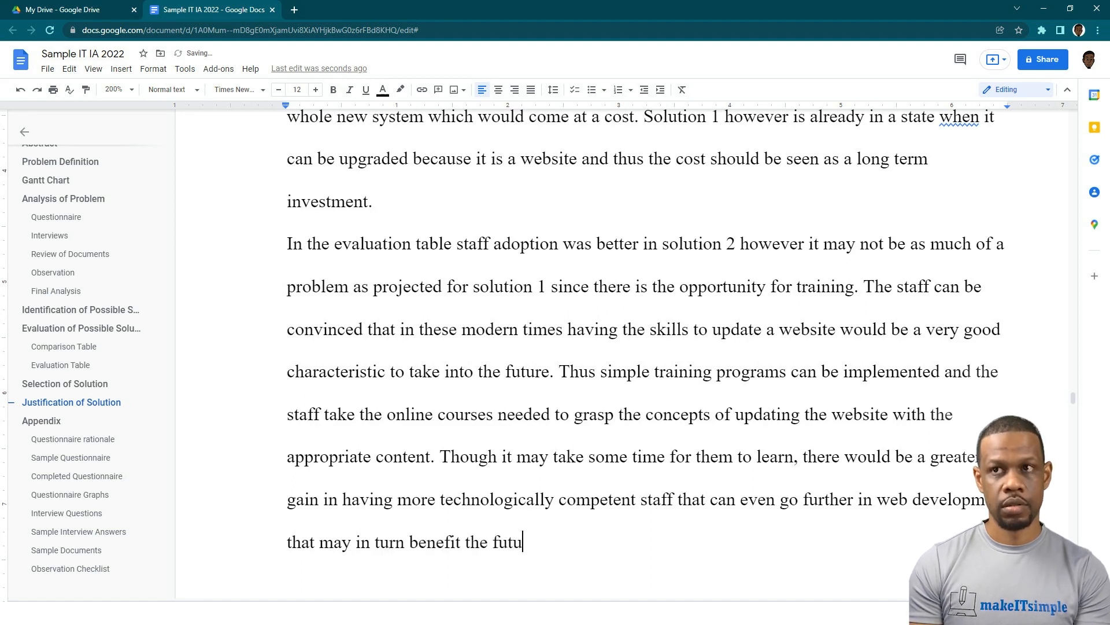
pyautogui.write('re oper')
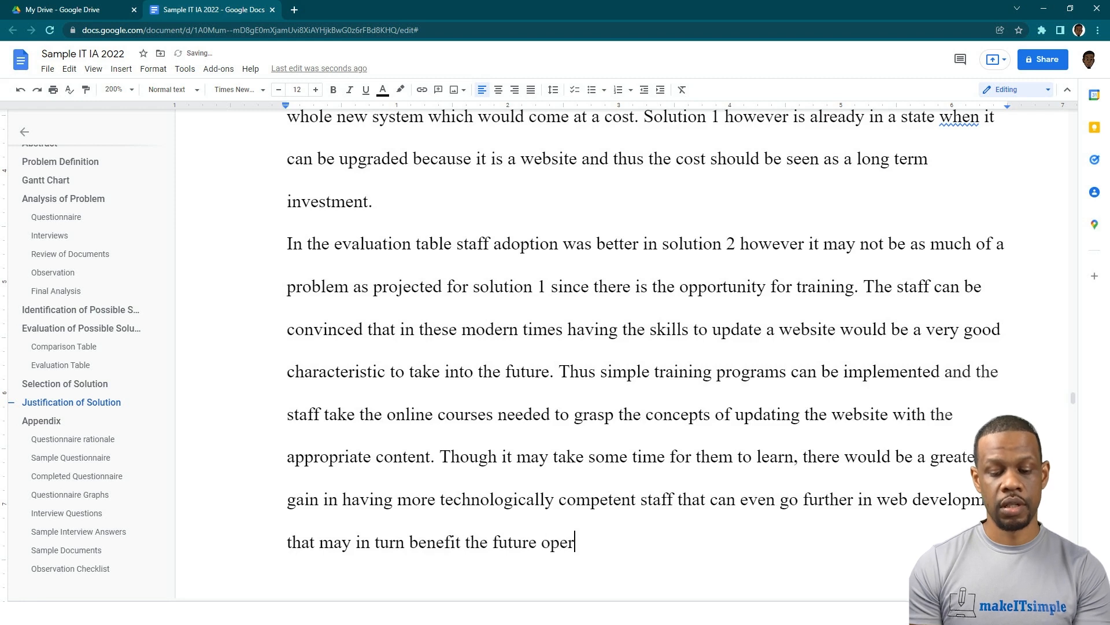
pyautogui.write('ations of the ca')
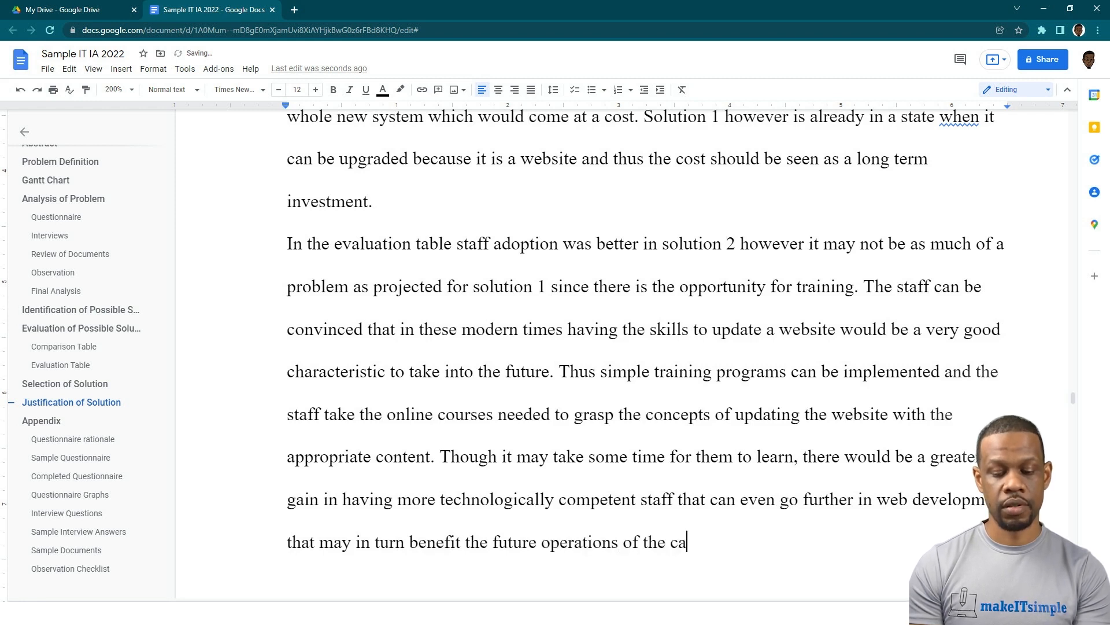
pyautogui.write('feteria.')
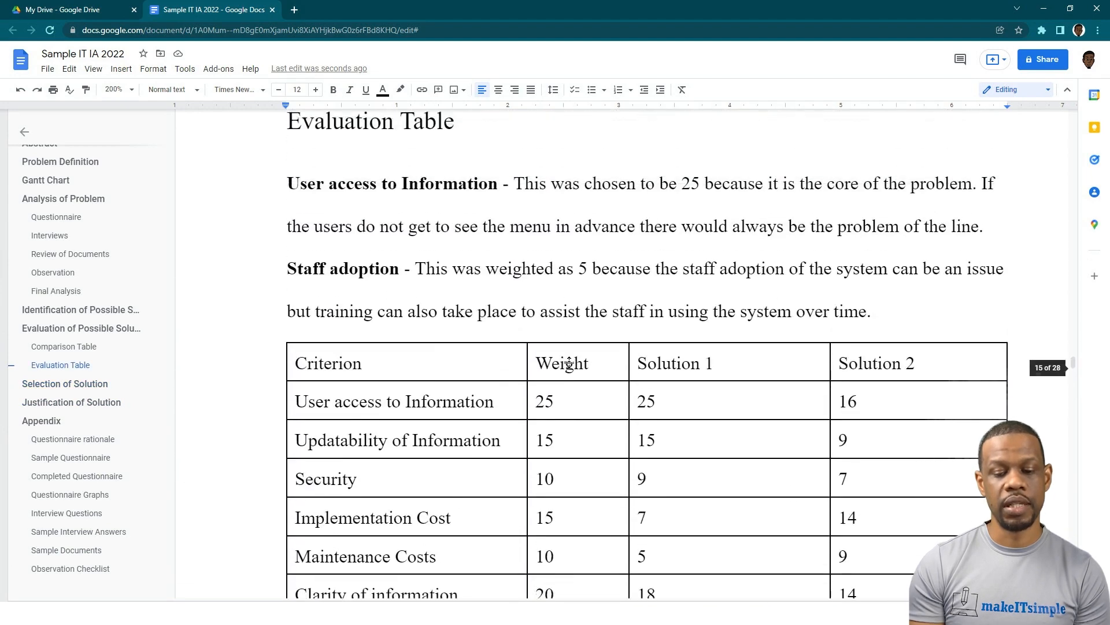
# Scroll through the Evaluation and Comparison tables, then place the cursor at the end of the staff adoption paragraph
pyautogui.scroll(-3)
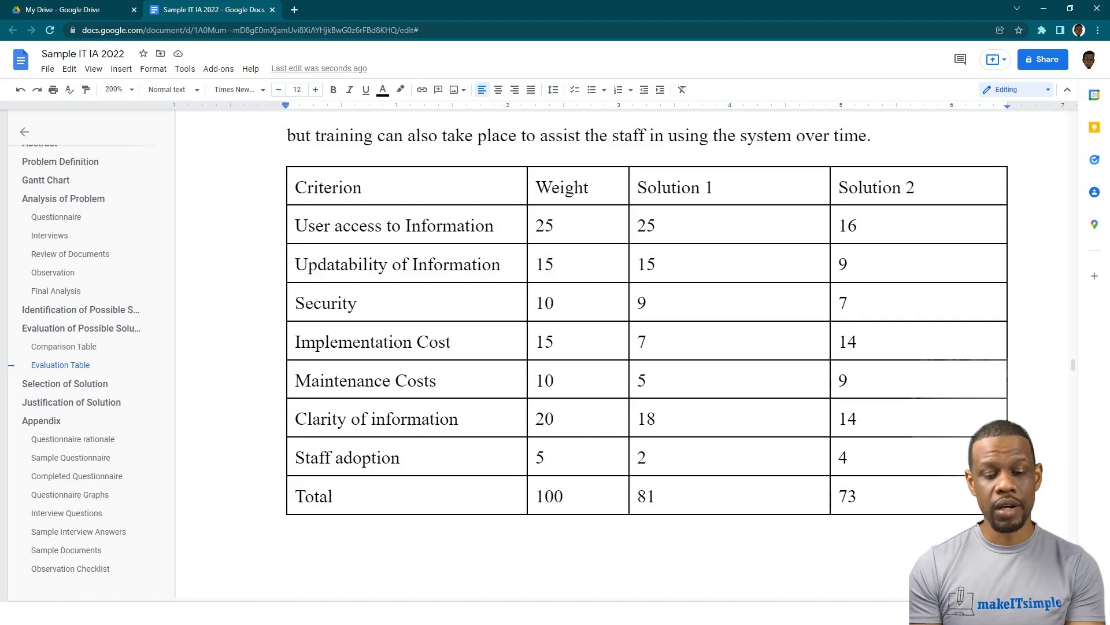
pyautogui.scroll(-3)
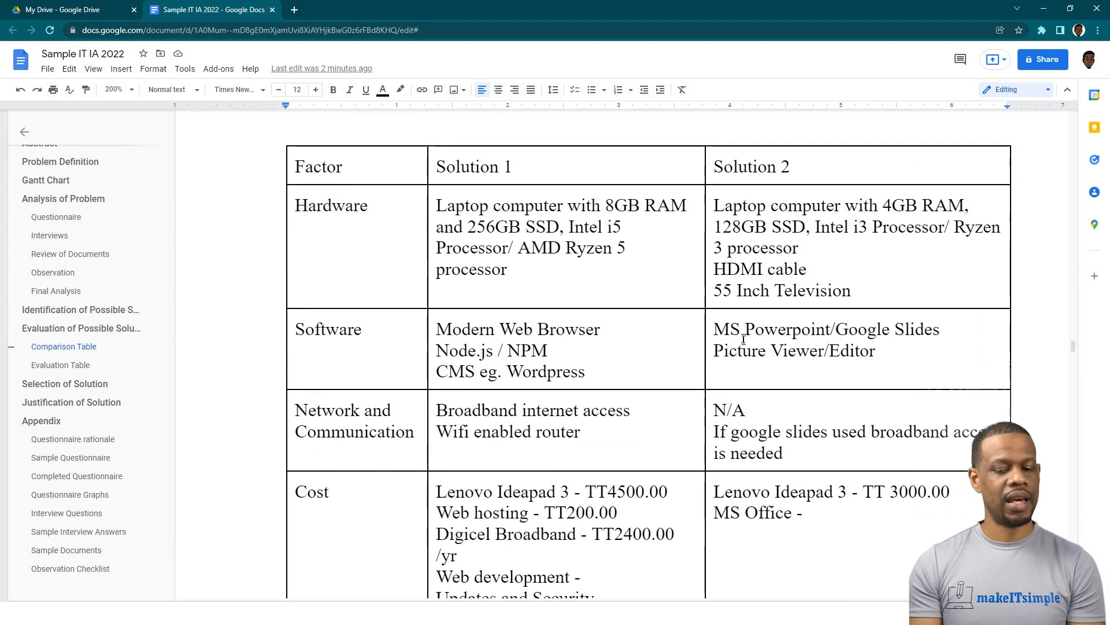
pyautogui.scroll(-3)
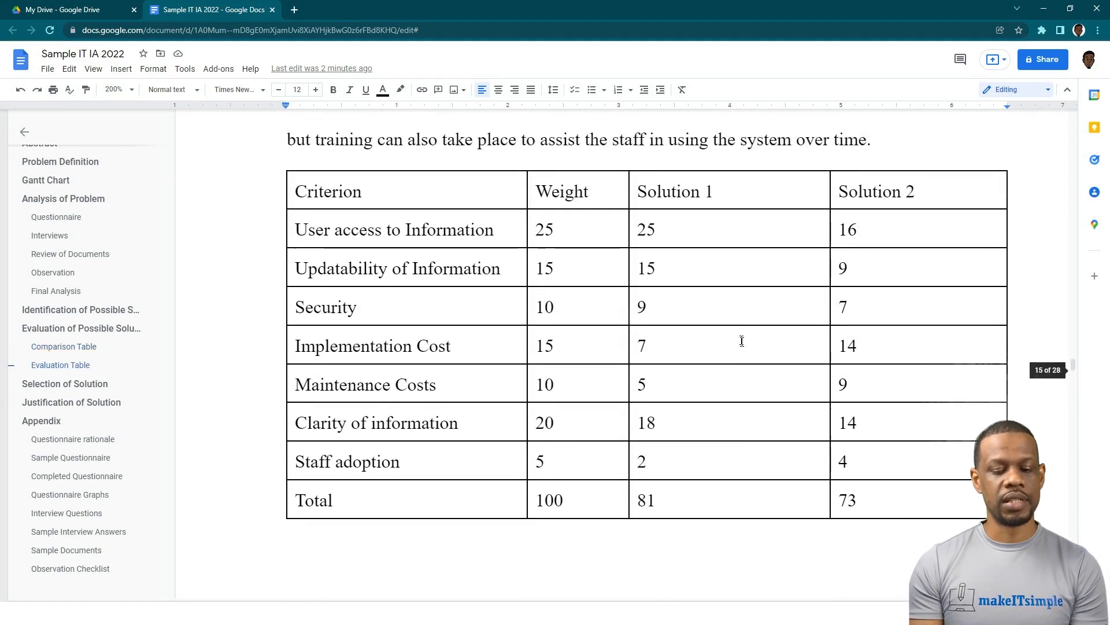
pyautogui.click(71, 401)
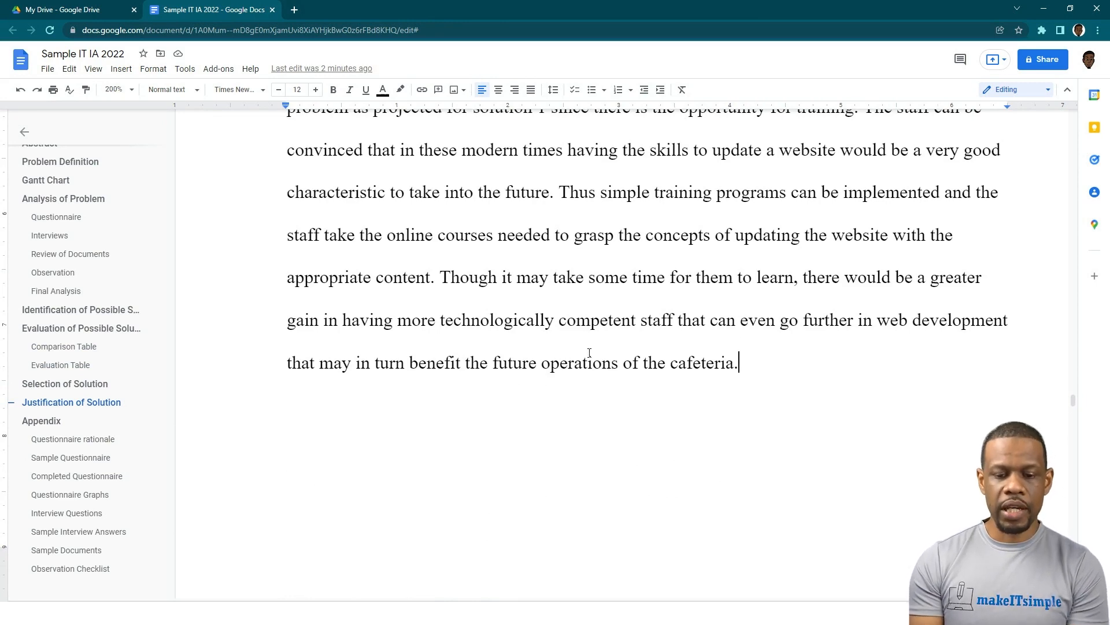
pyautogui.scroll(-3)
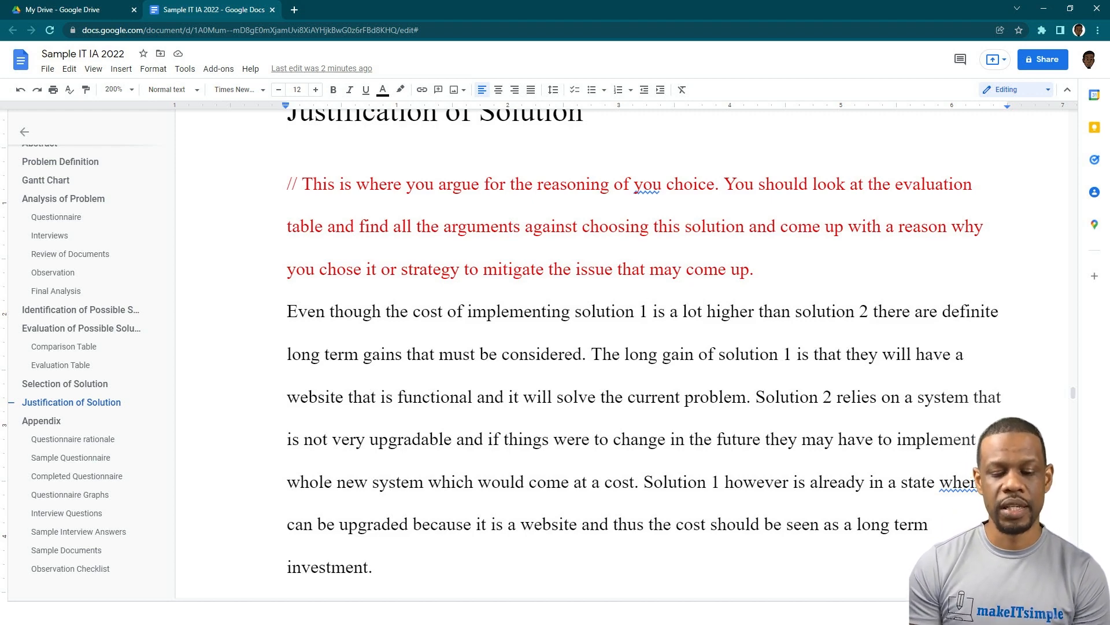
pyautogui.scroll(-3)
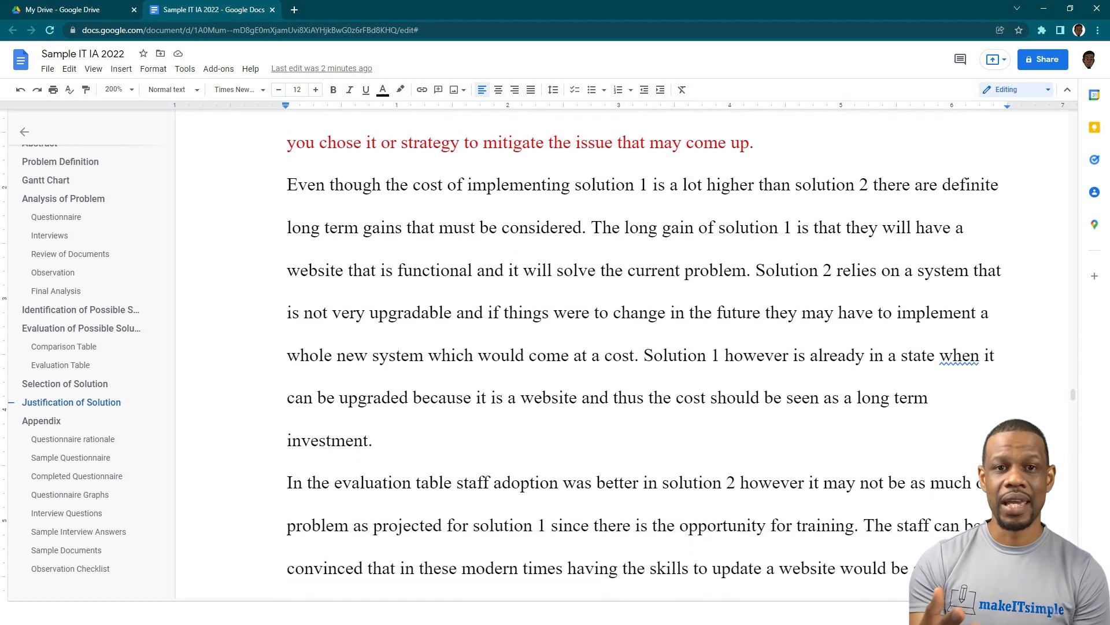
pyautogui.scroll(-3)
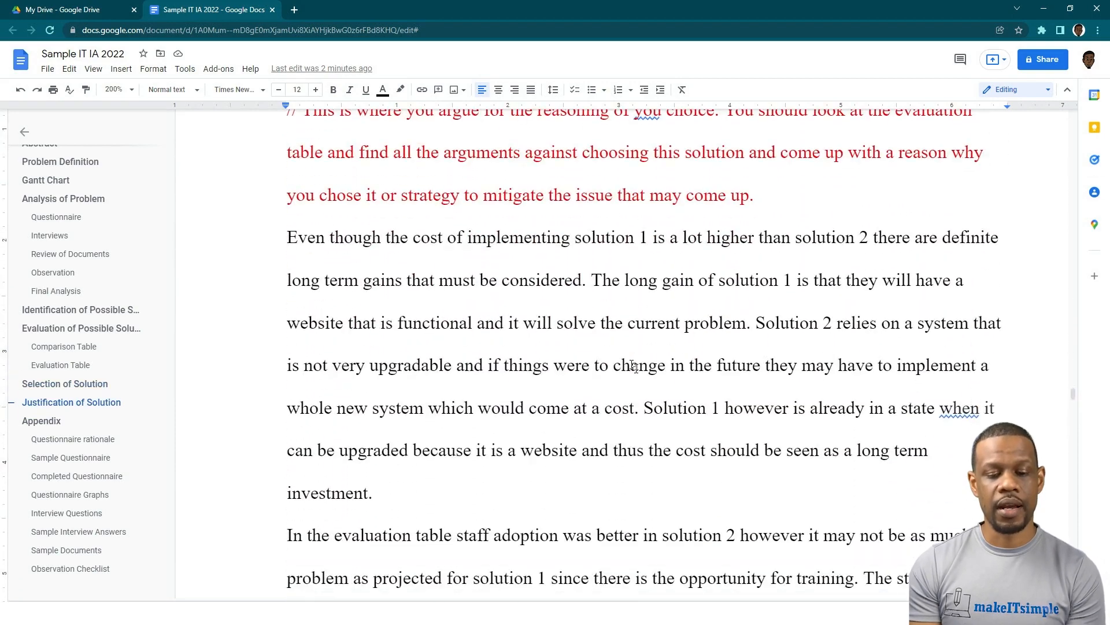
pyautogui.scroll(-3)
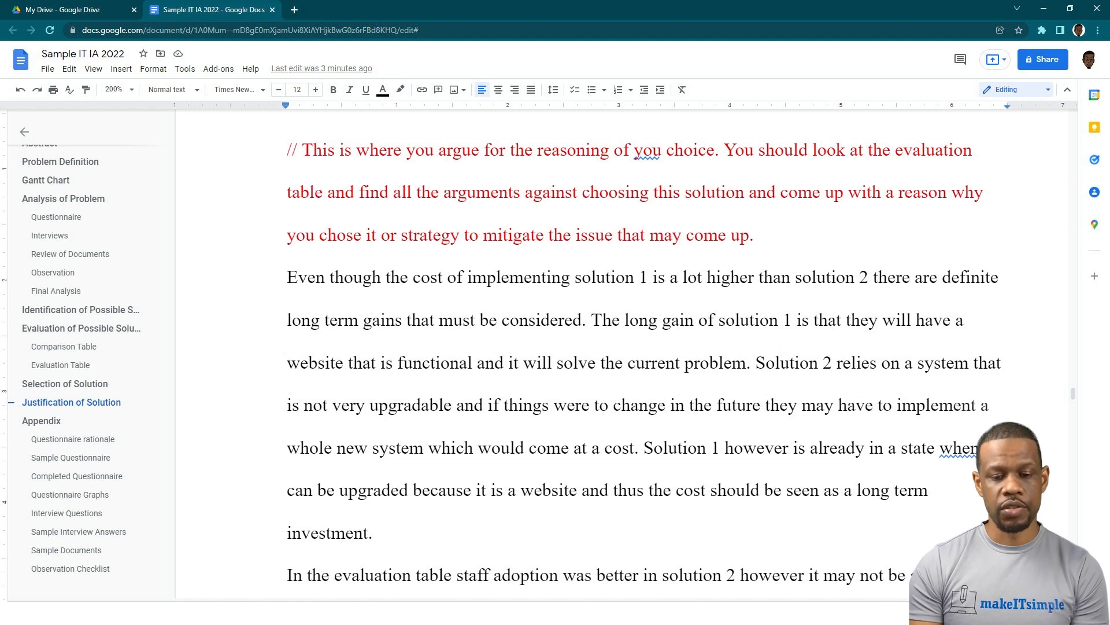
pyautogui.click(65, 383)
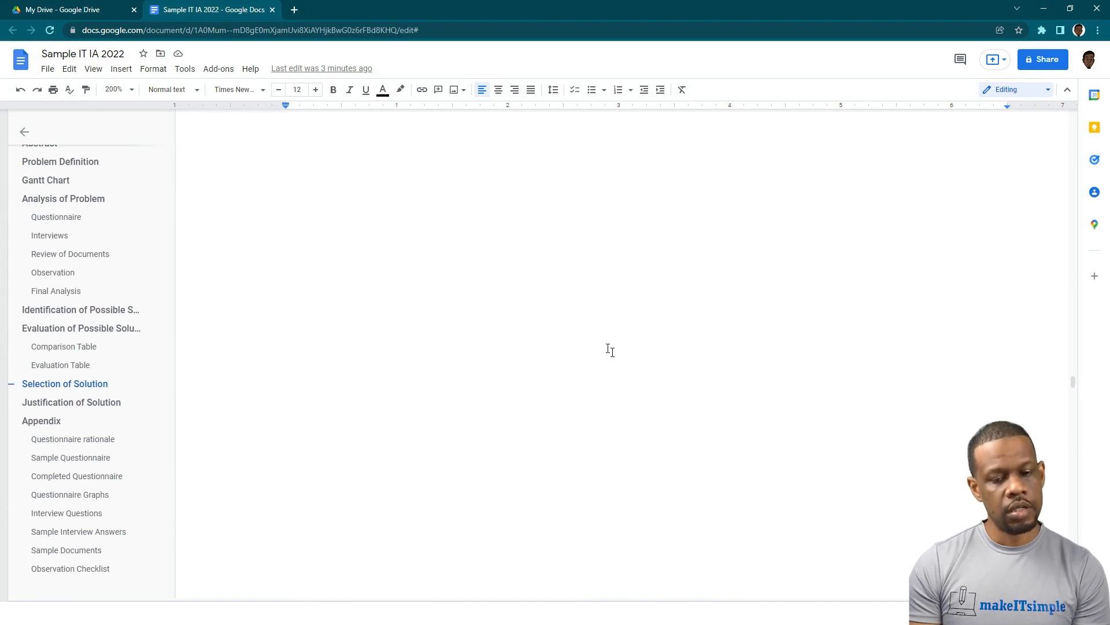
# Scroll back to the Justification of Solution heading with its red guide comment
pyautogui.click(71, 403)
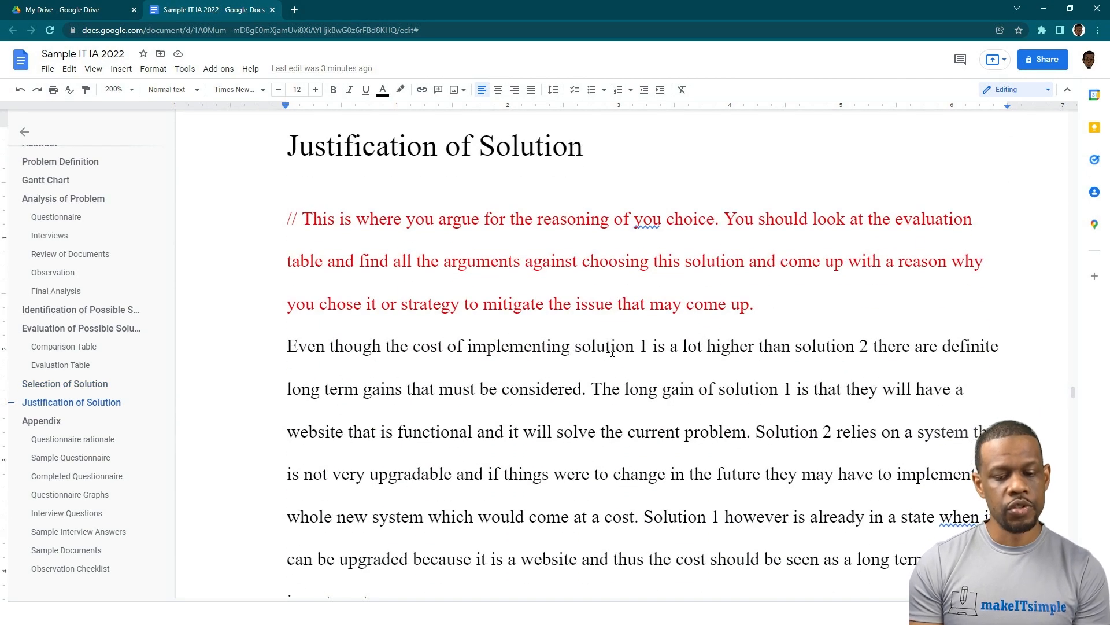
pyautogui.scroll(-3)
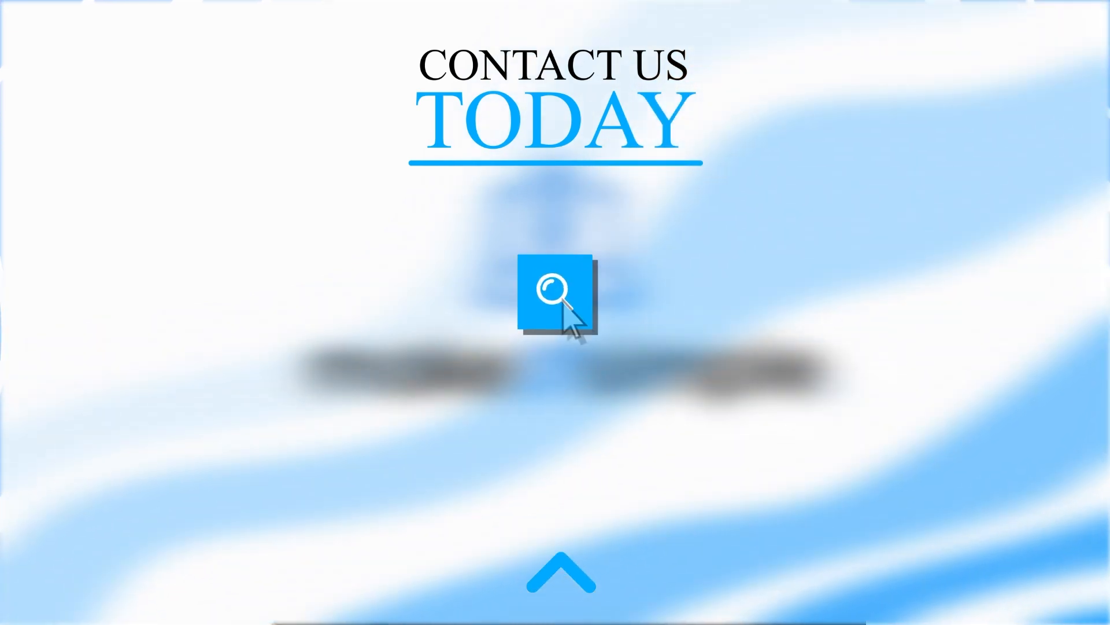
pyautogui.write('makeitsimplett.com/regis')
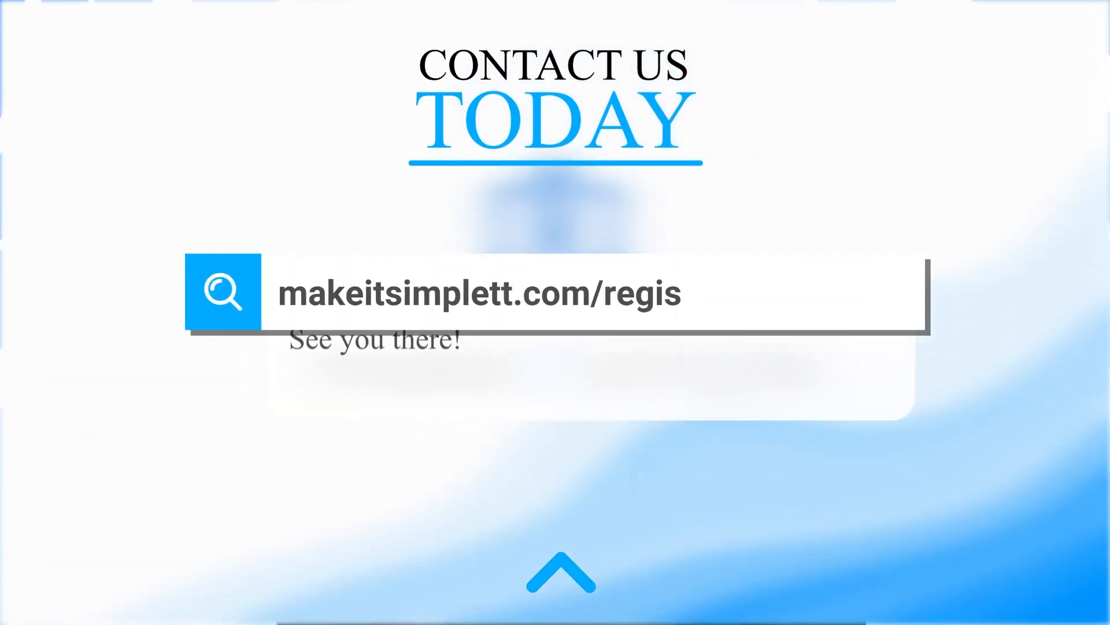